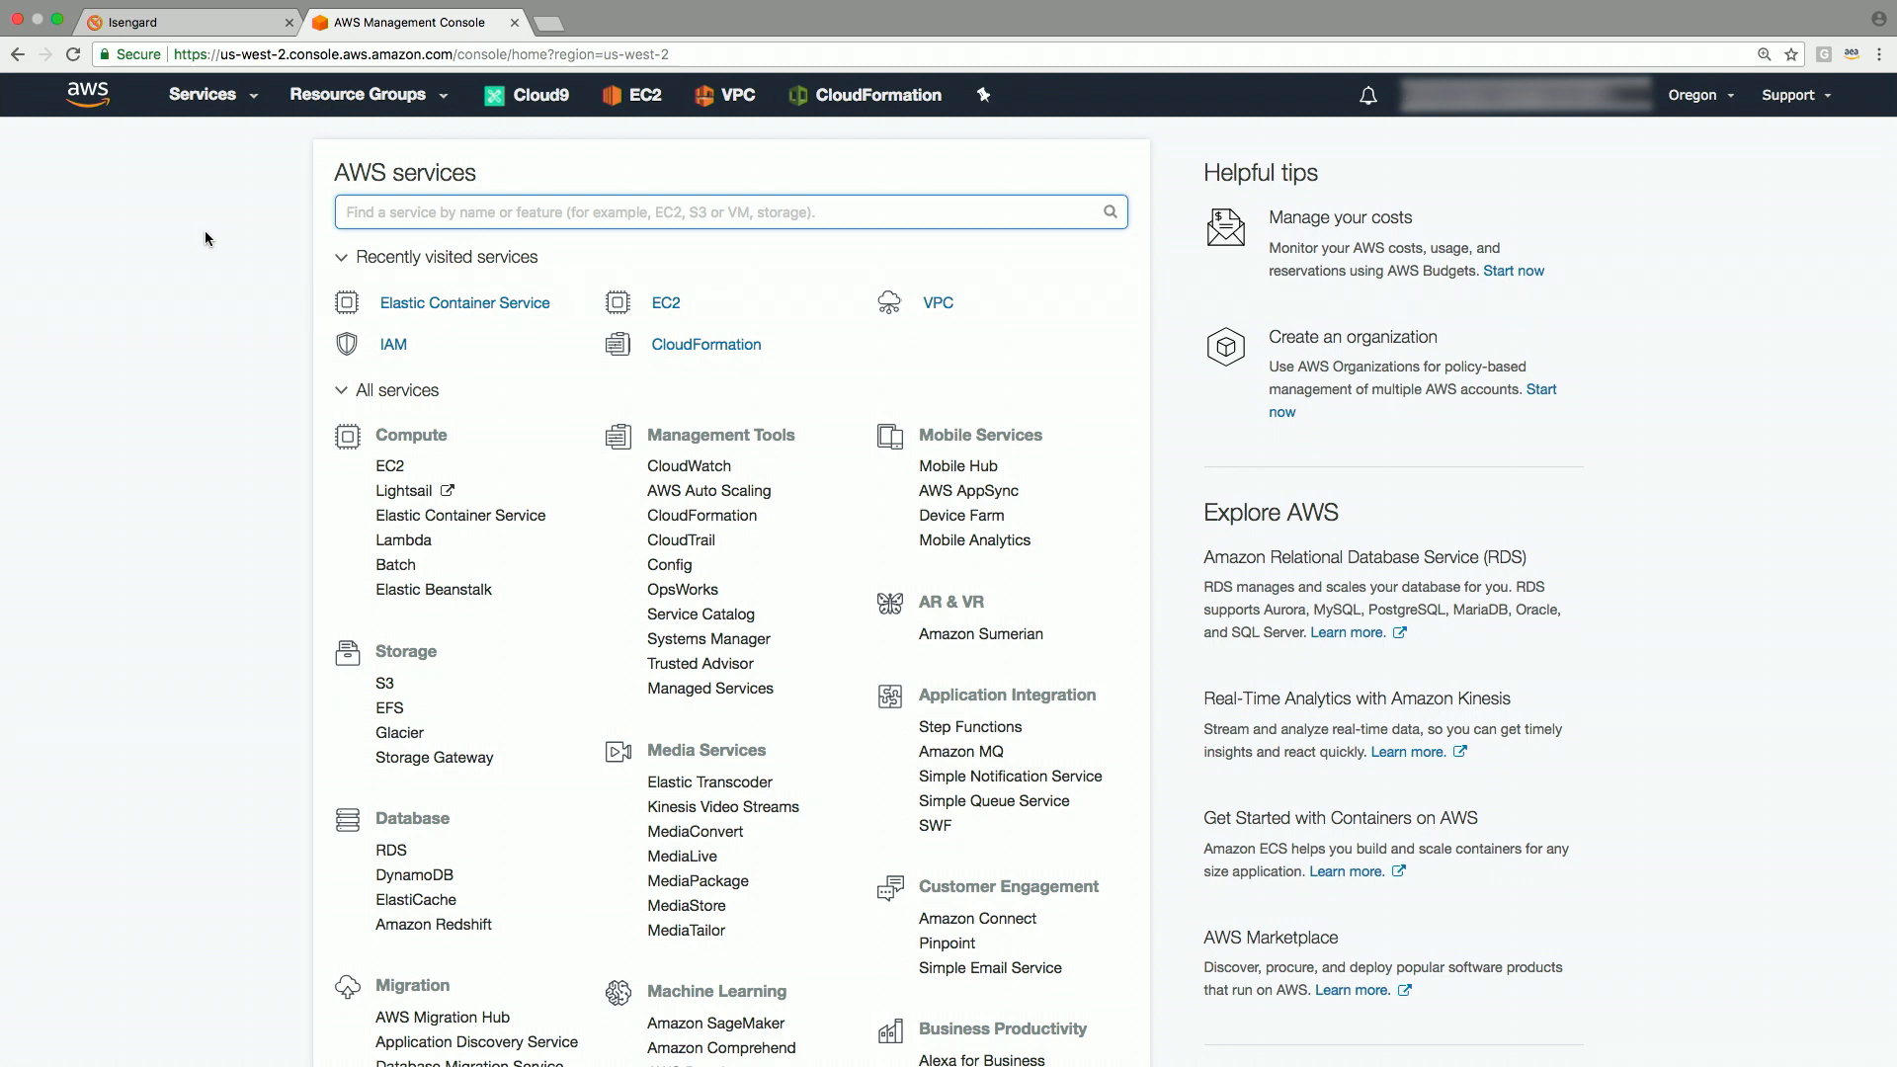
{"action": "mouse_move", "coordinate": [459, 514]}
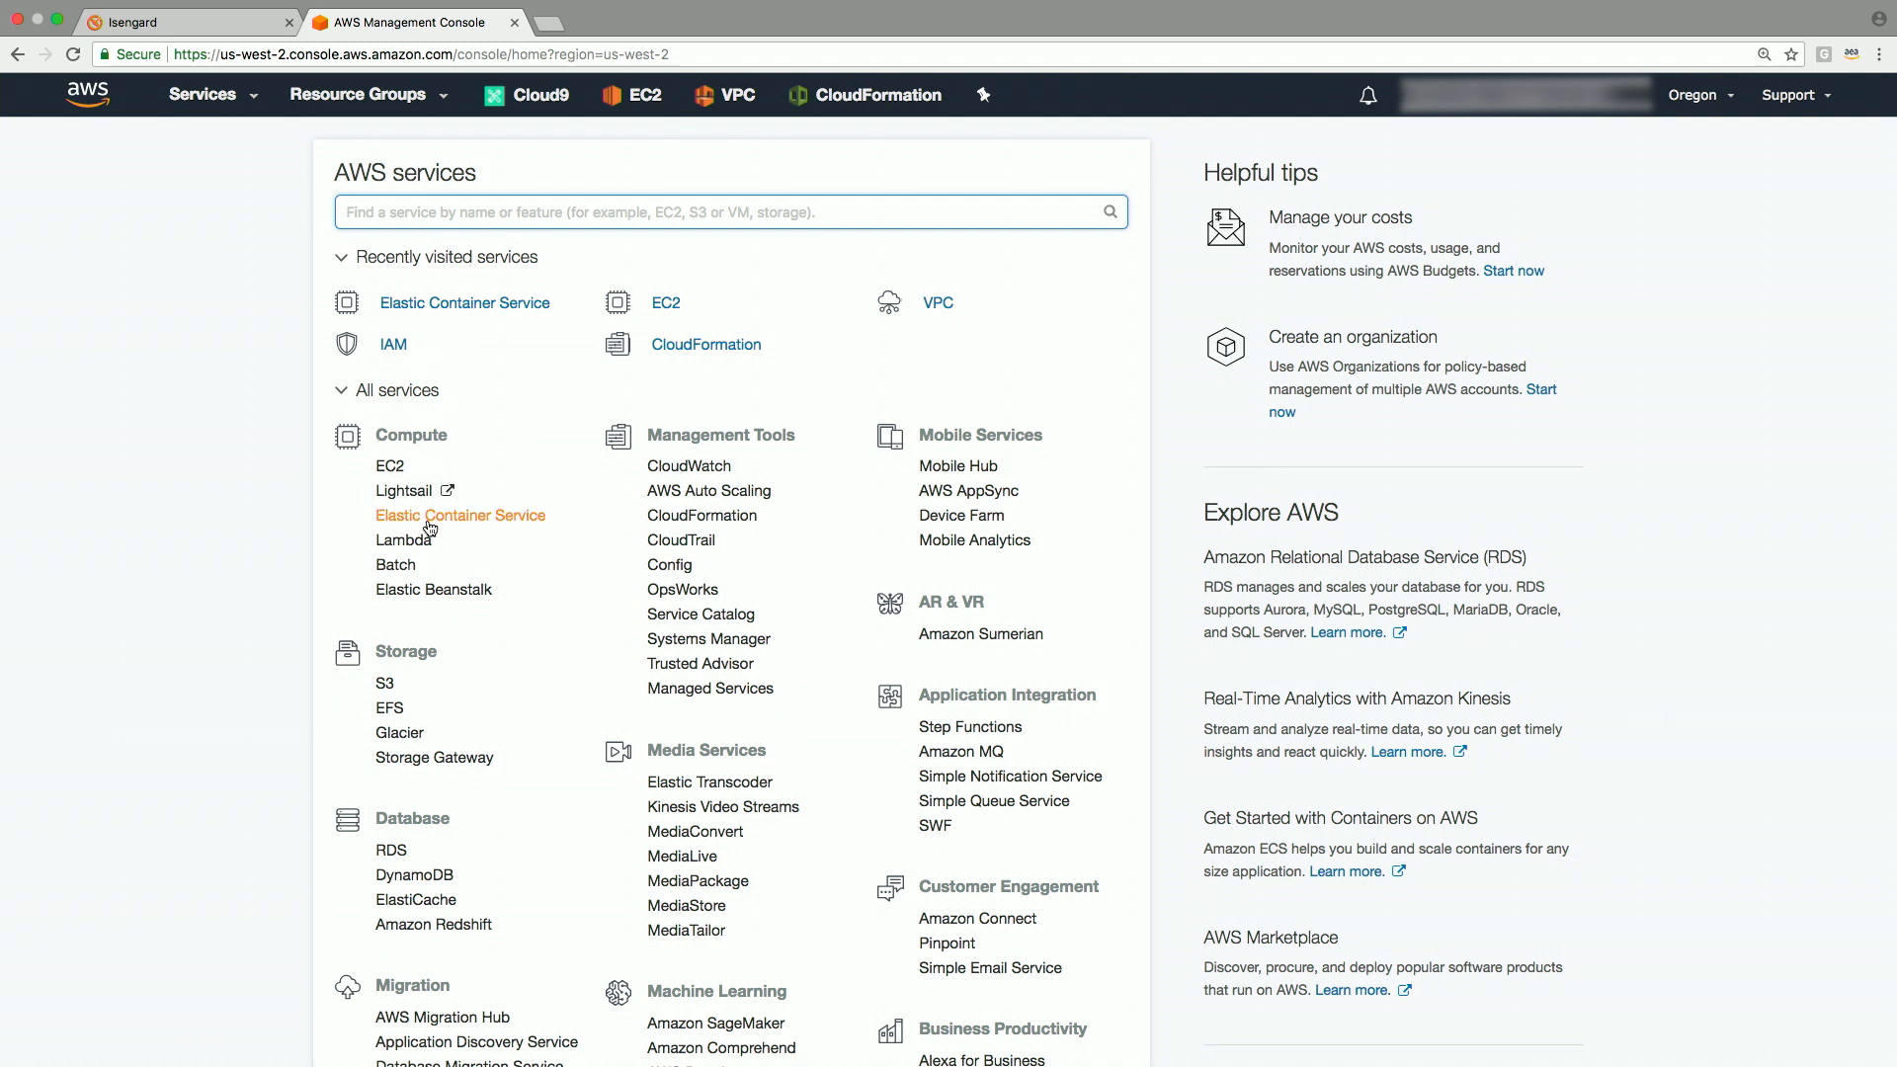
Step: Open Elastic Container Service to see the list of 17 existing clusters
{"action": "left_click", "coordinate": [460, 514]}
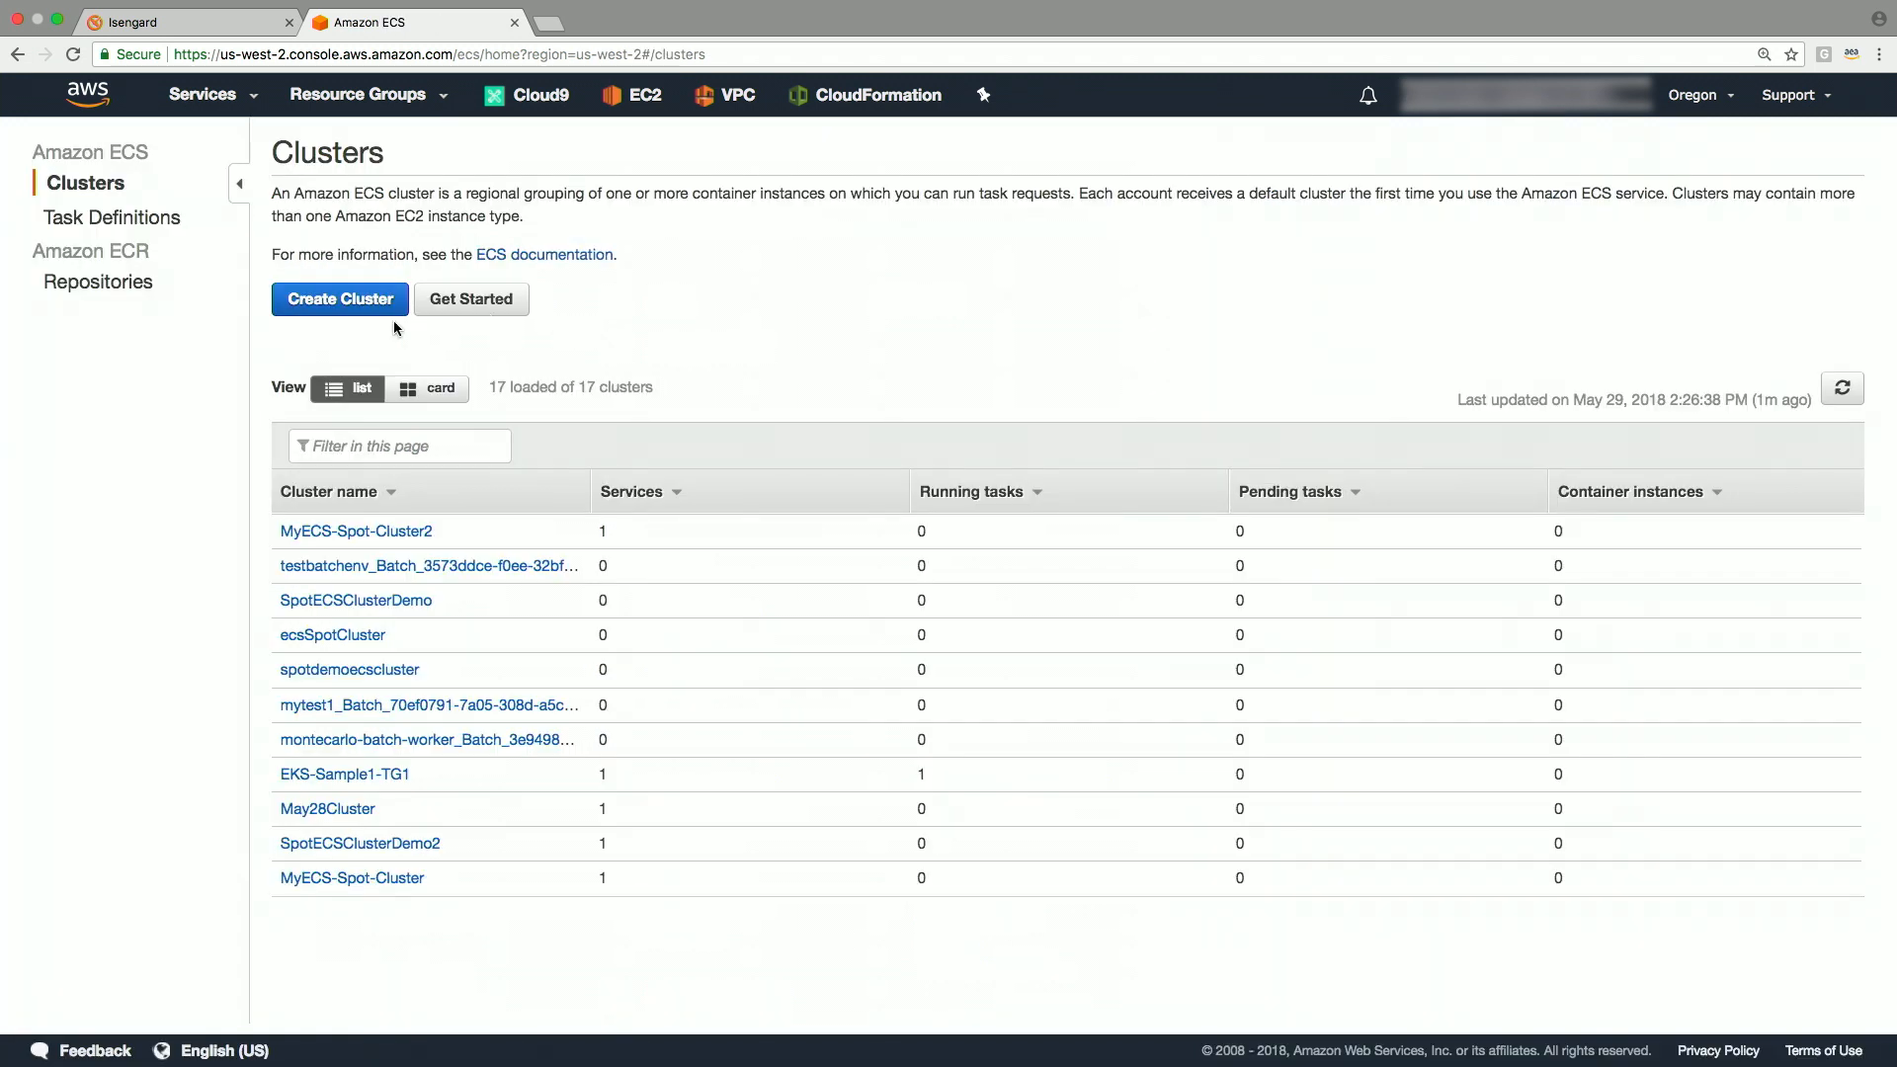
Step: Start a new cluster using the EC2 Linux + Networking template
{"action": "left_click", "coordinate": [338, 299]}
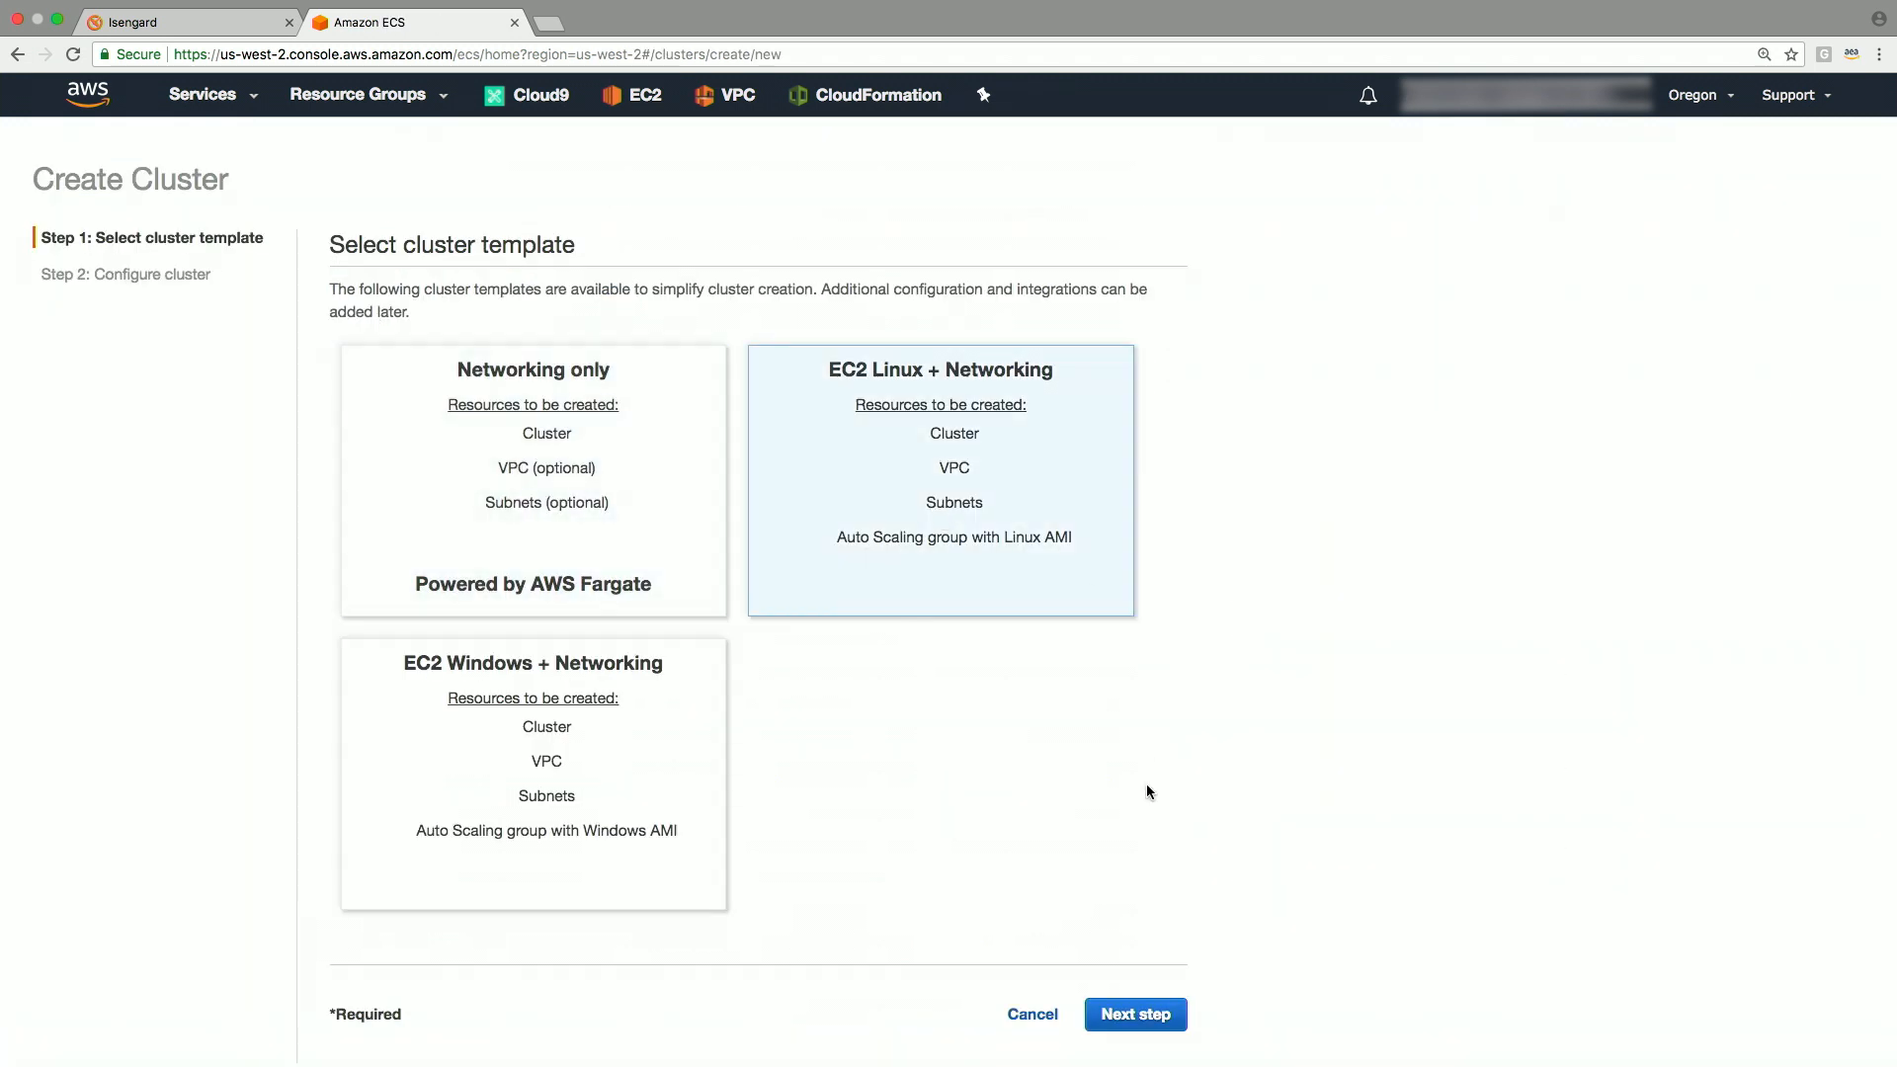
{"action": "left_click", "coordinate": [1133, 1014]}
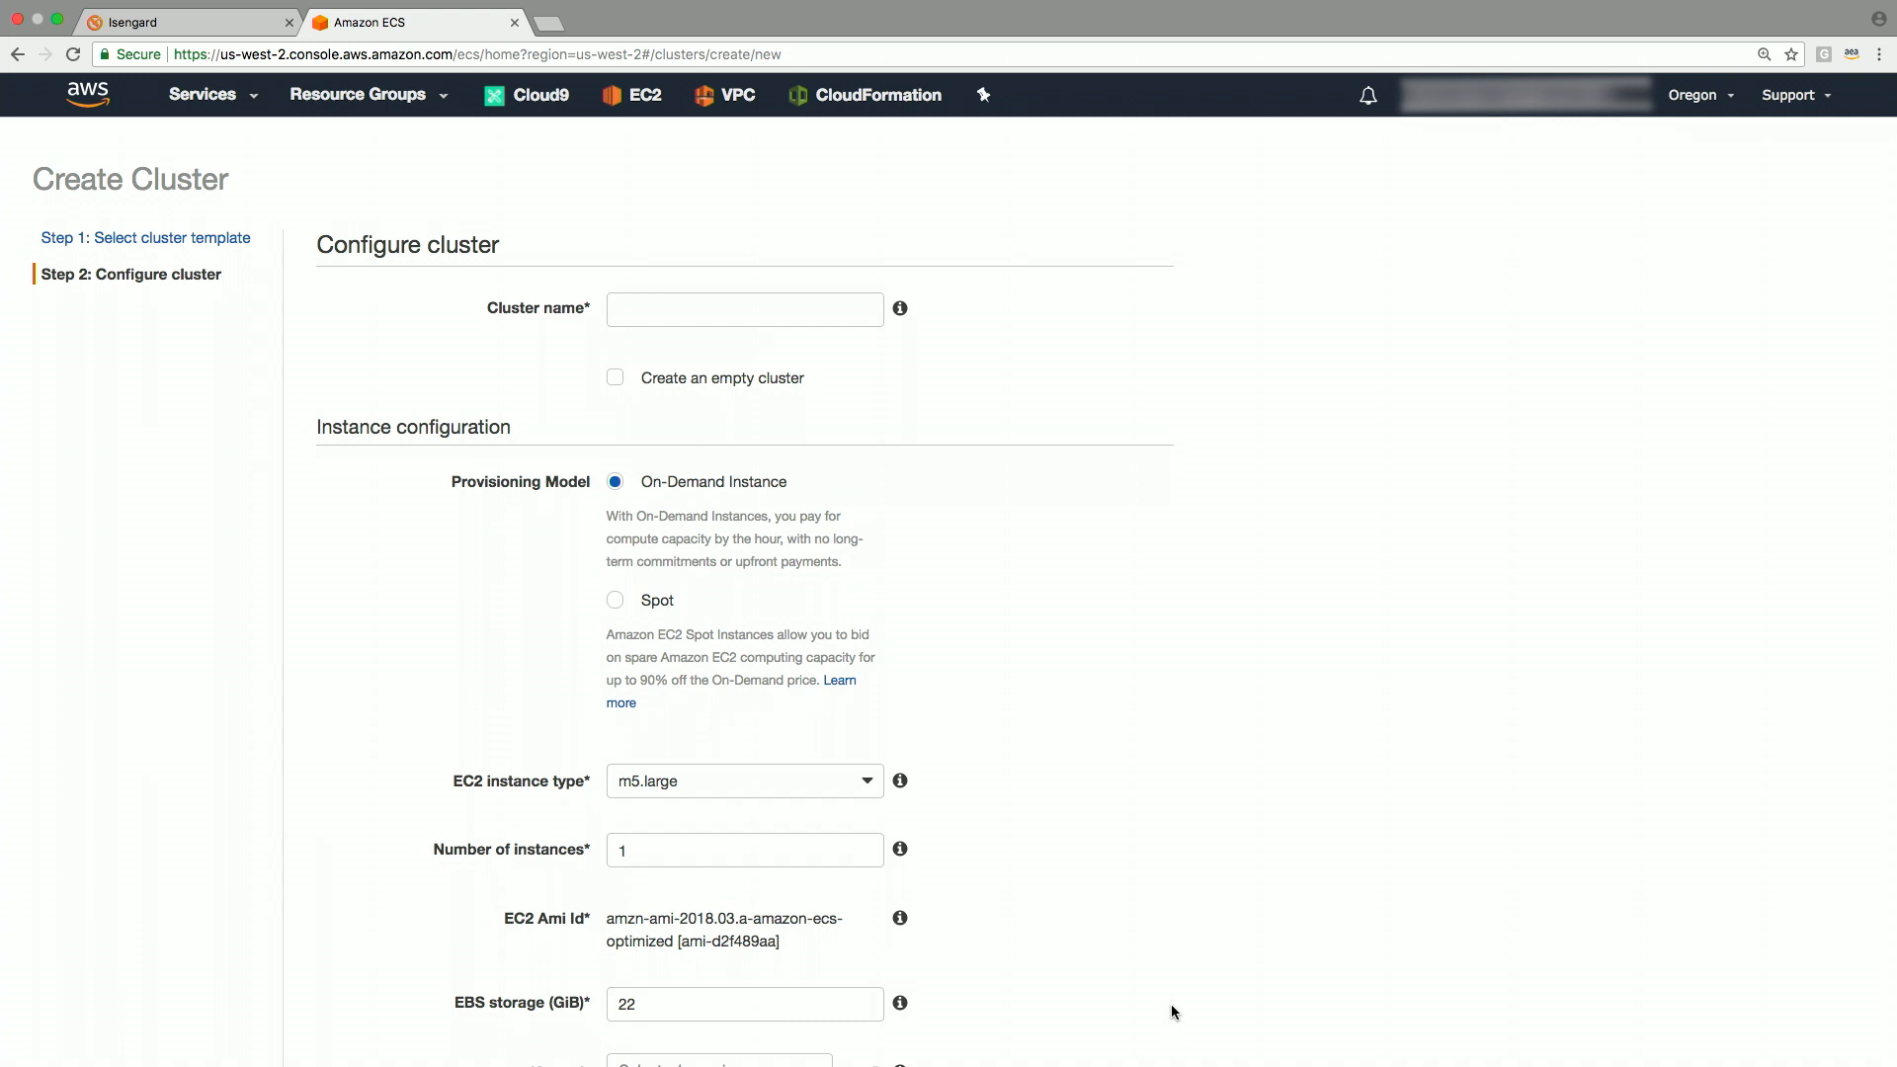
Step: Name the cluster DemoSpotECSCluster on Spot t2.micro, t2.small, t2.medium, max price 1
{"action": "left_click", "coordinate": [615, 599]}
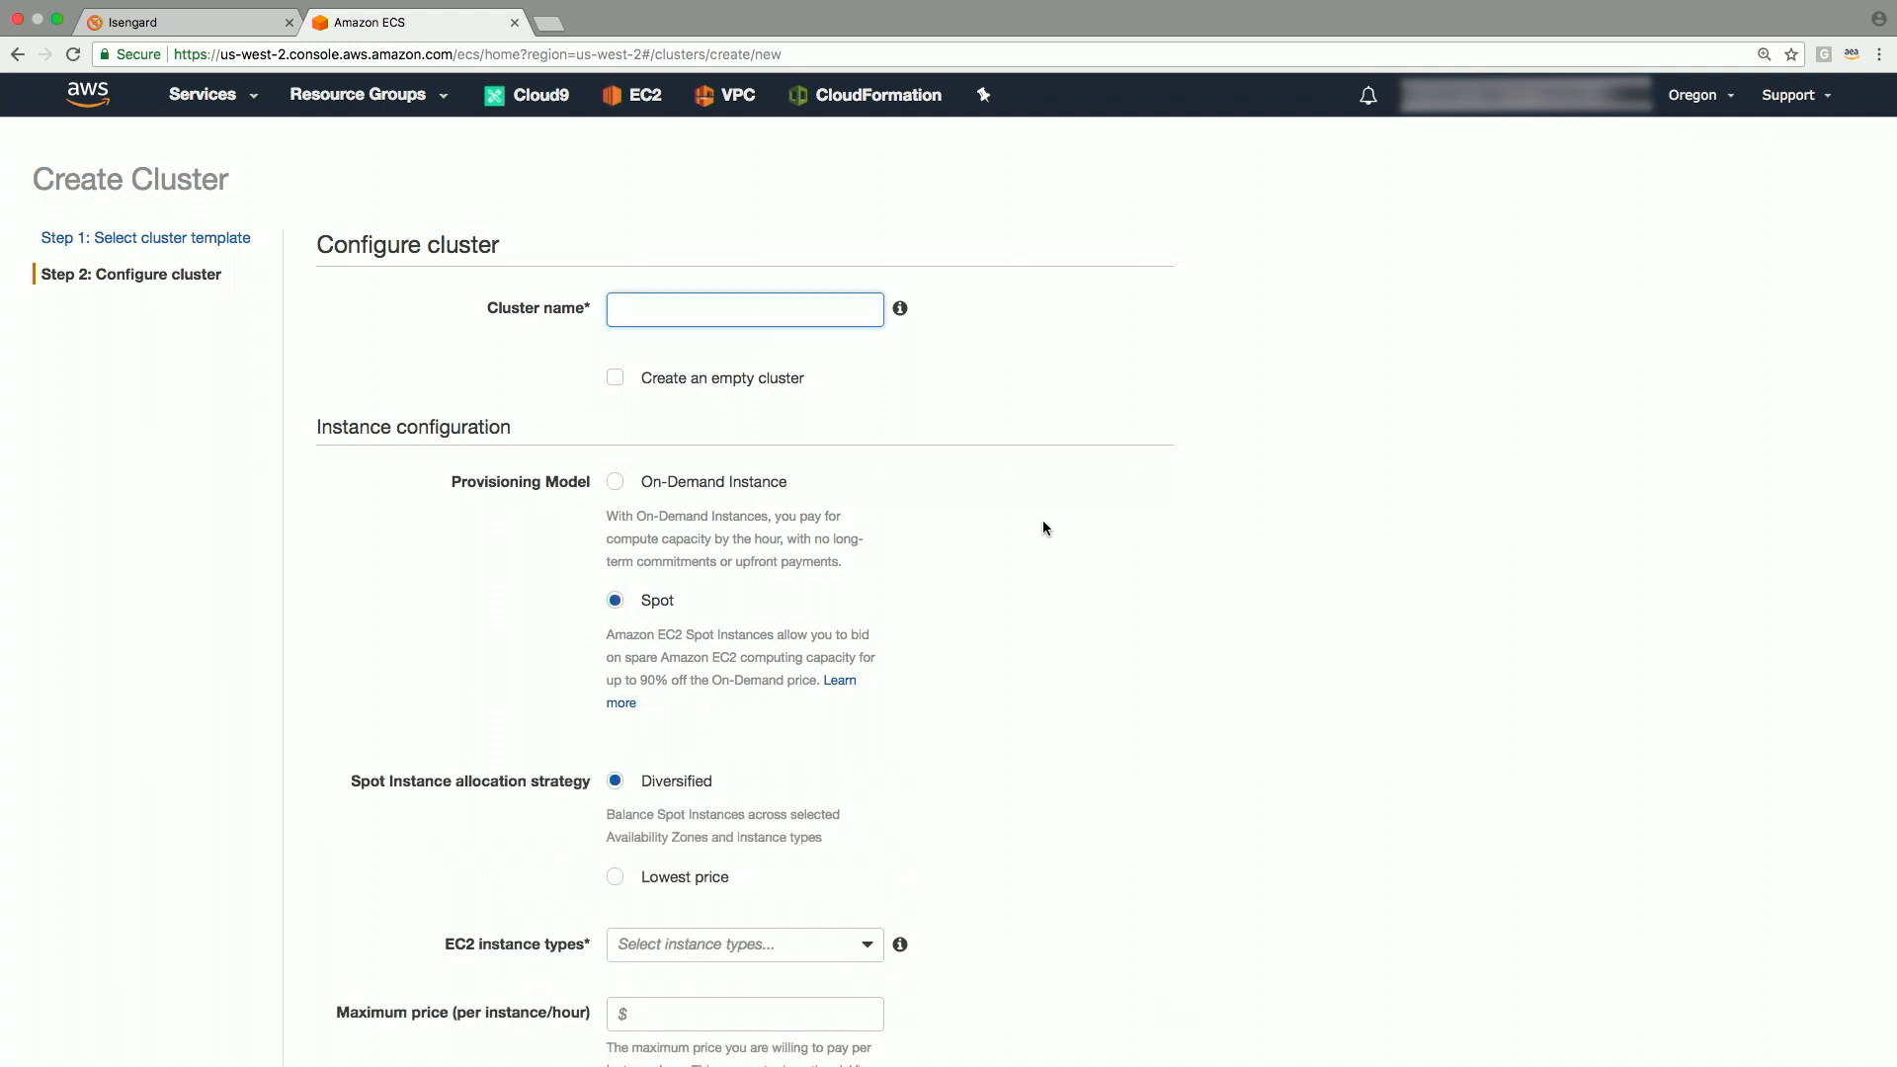
{"action": "type", "text": "DemoSpotECS"}
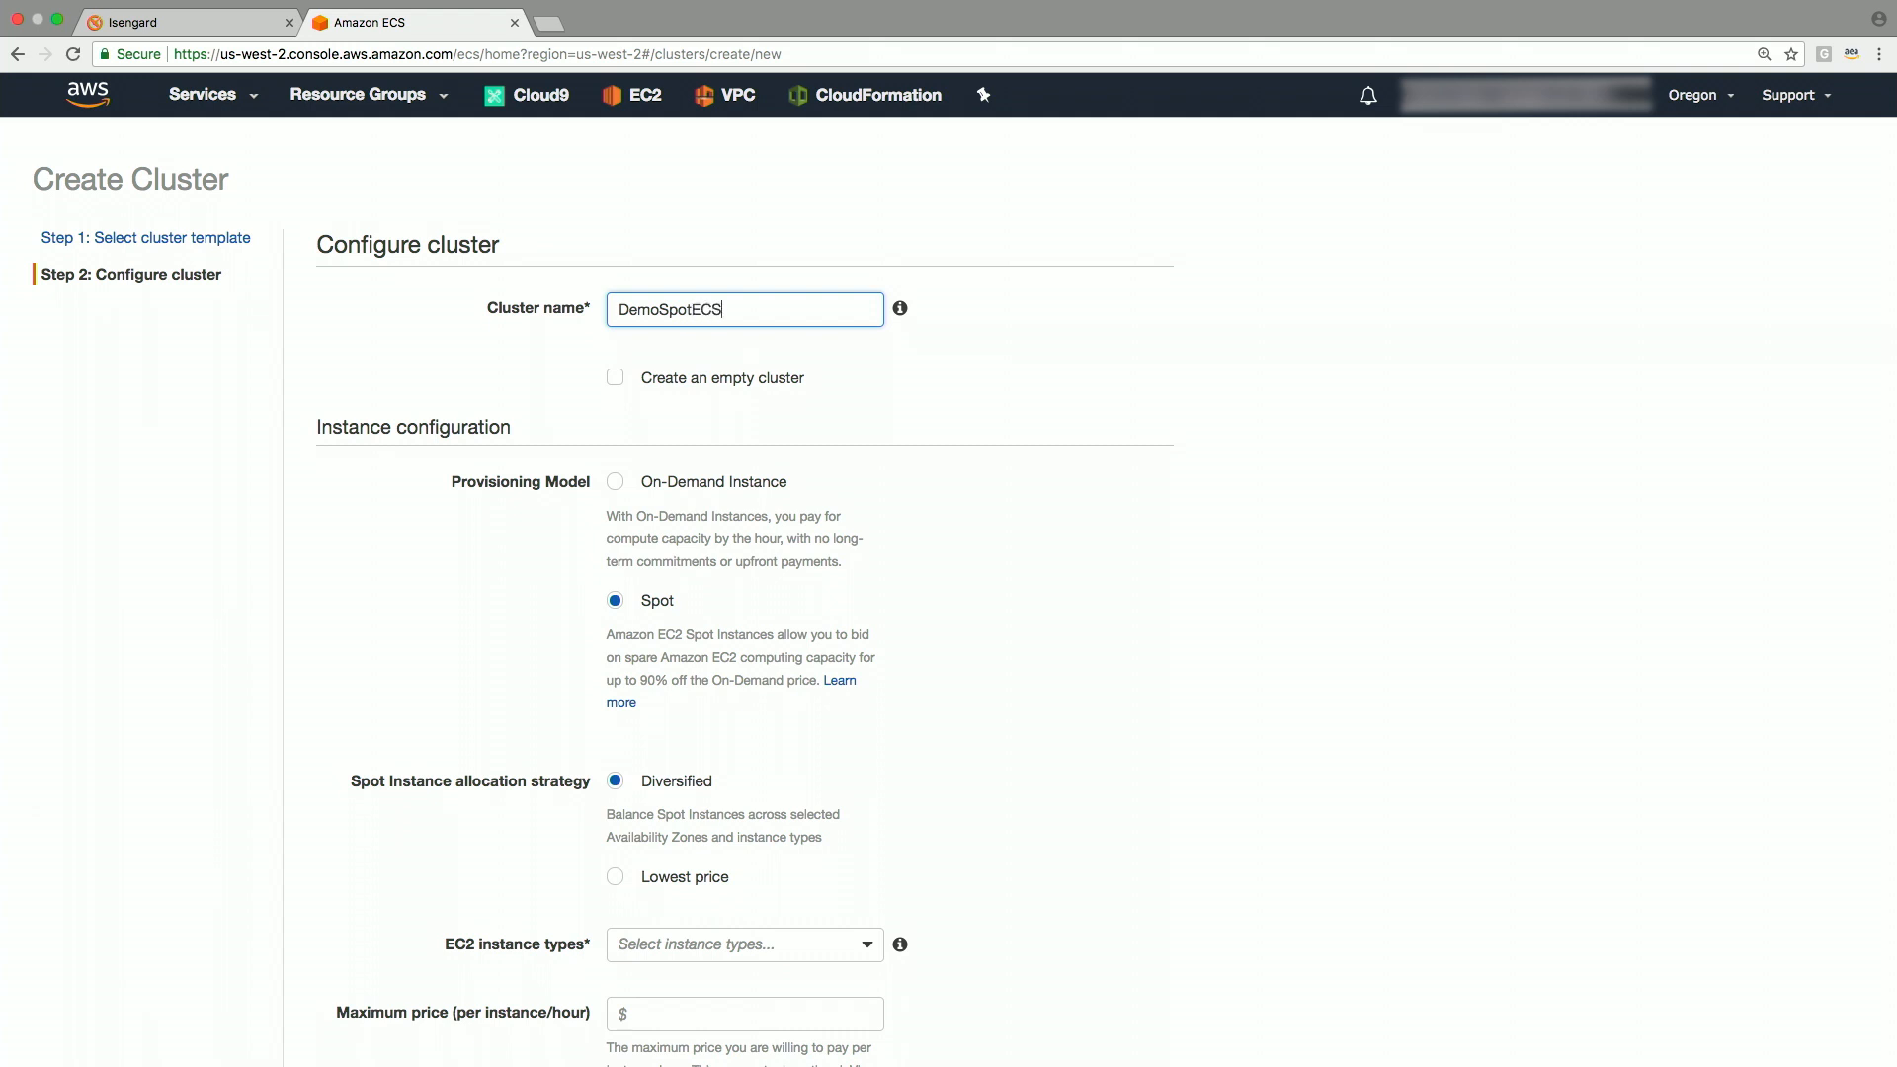
{"action": "type", "text": "Cluster"}
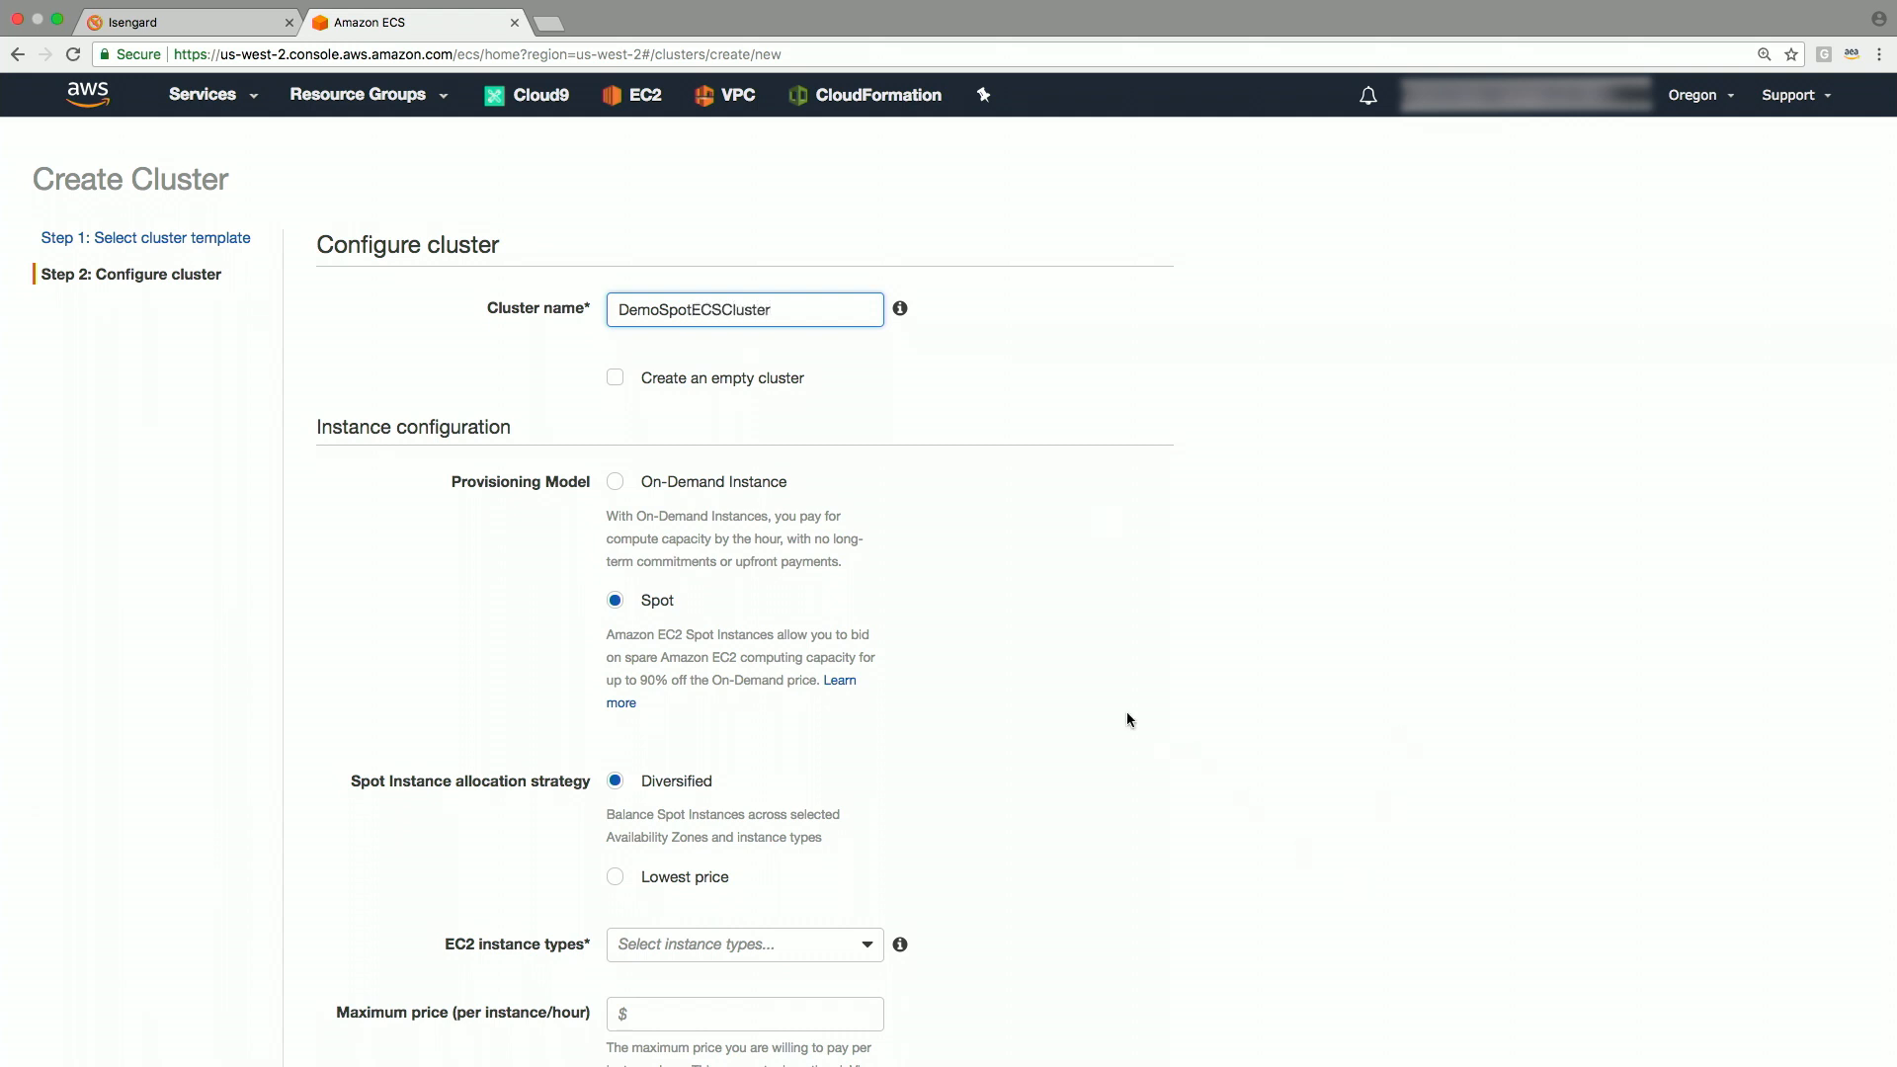
{"action": "mouse_move", "coordinate": [700, 857]}
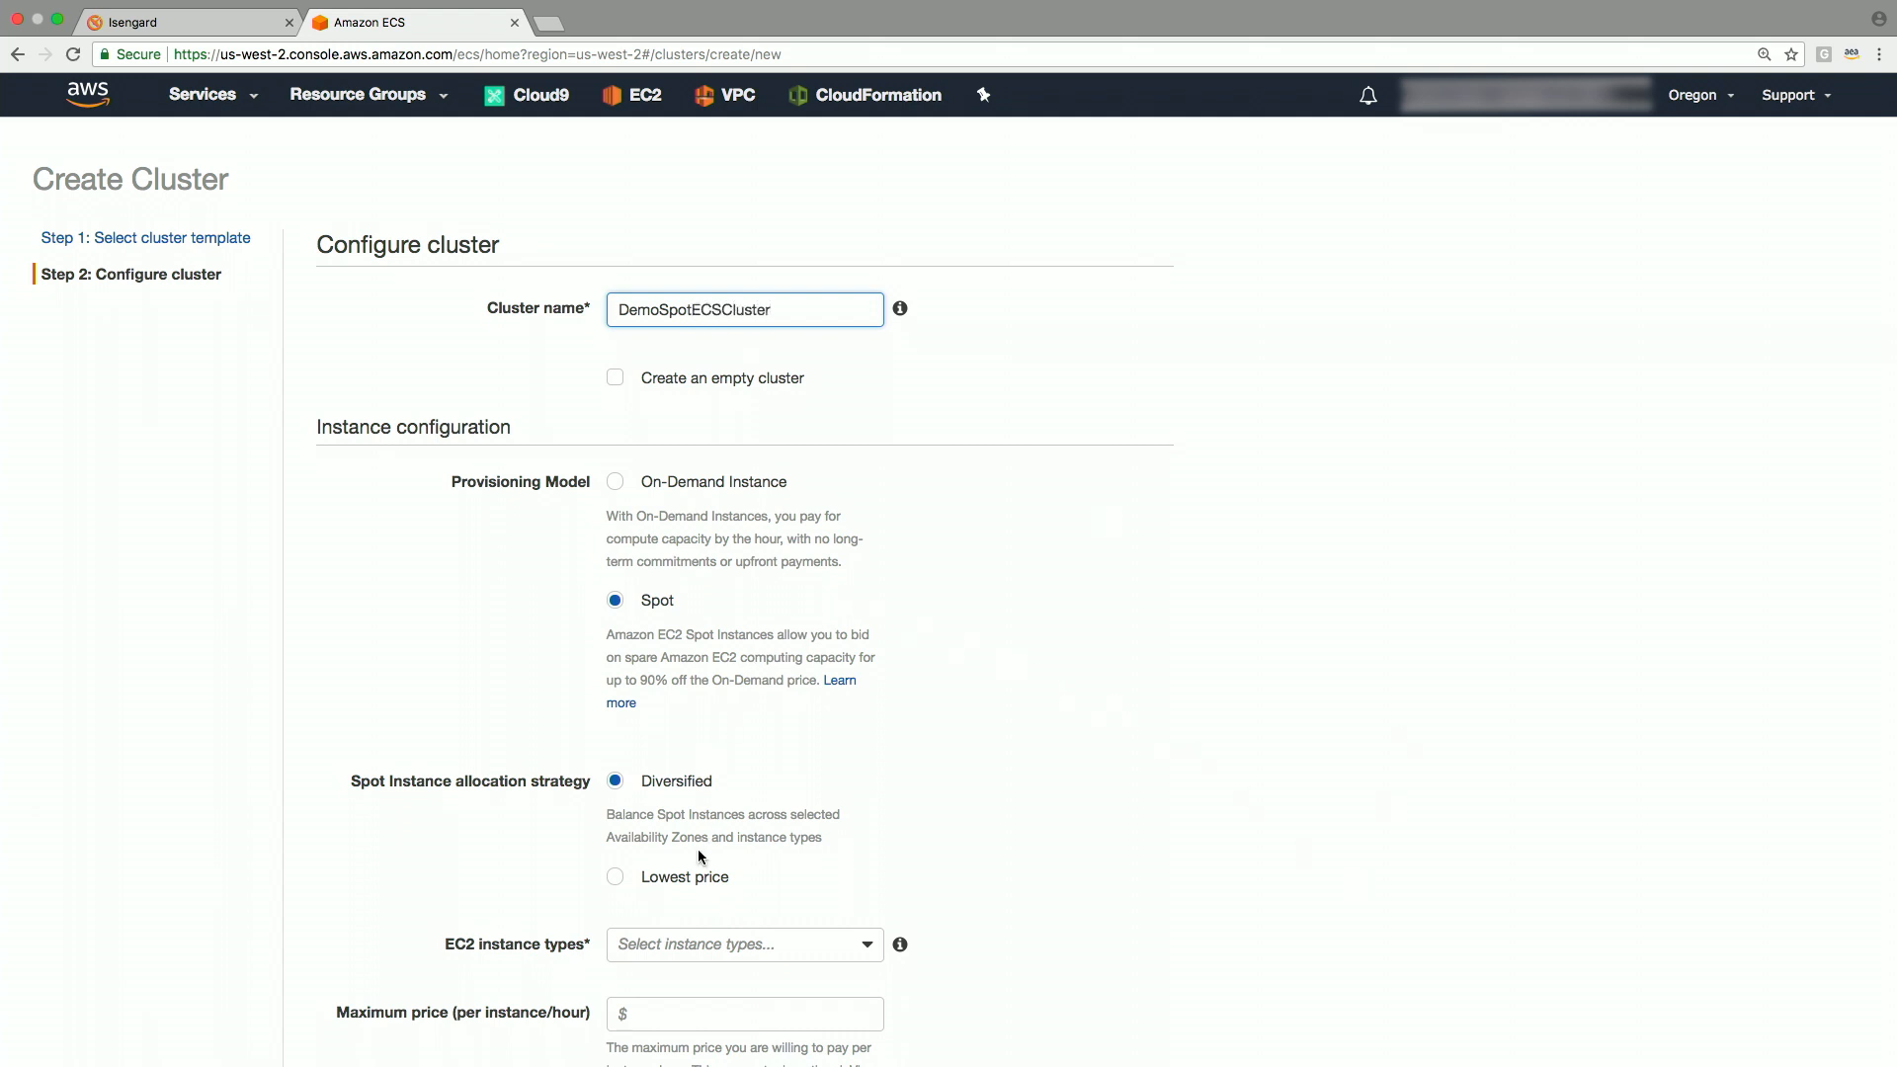
{"action": "left_click", "coordinate": [735, 761]}
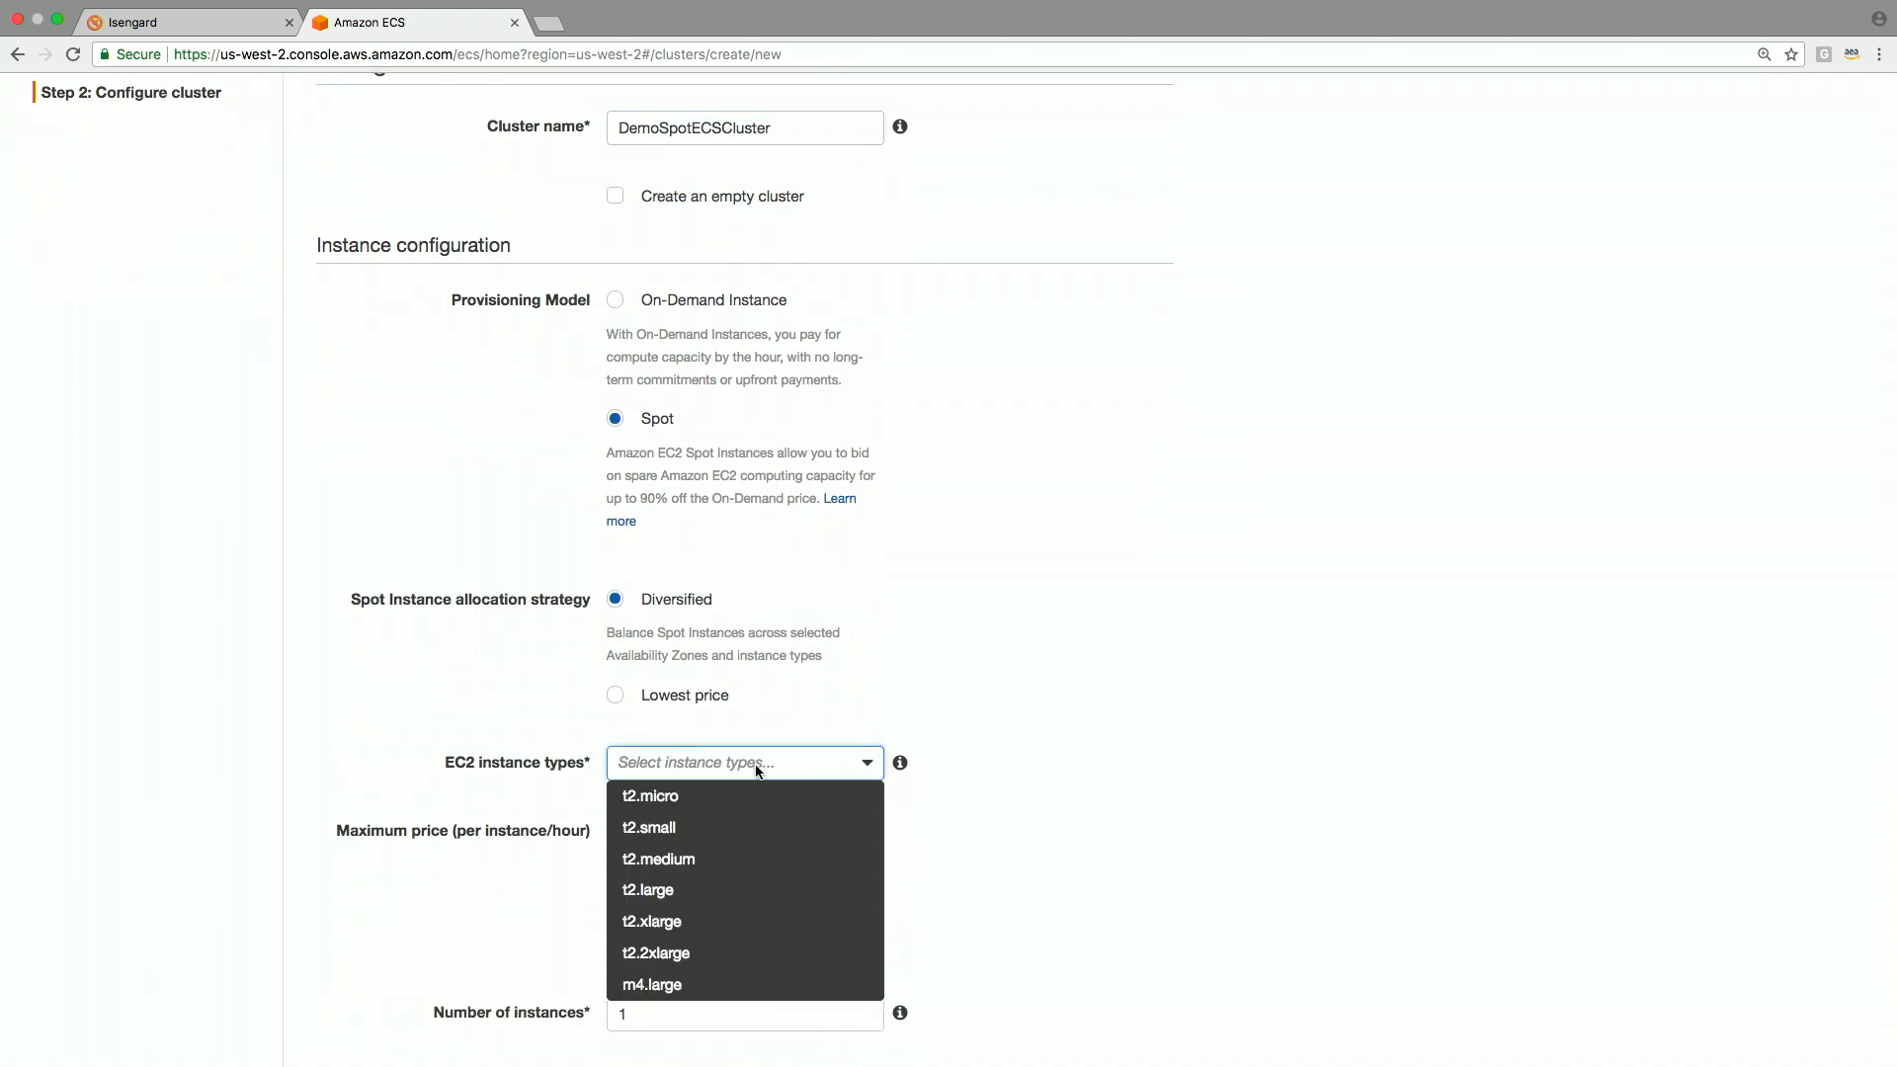
{"action": "left_click", "coordinate": [651, 796]}
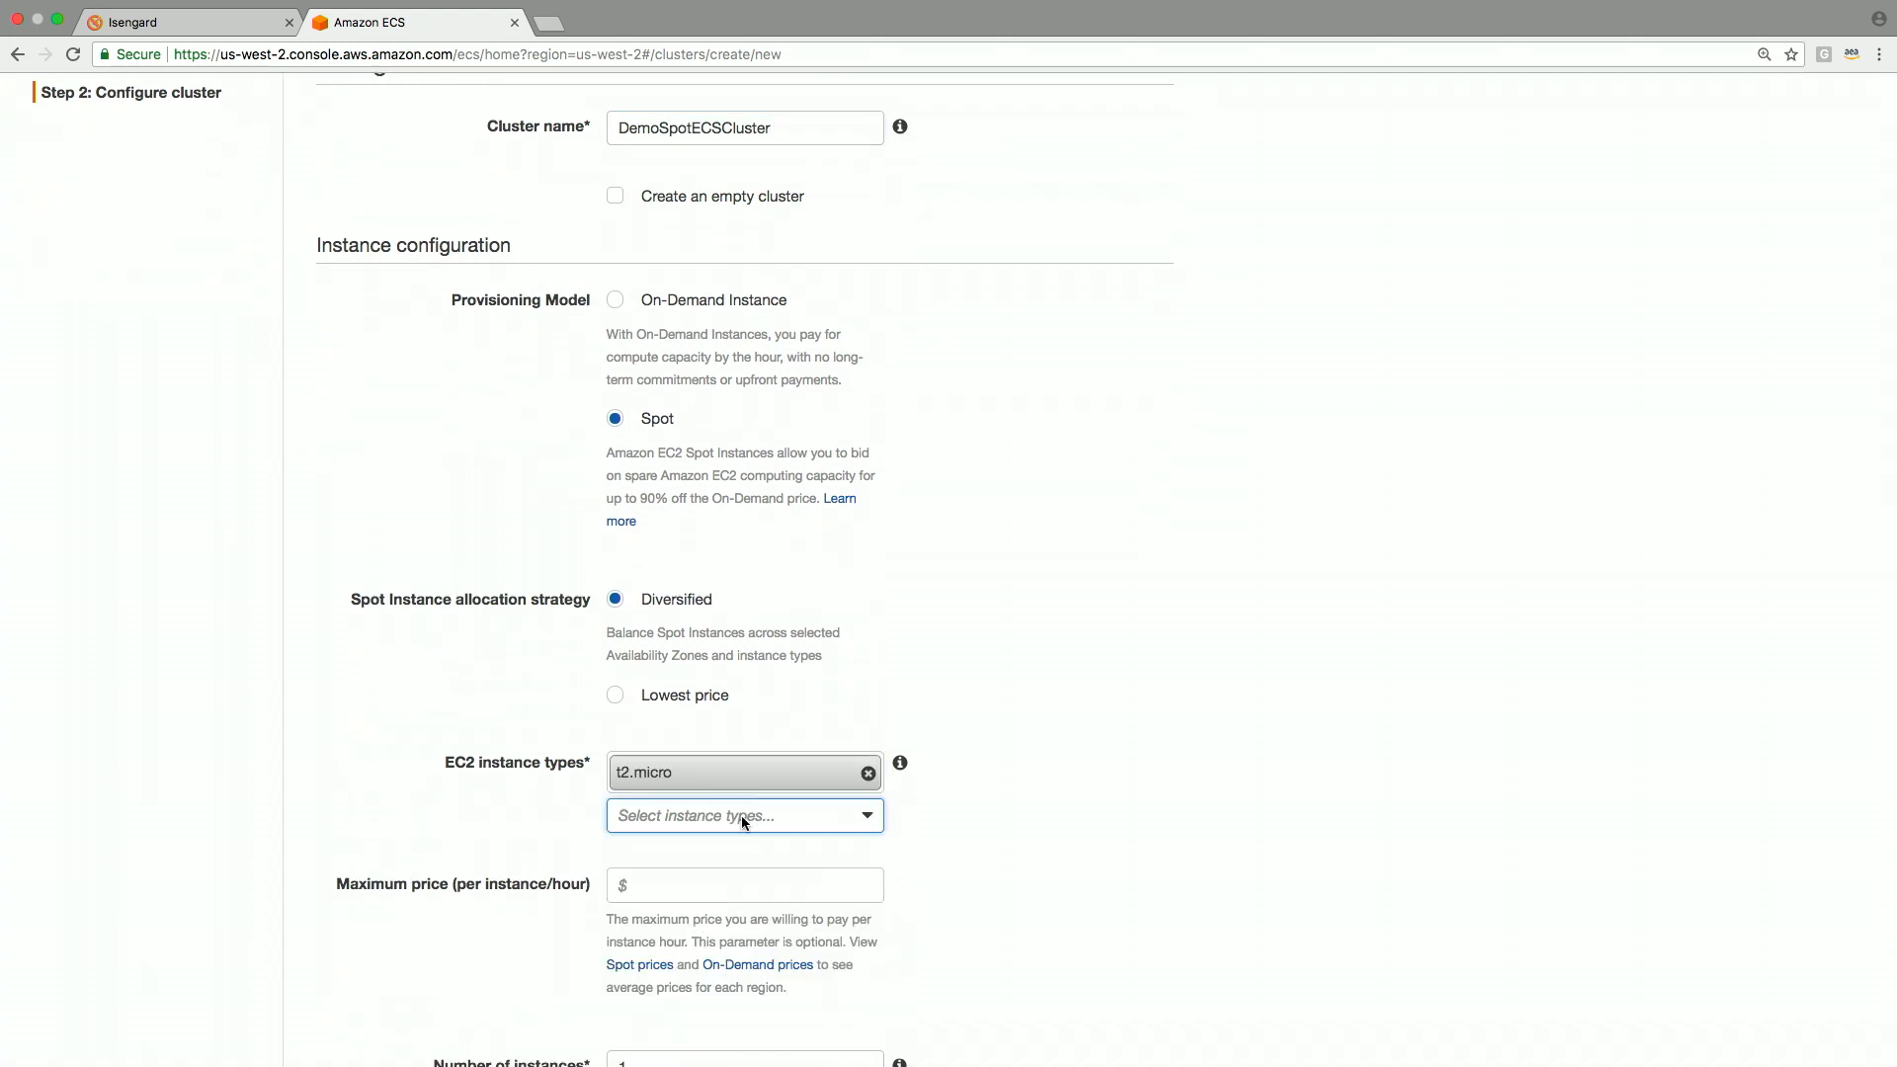
{"action": "left_click", "coordinate": [744, 814]}
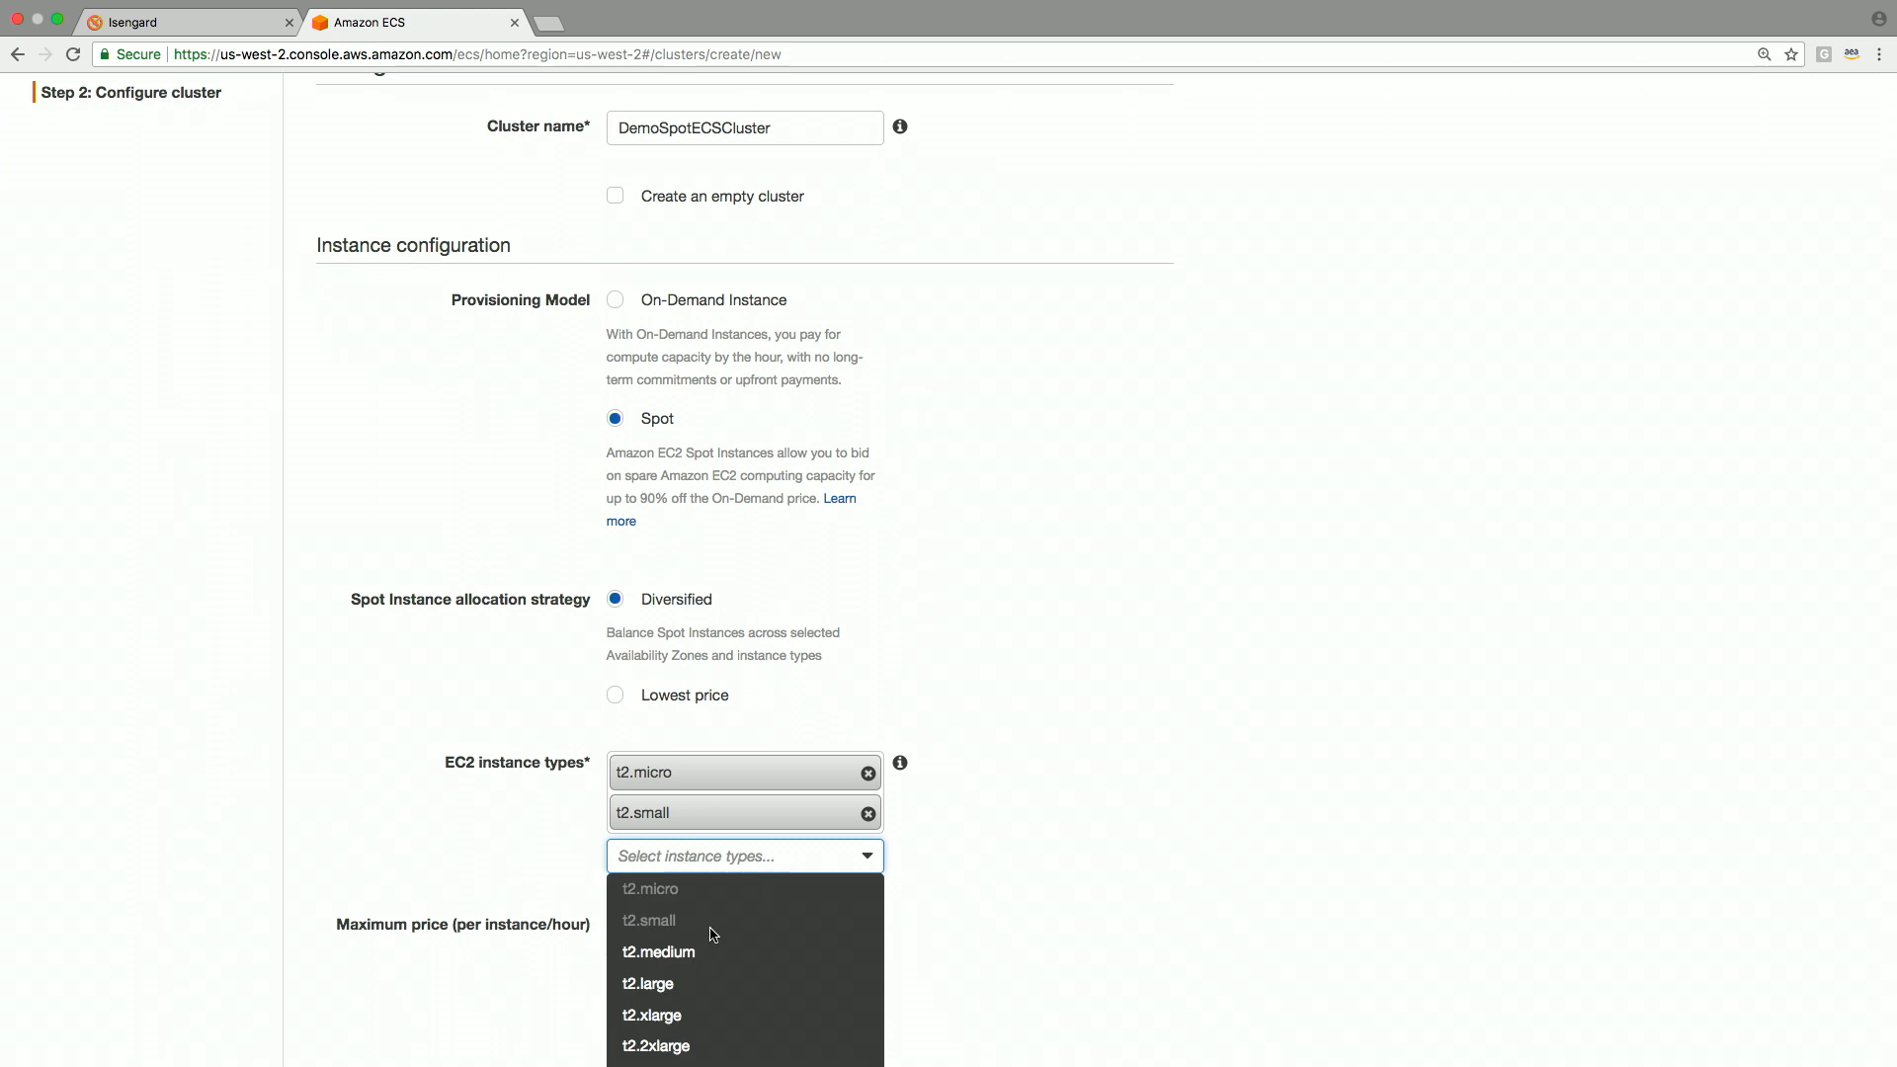
{"action": "left_click", "coordinate": [658, 953]}
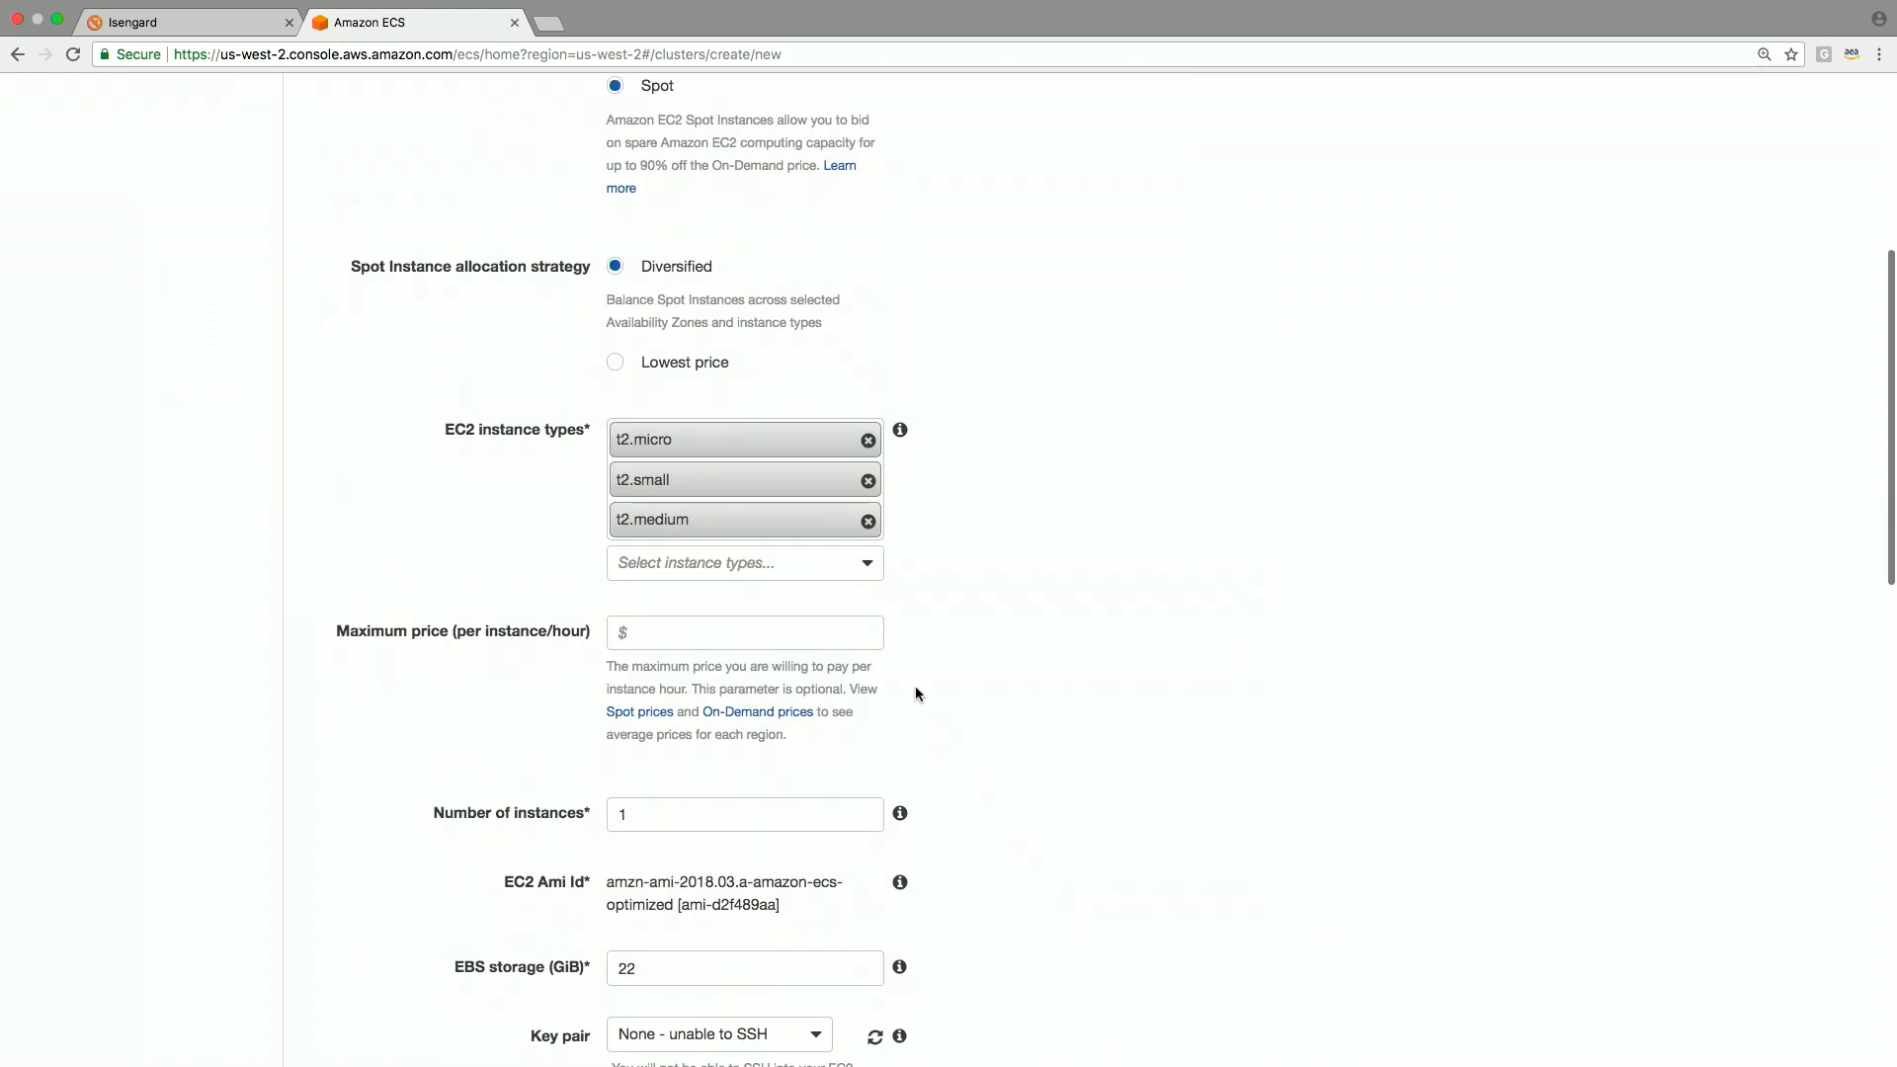
{"action": "type", "text": "1"}
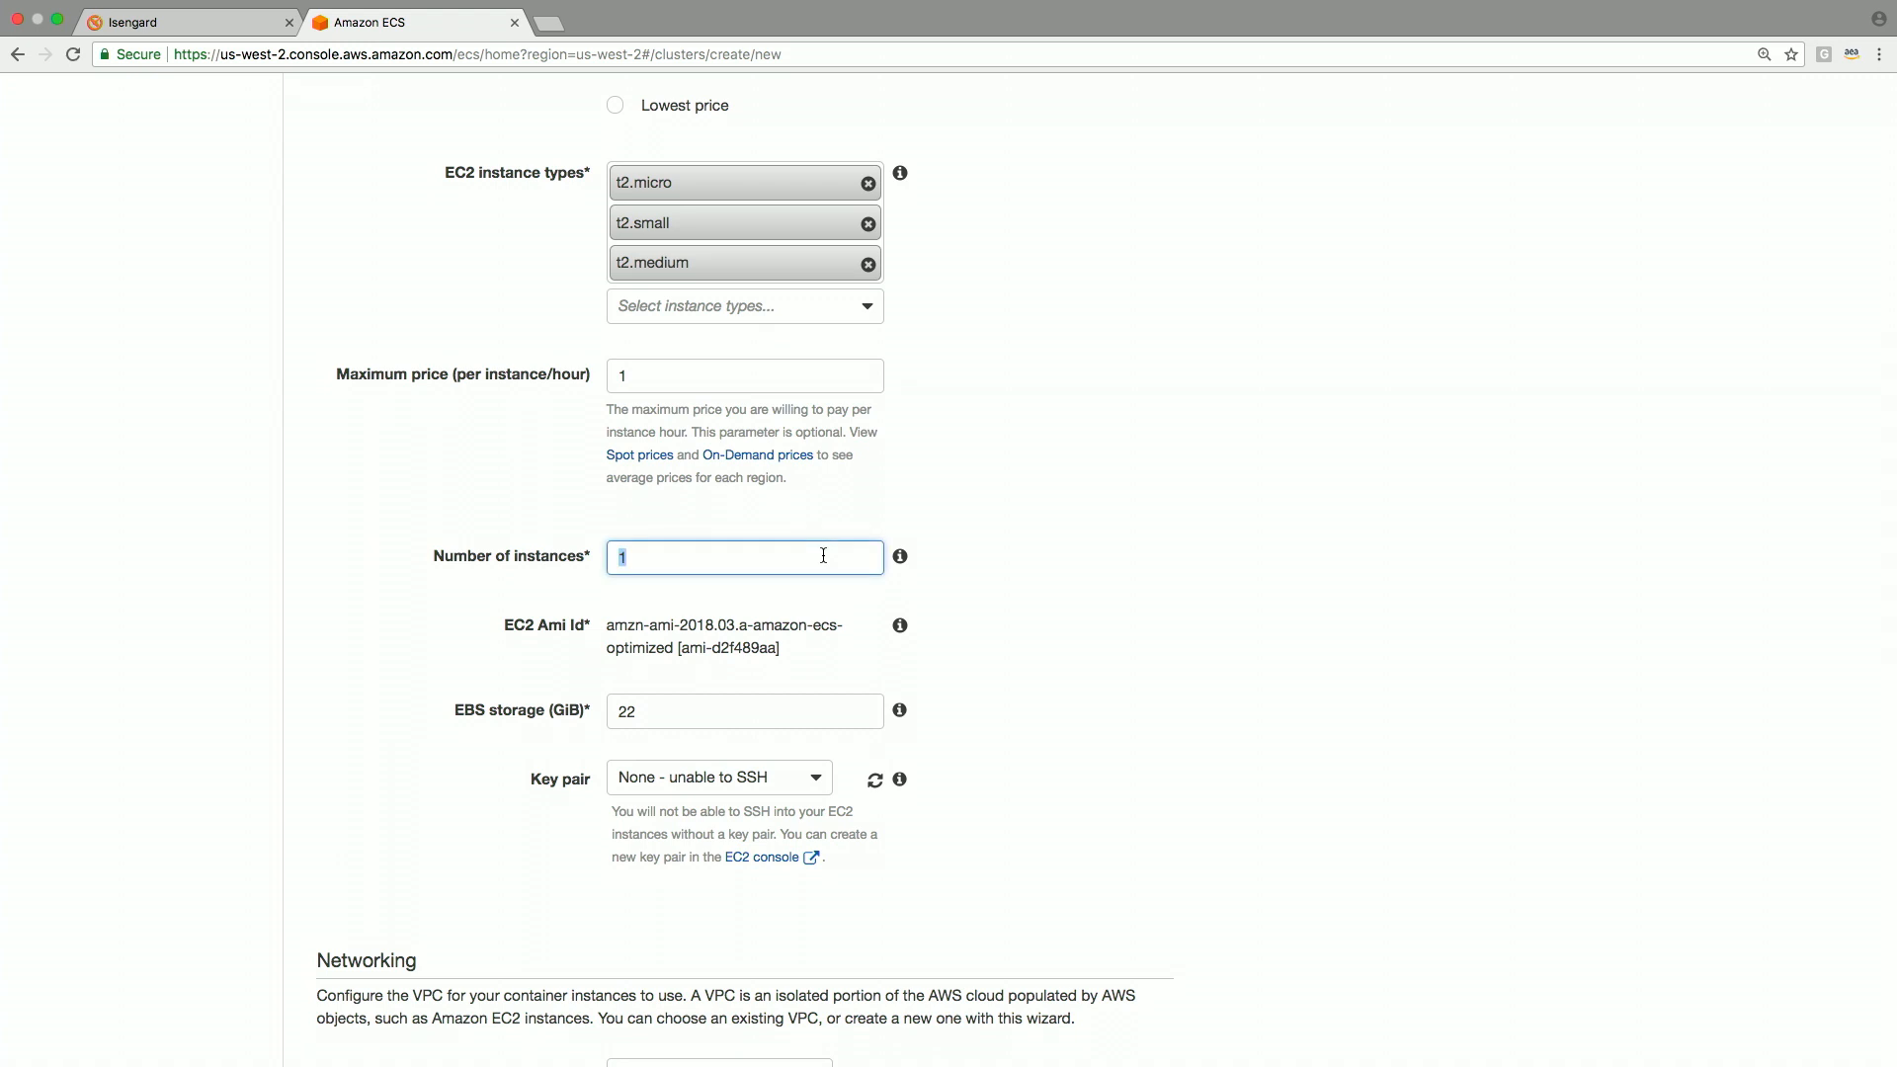
Step: Use the spotinst key pair and review the default networking and IAM role settings
{"action": "left_click", "coordinate": [717, 569]}
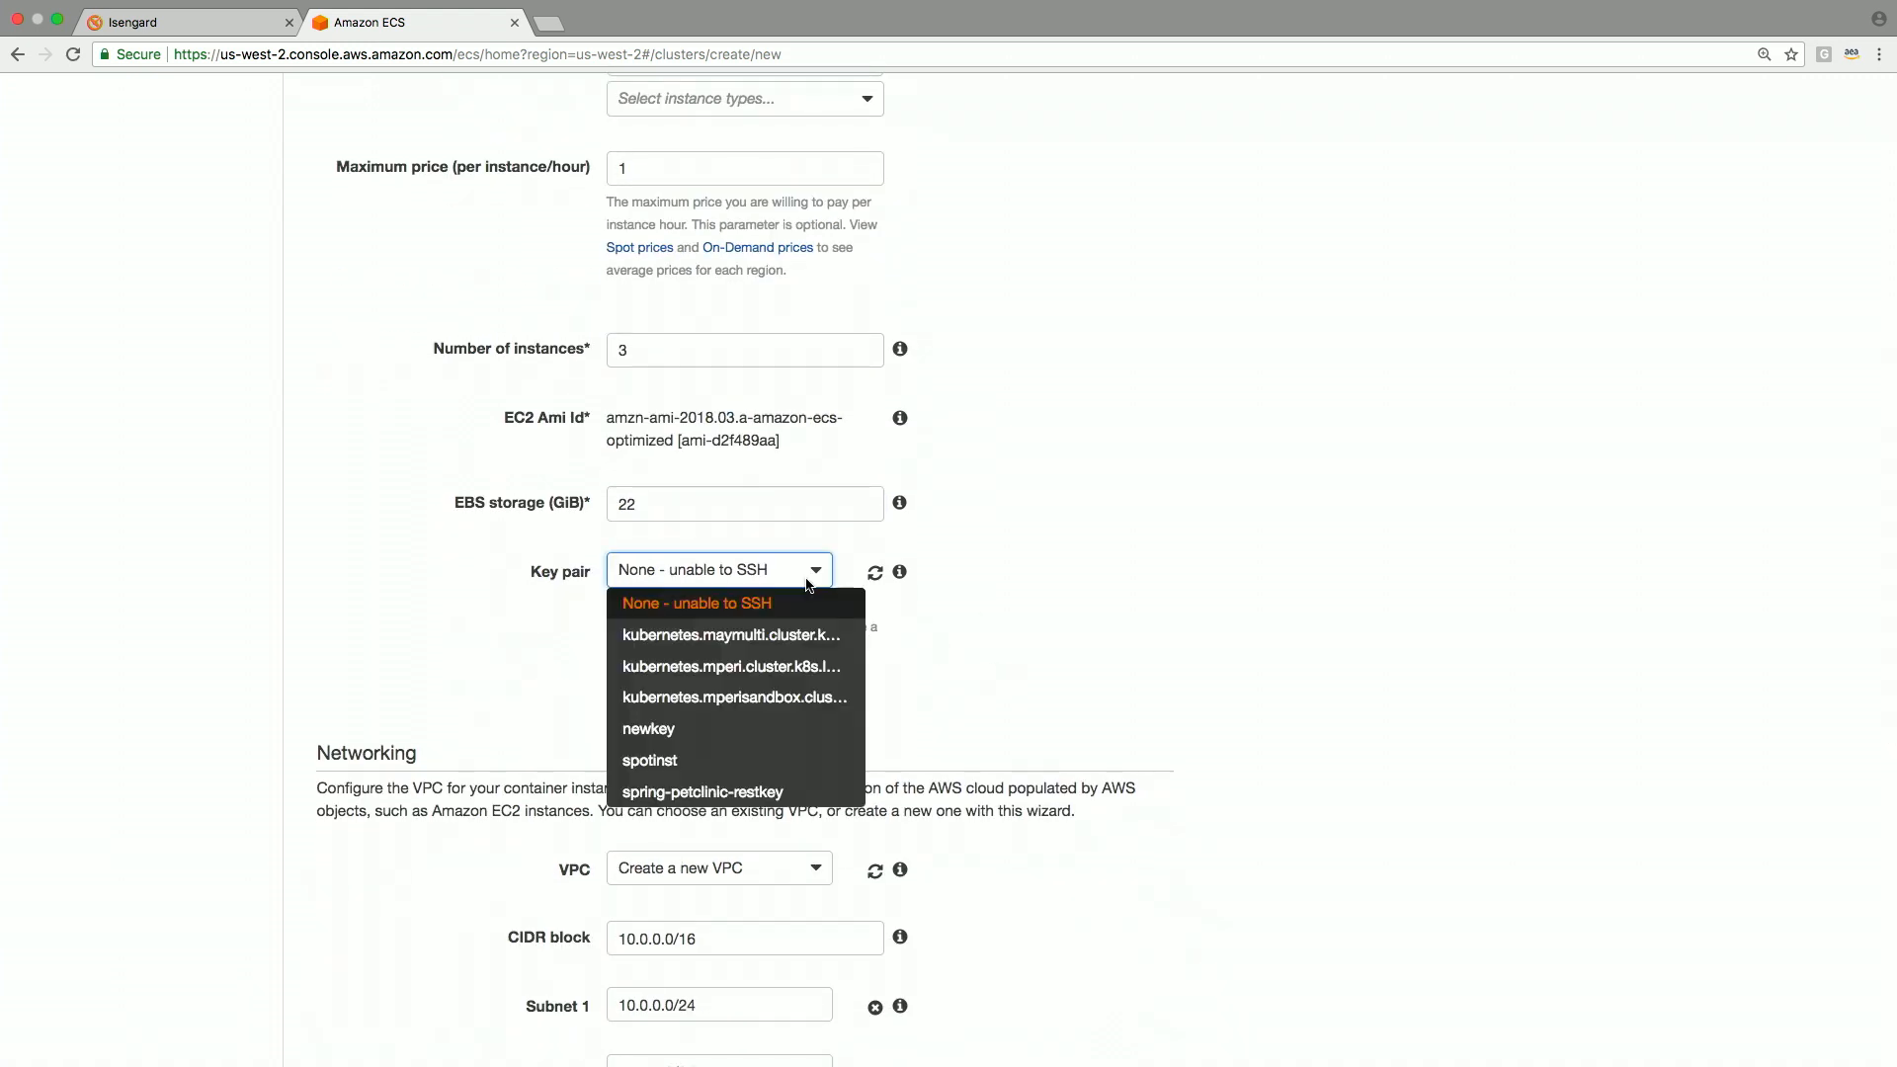
{"action": "left_click", "coordinate": [650, 760]}
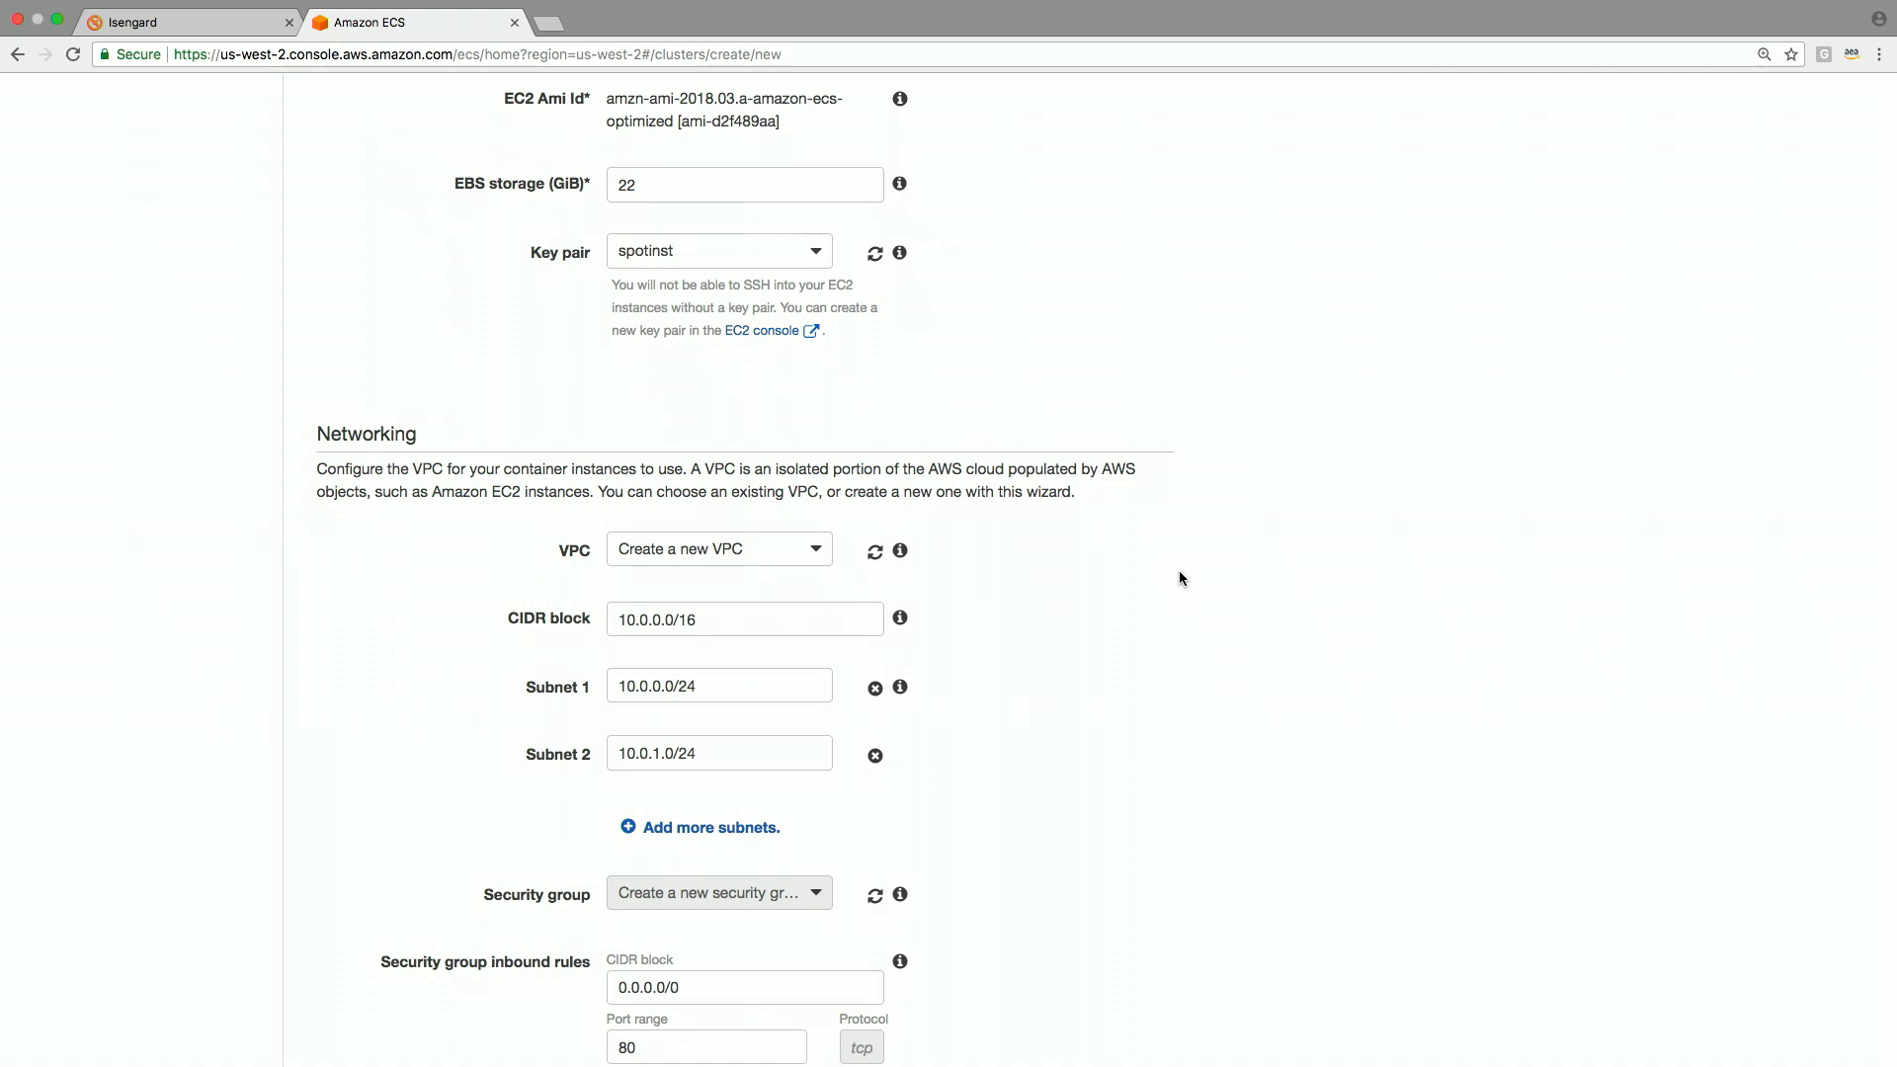
{"action": "scroll", "scroll_direction": "down", "scroll_amount": 3}
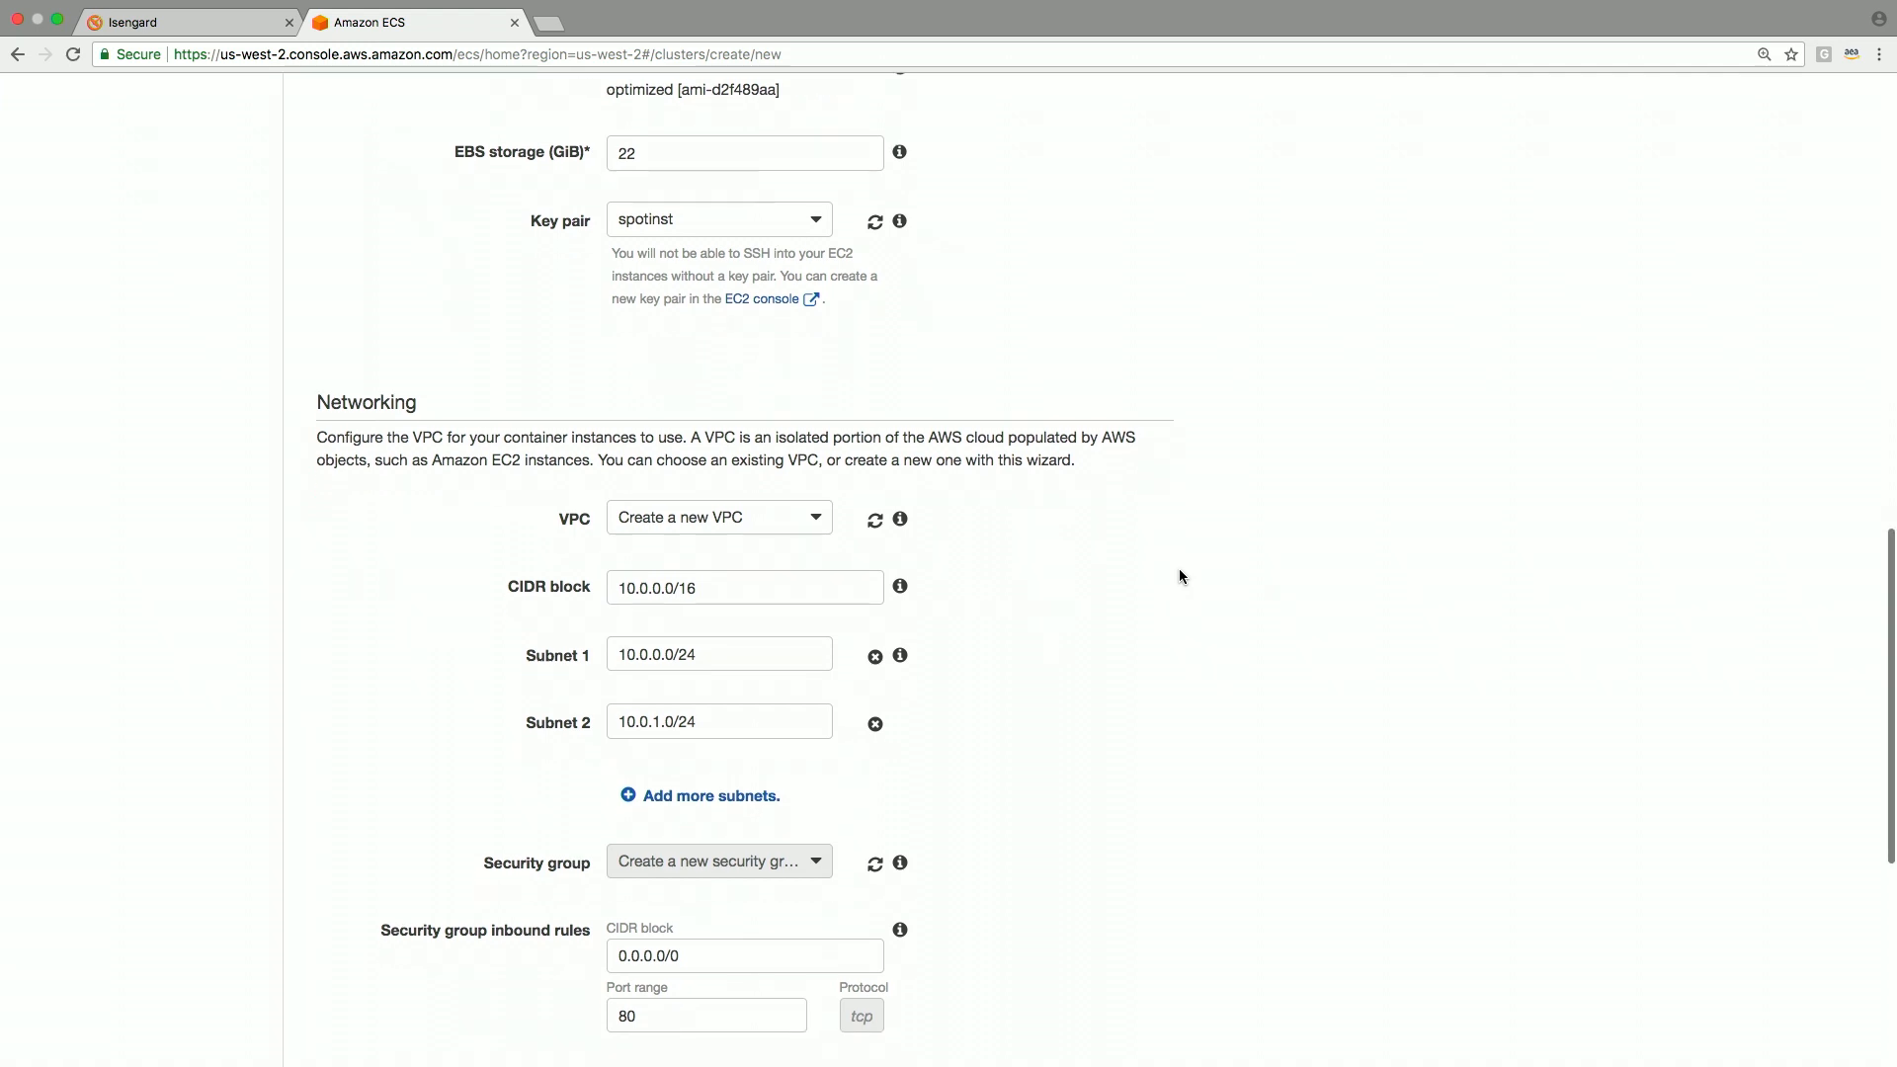
{"action": "scroll", "scroll_direction": "down", "scroll_amount": 3}
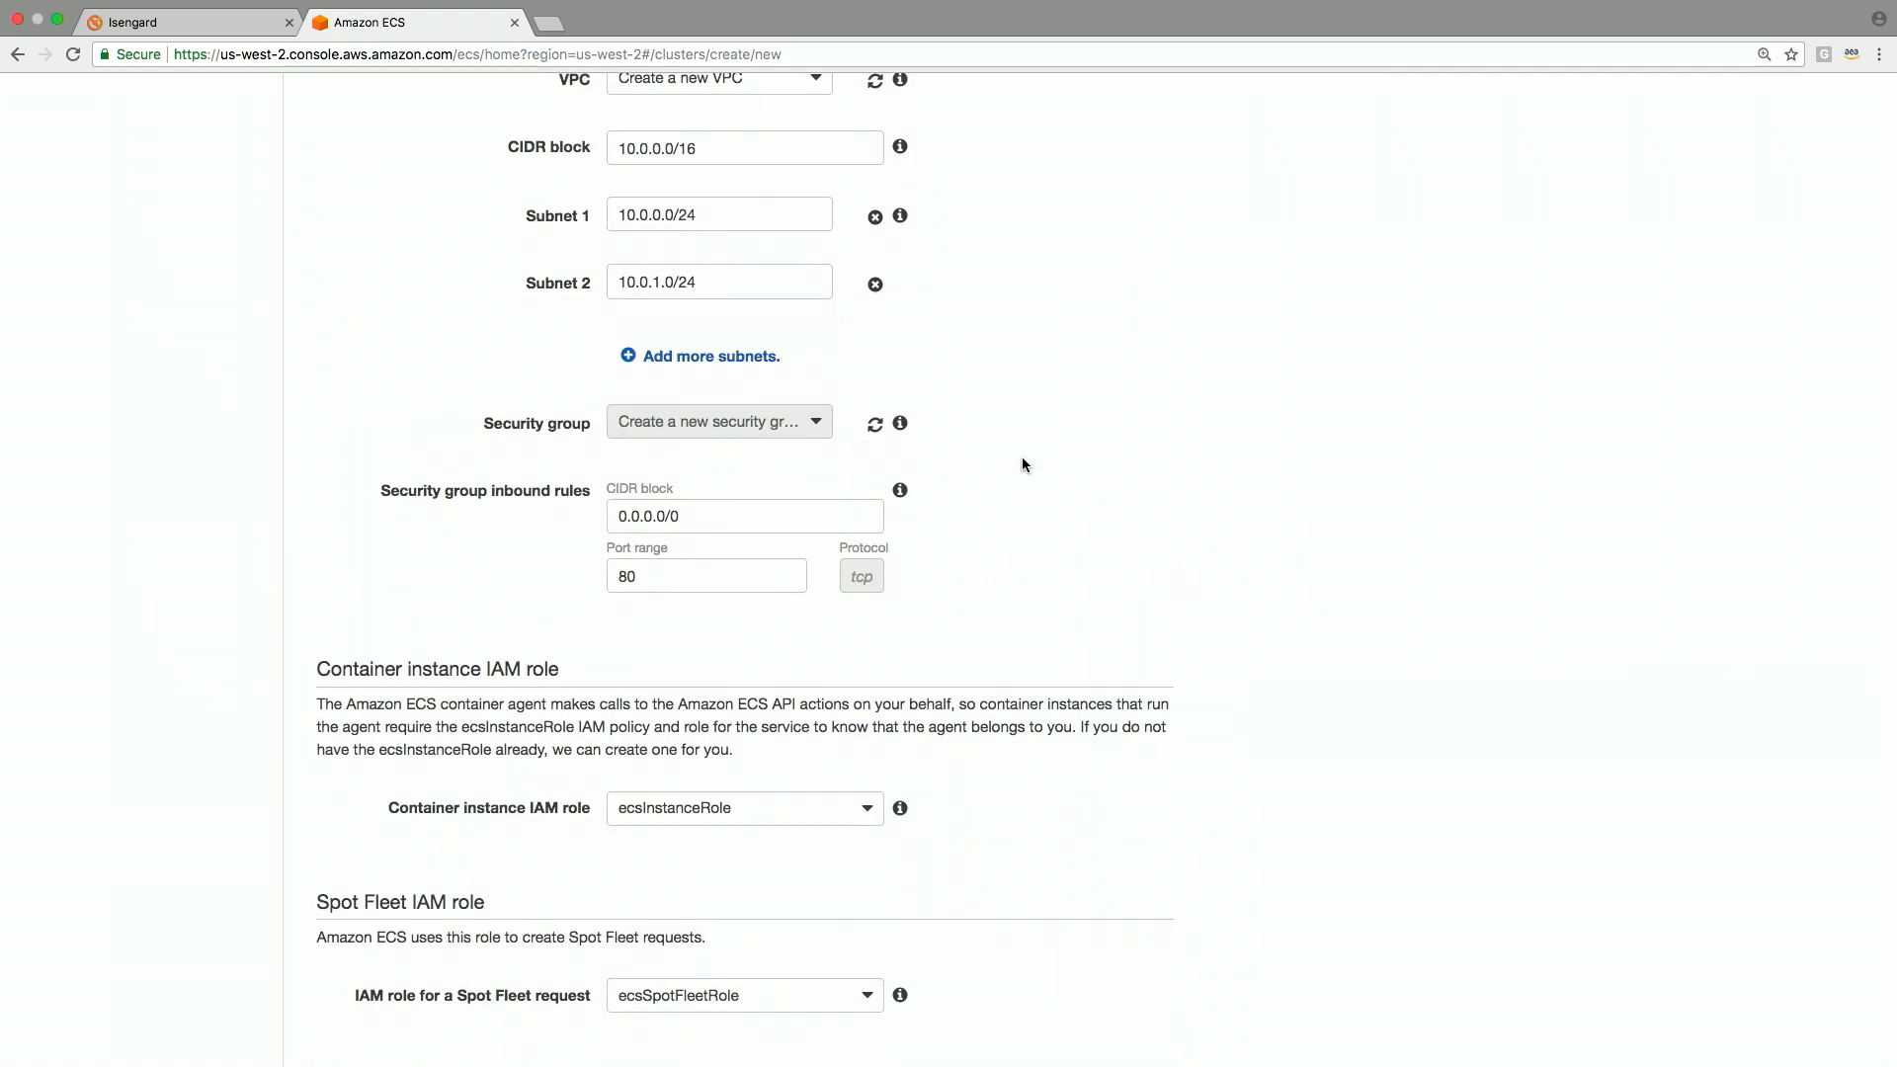
{"action": "mouse_move", "coordinate": [1143, 478]}
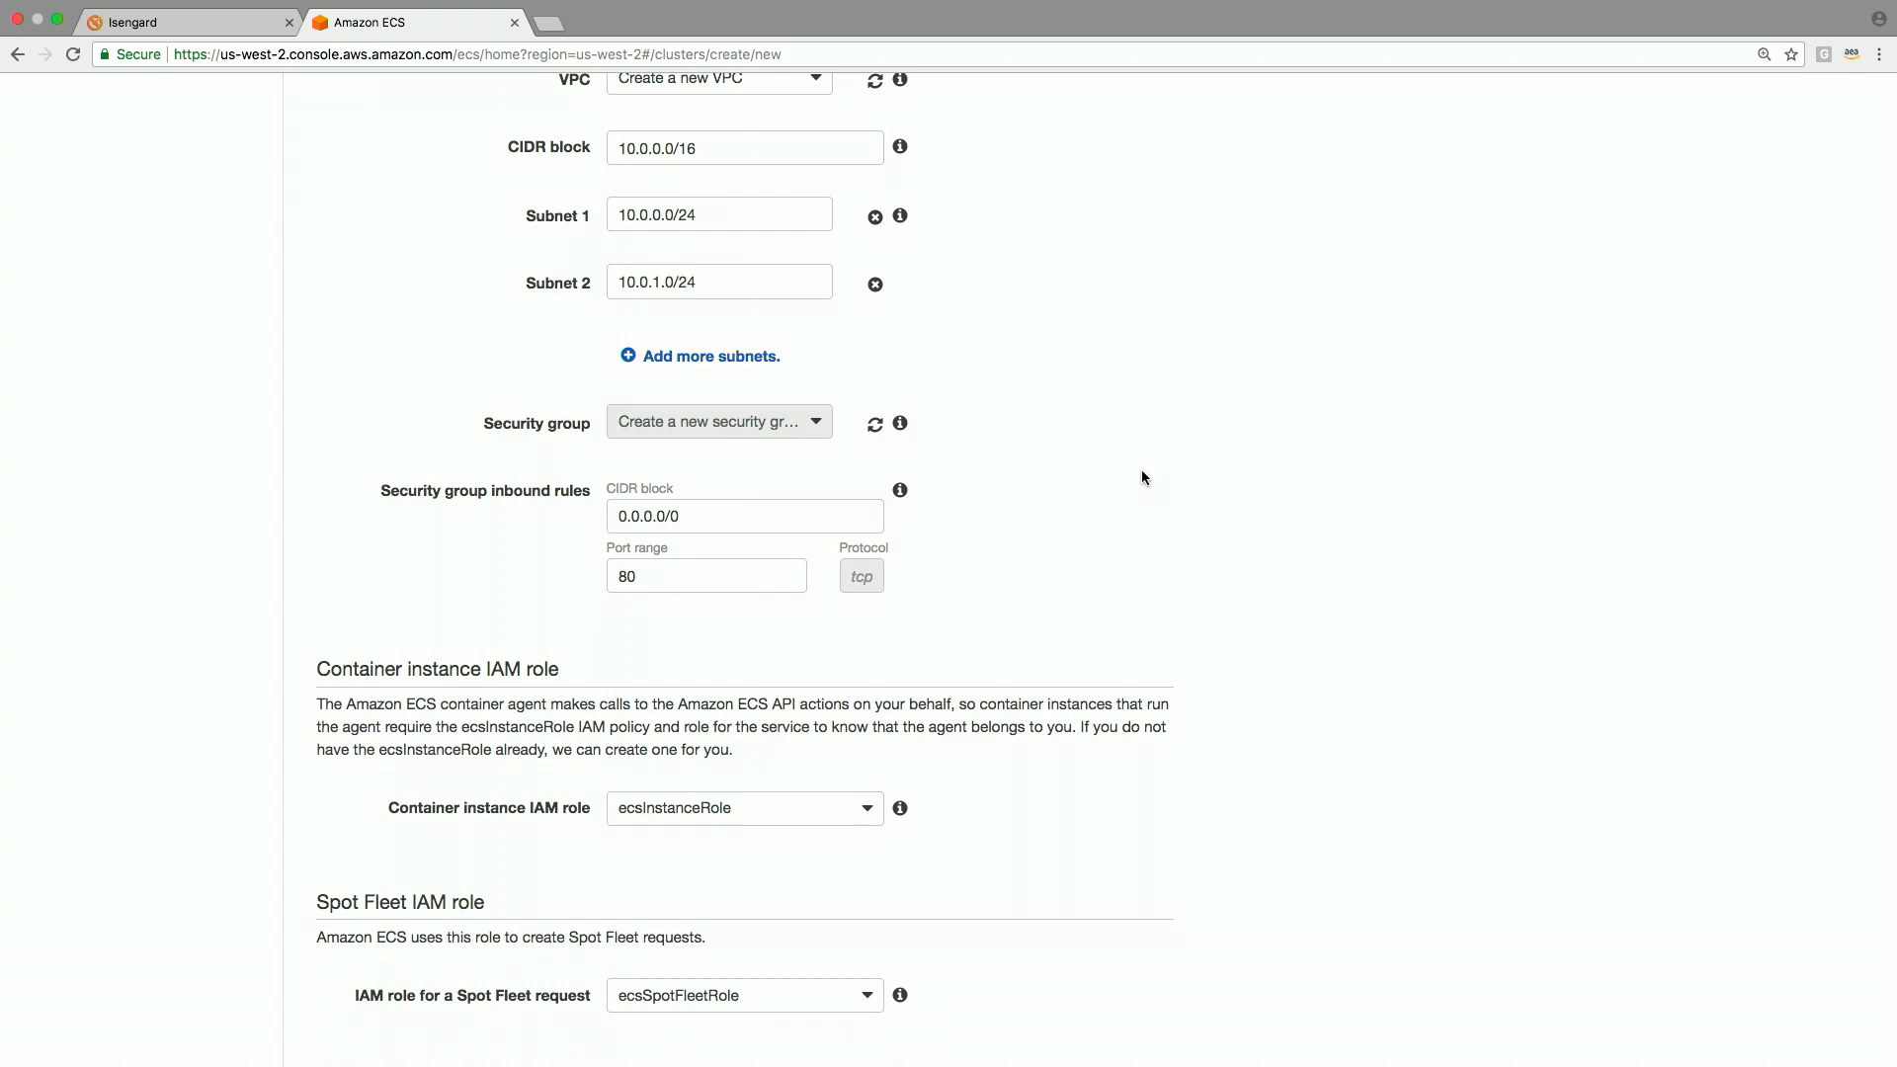
{"action": "scroll", "scroll_direction": "down", "scroll_amount": 3}
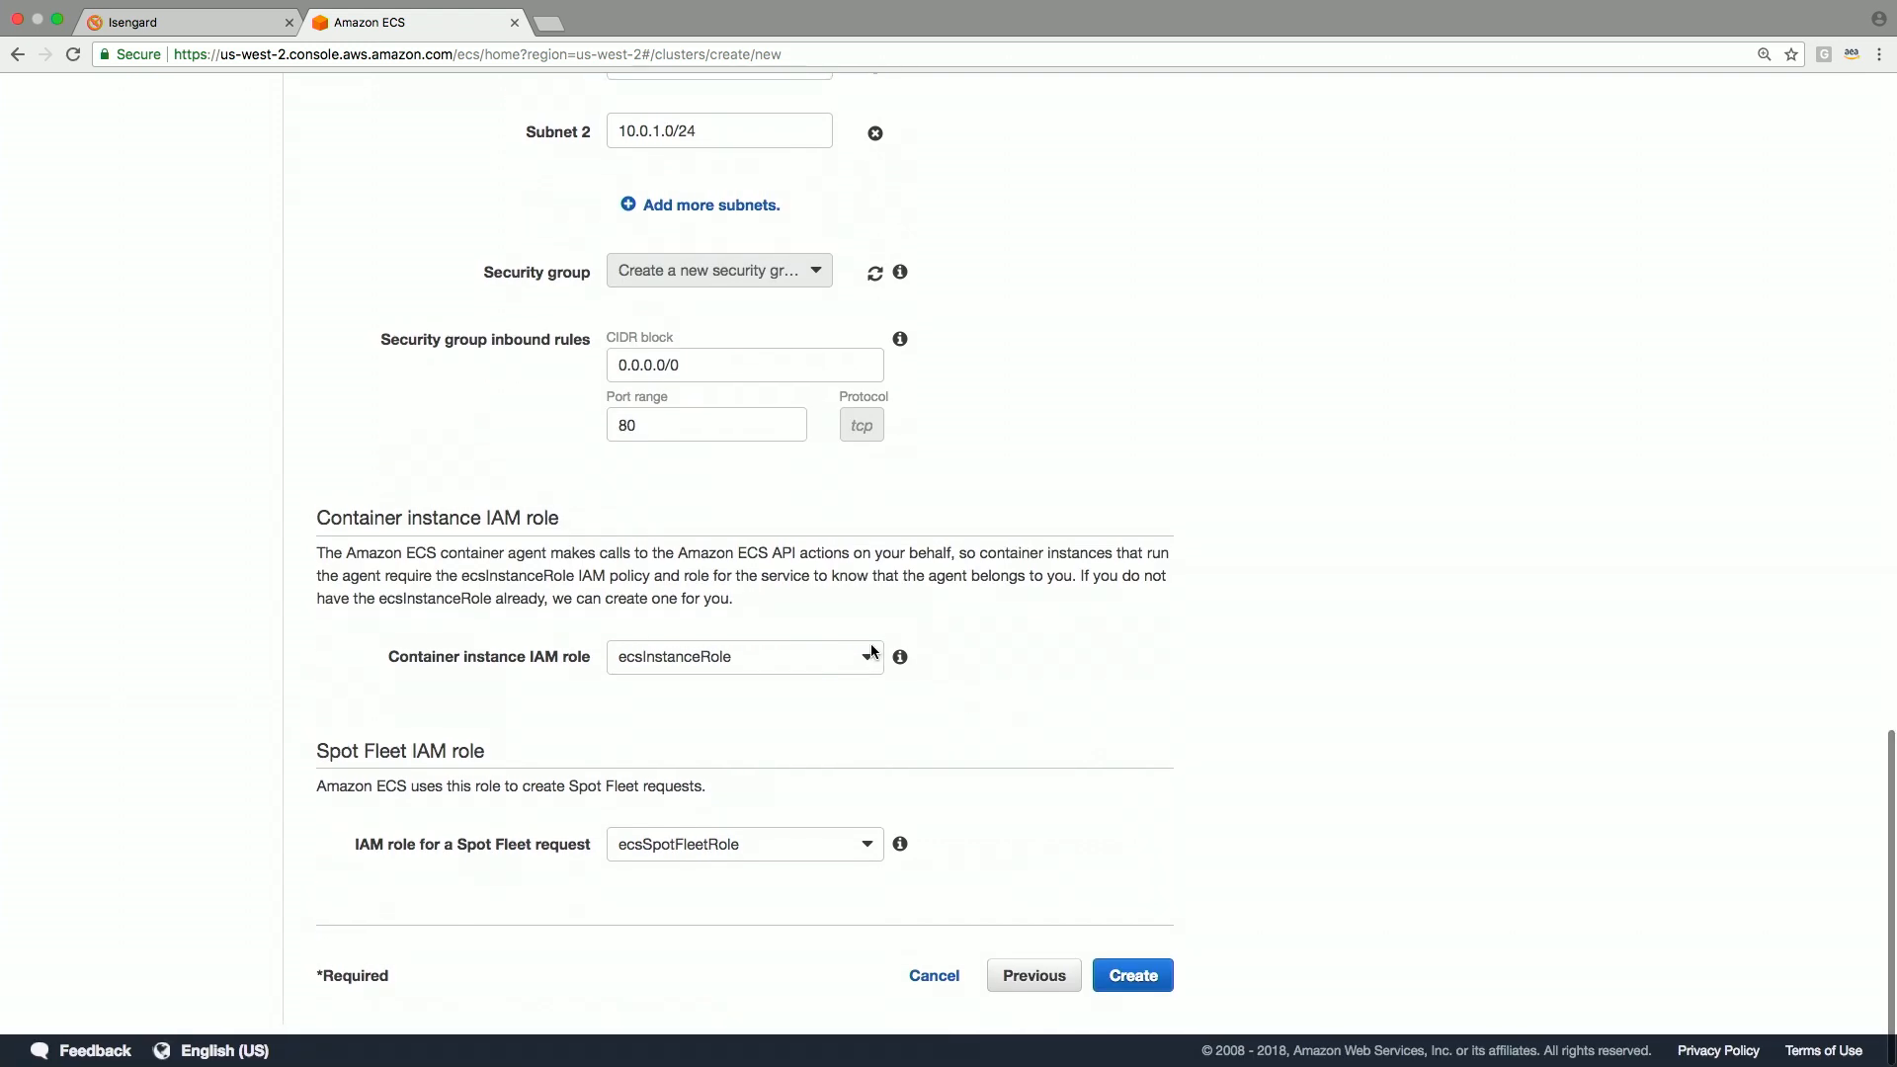
{"action": "mouse_move", "coordinate": [880, 854]}
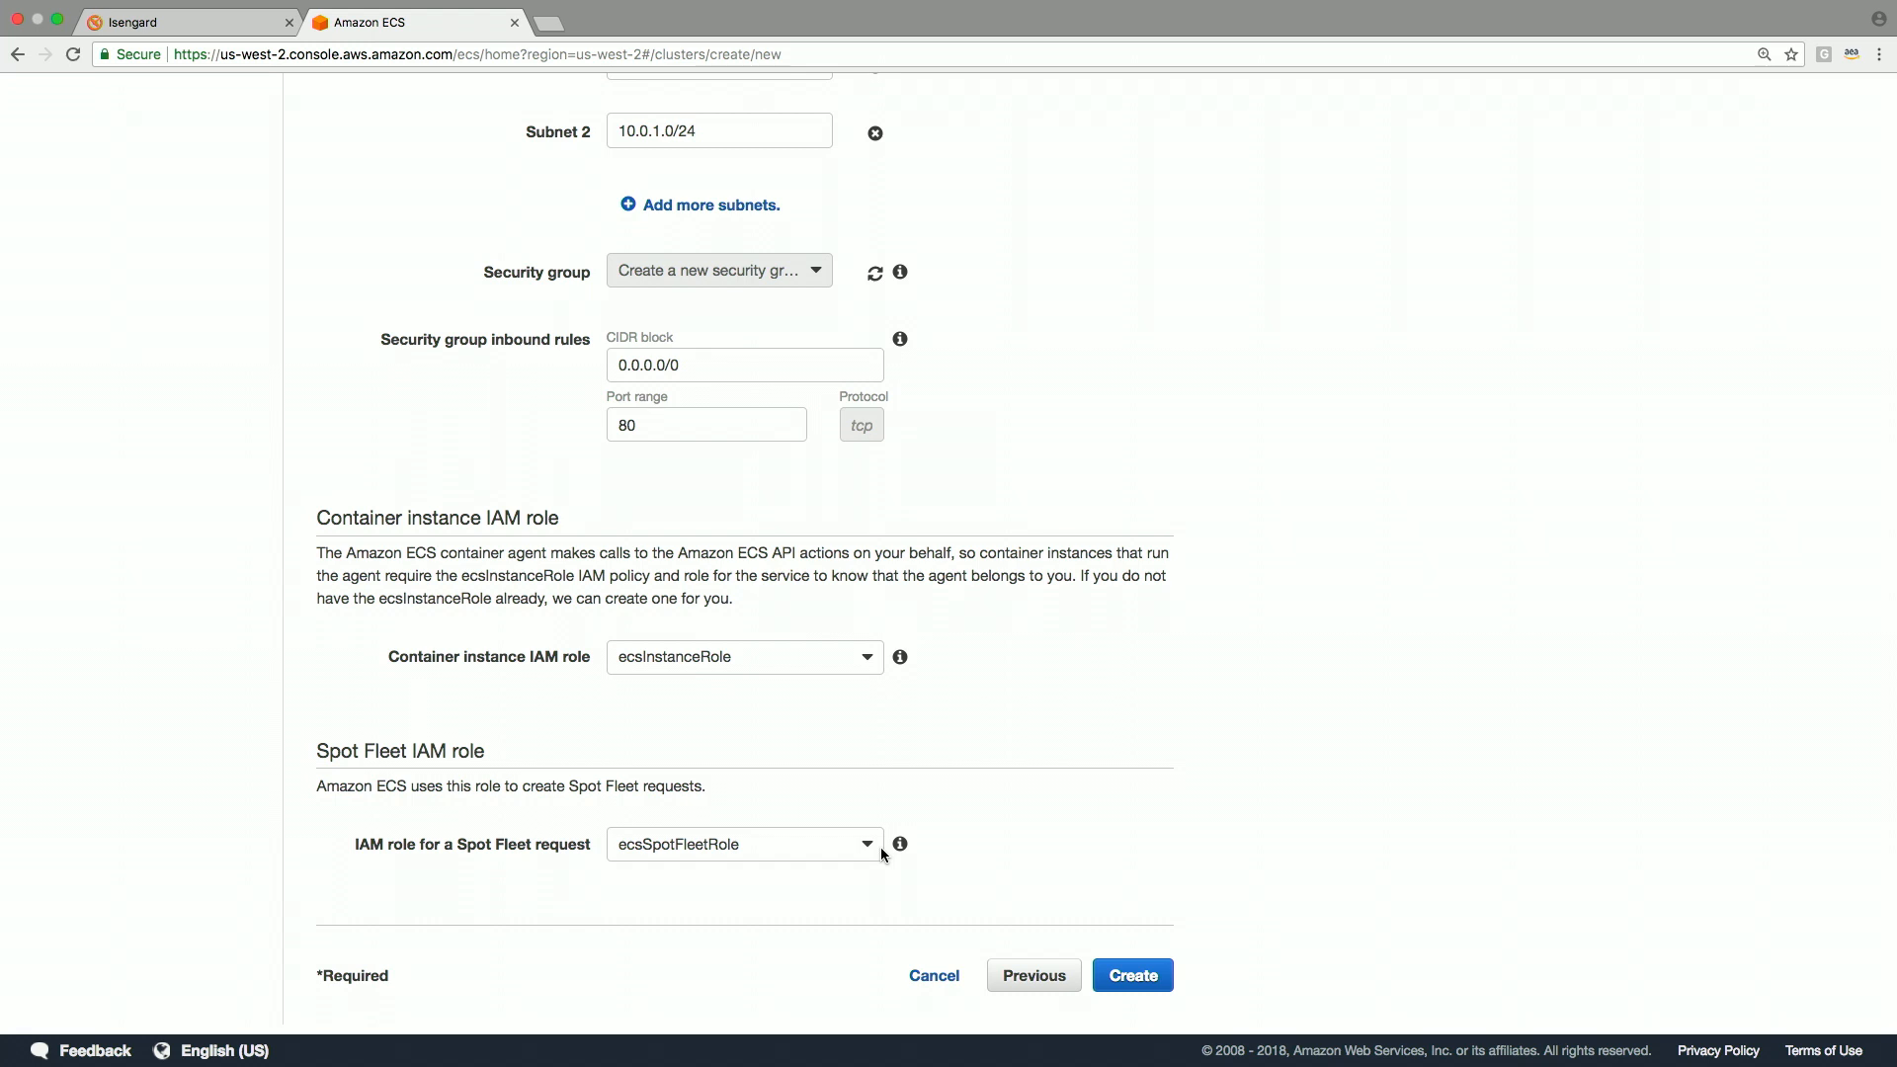
{"action": "mouse_move", "coordinate": [899, 843]}
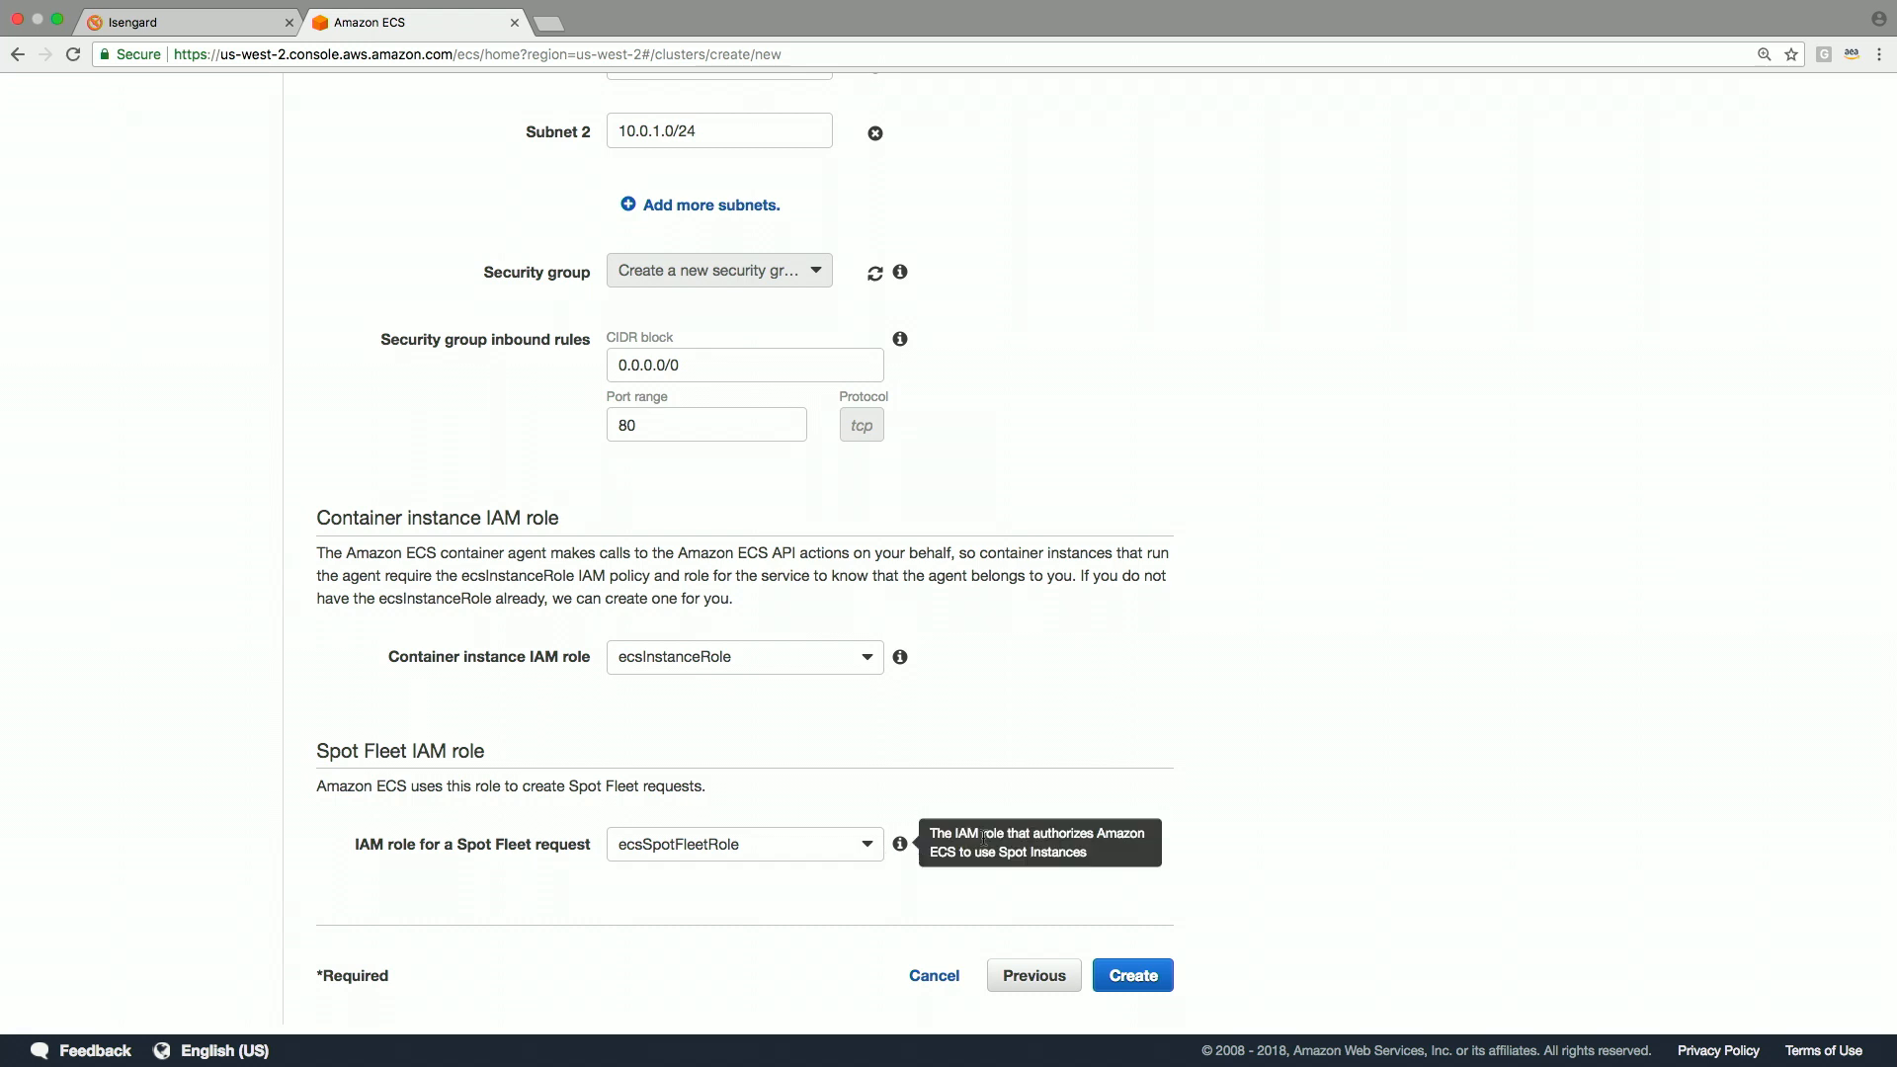
Step: Create the cluster and select the EcsSpotFleet physical ID in the stack resources
{"action": "left_click", "coordinate": [1130, 975]}
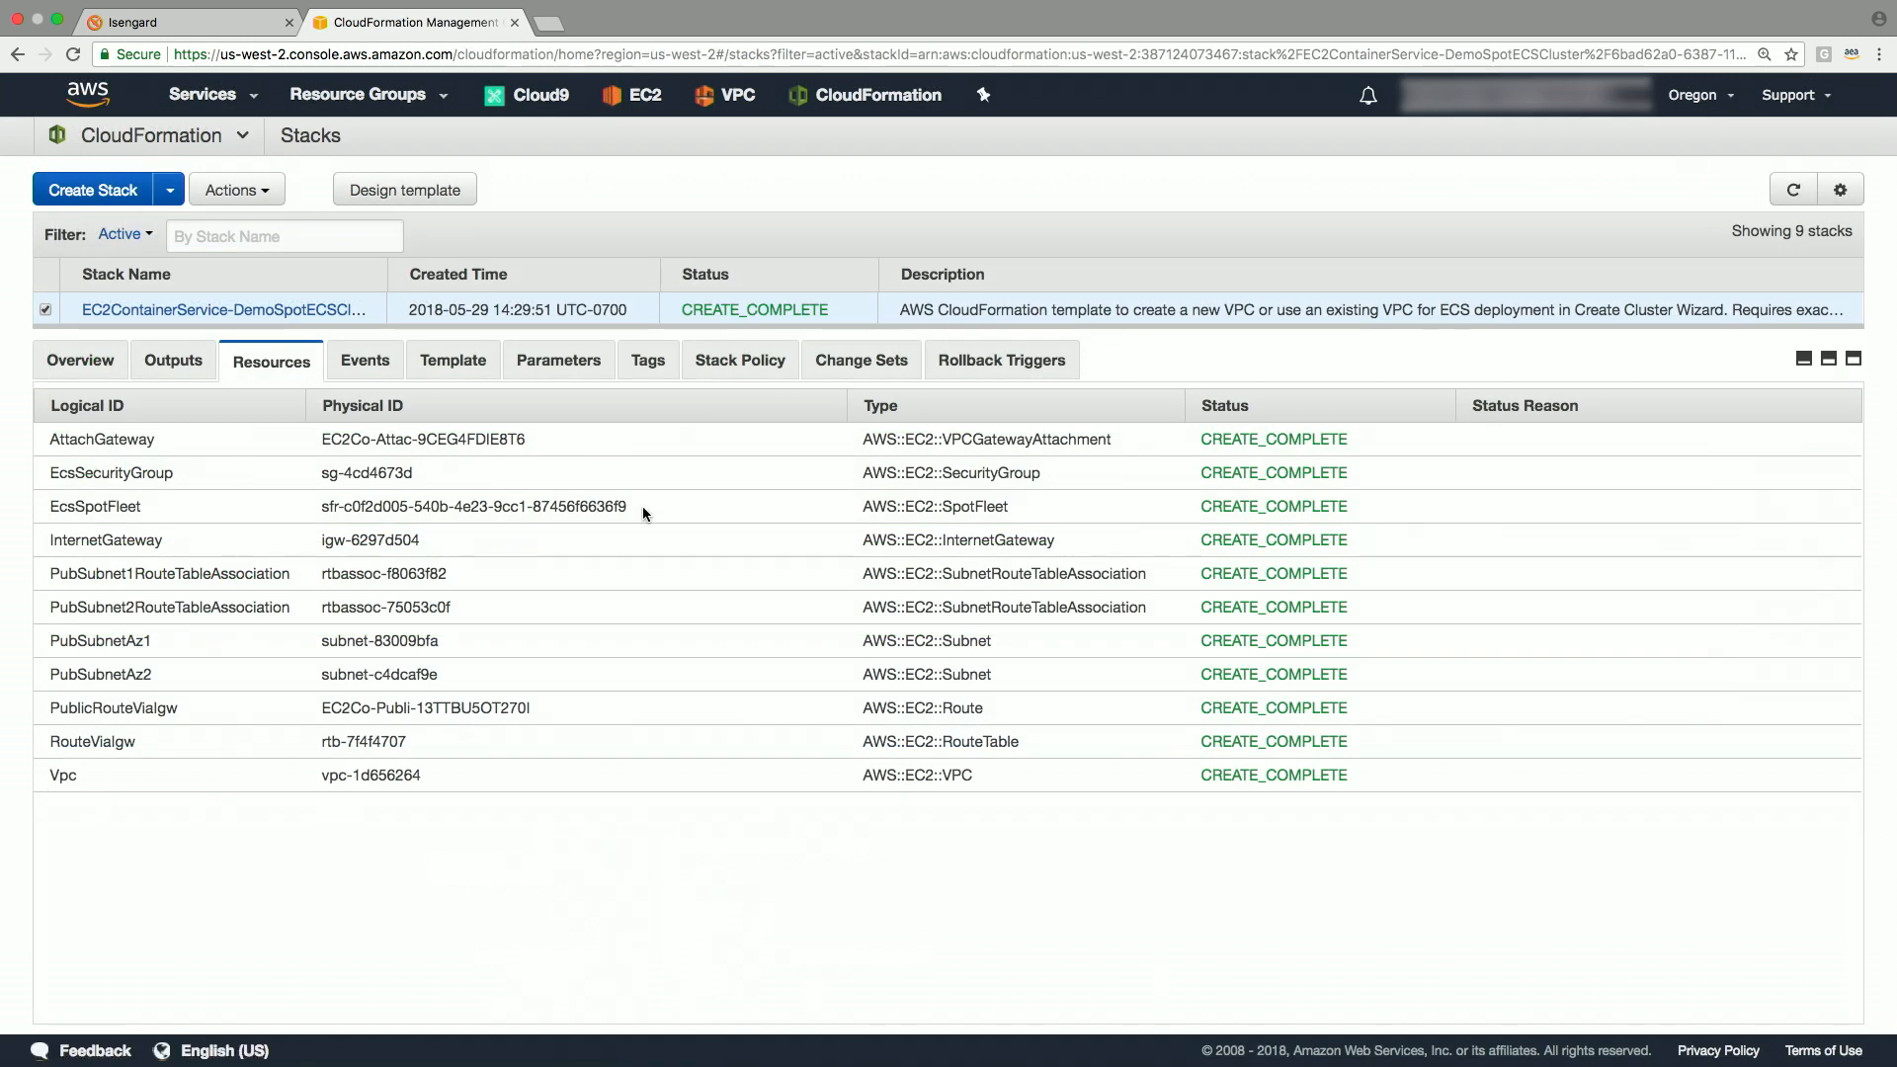
{"action": "left_click_drag", "start_coordinate": [453, 506], "coordinate": [626, 507]}
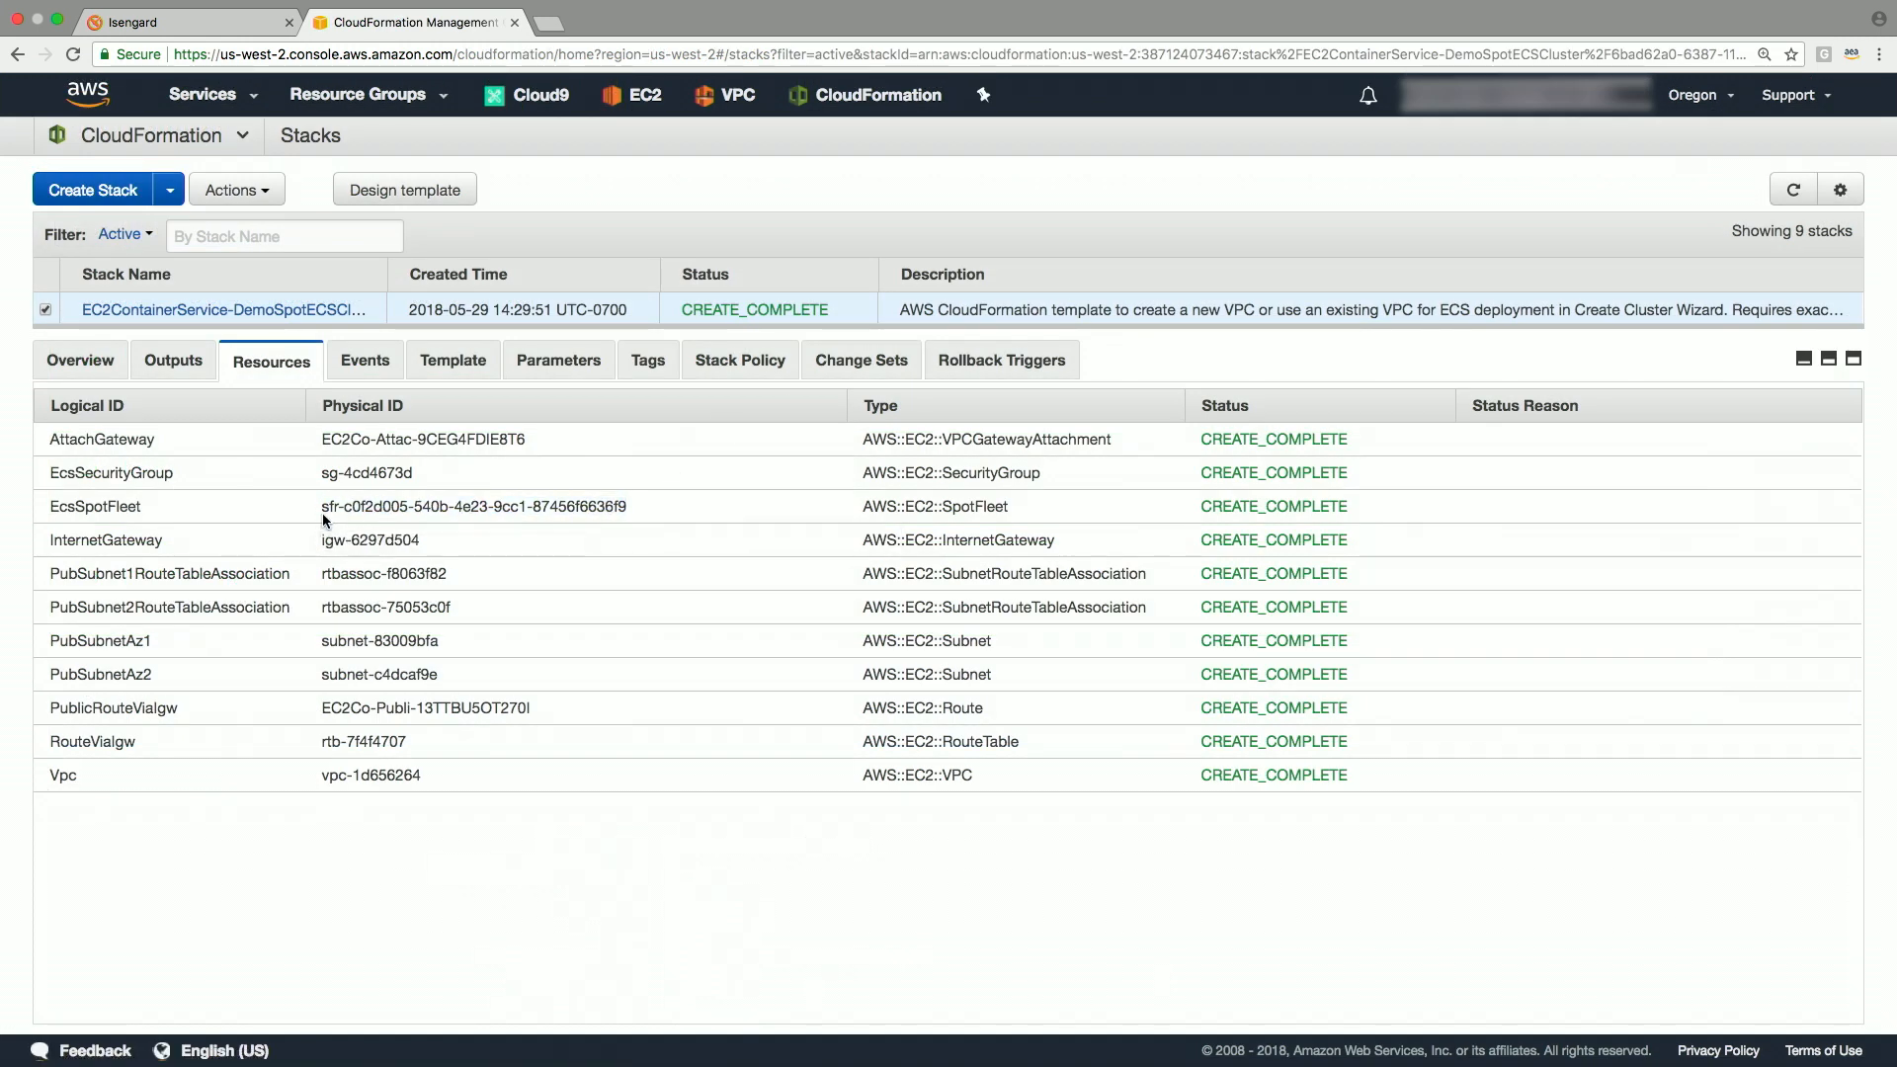
{"action": "double_click", "coordinate": [472, 506]}
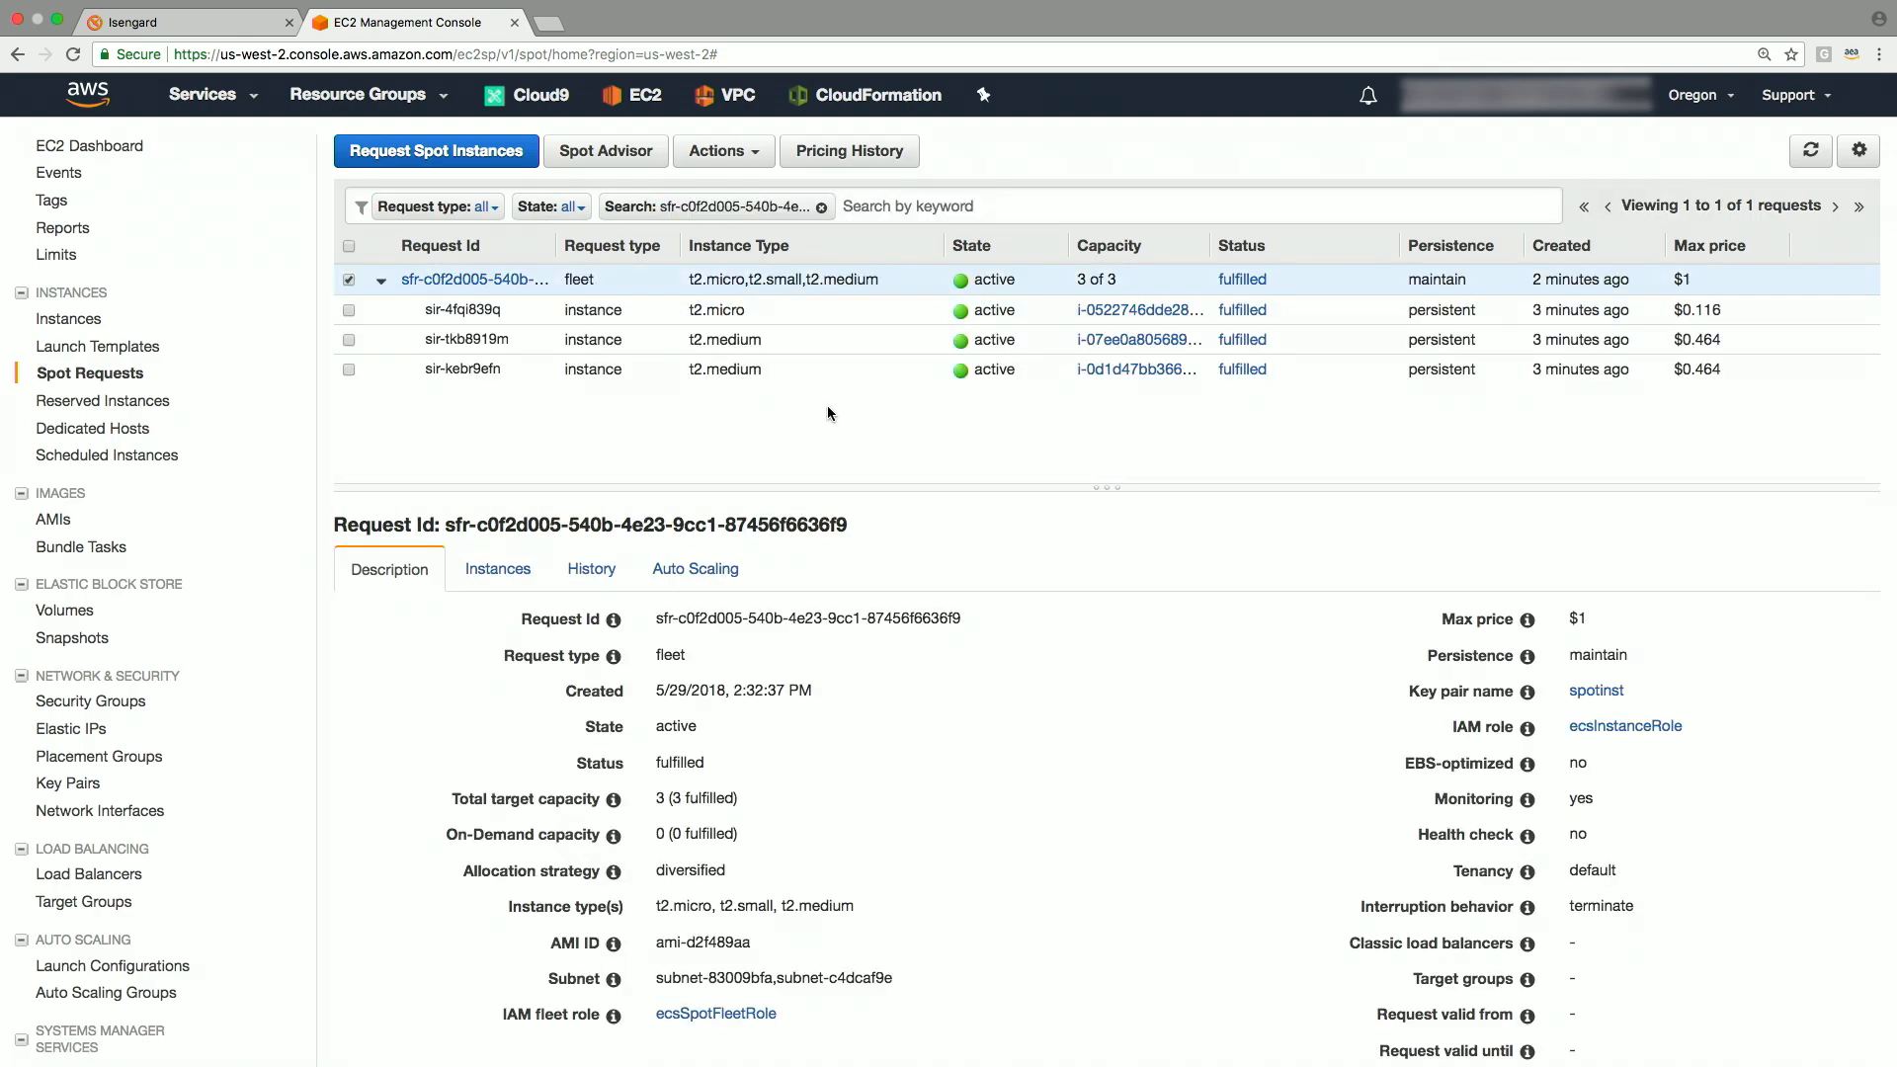
Step: List the fleet's three healthy instances: two t2.medium and one t2.micro
{"action": "left_click", "coordinate": [496, 569]}
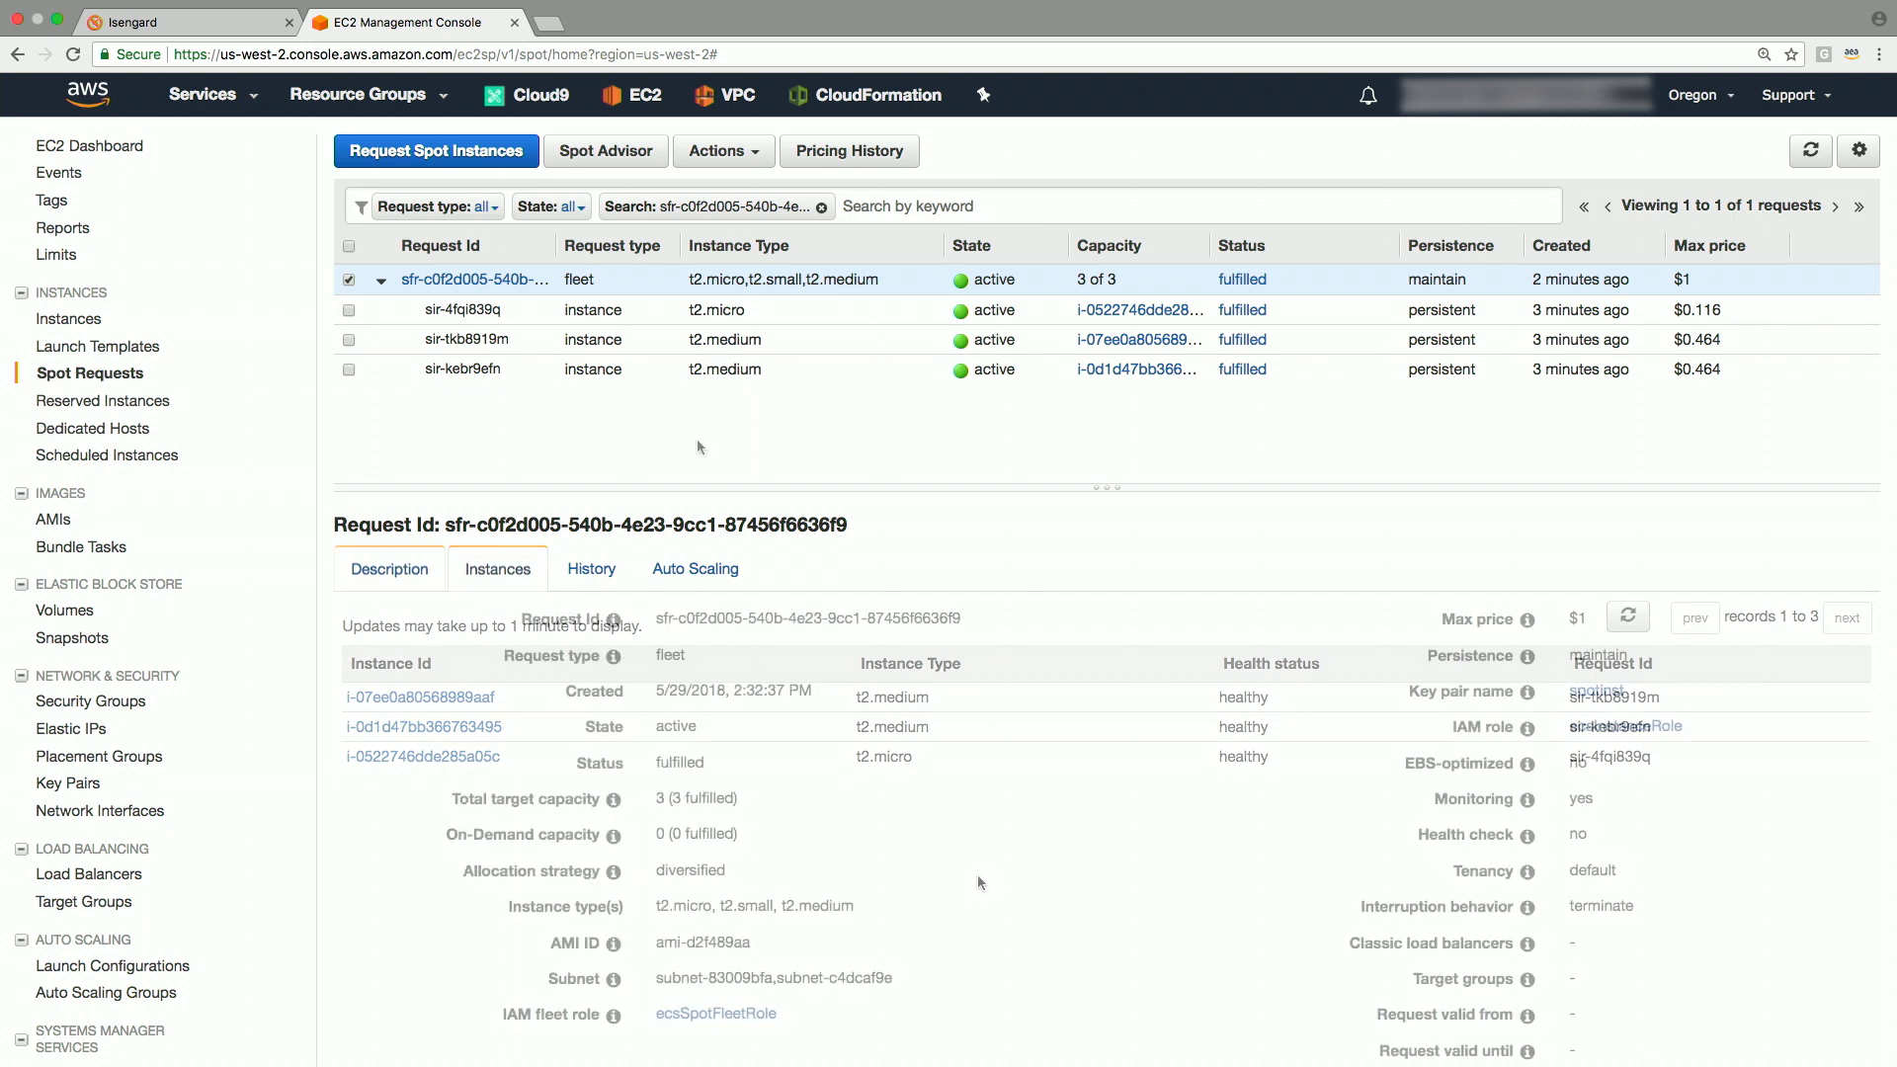
Step: Open DemoSpotECSCluster and check its three container instances and empty services list
{"action": "left_click", "coordinate": [202, 95]}
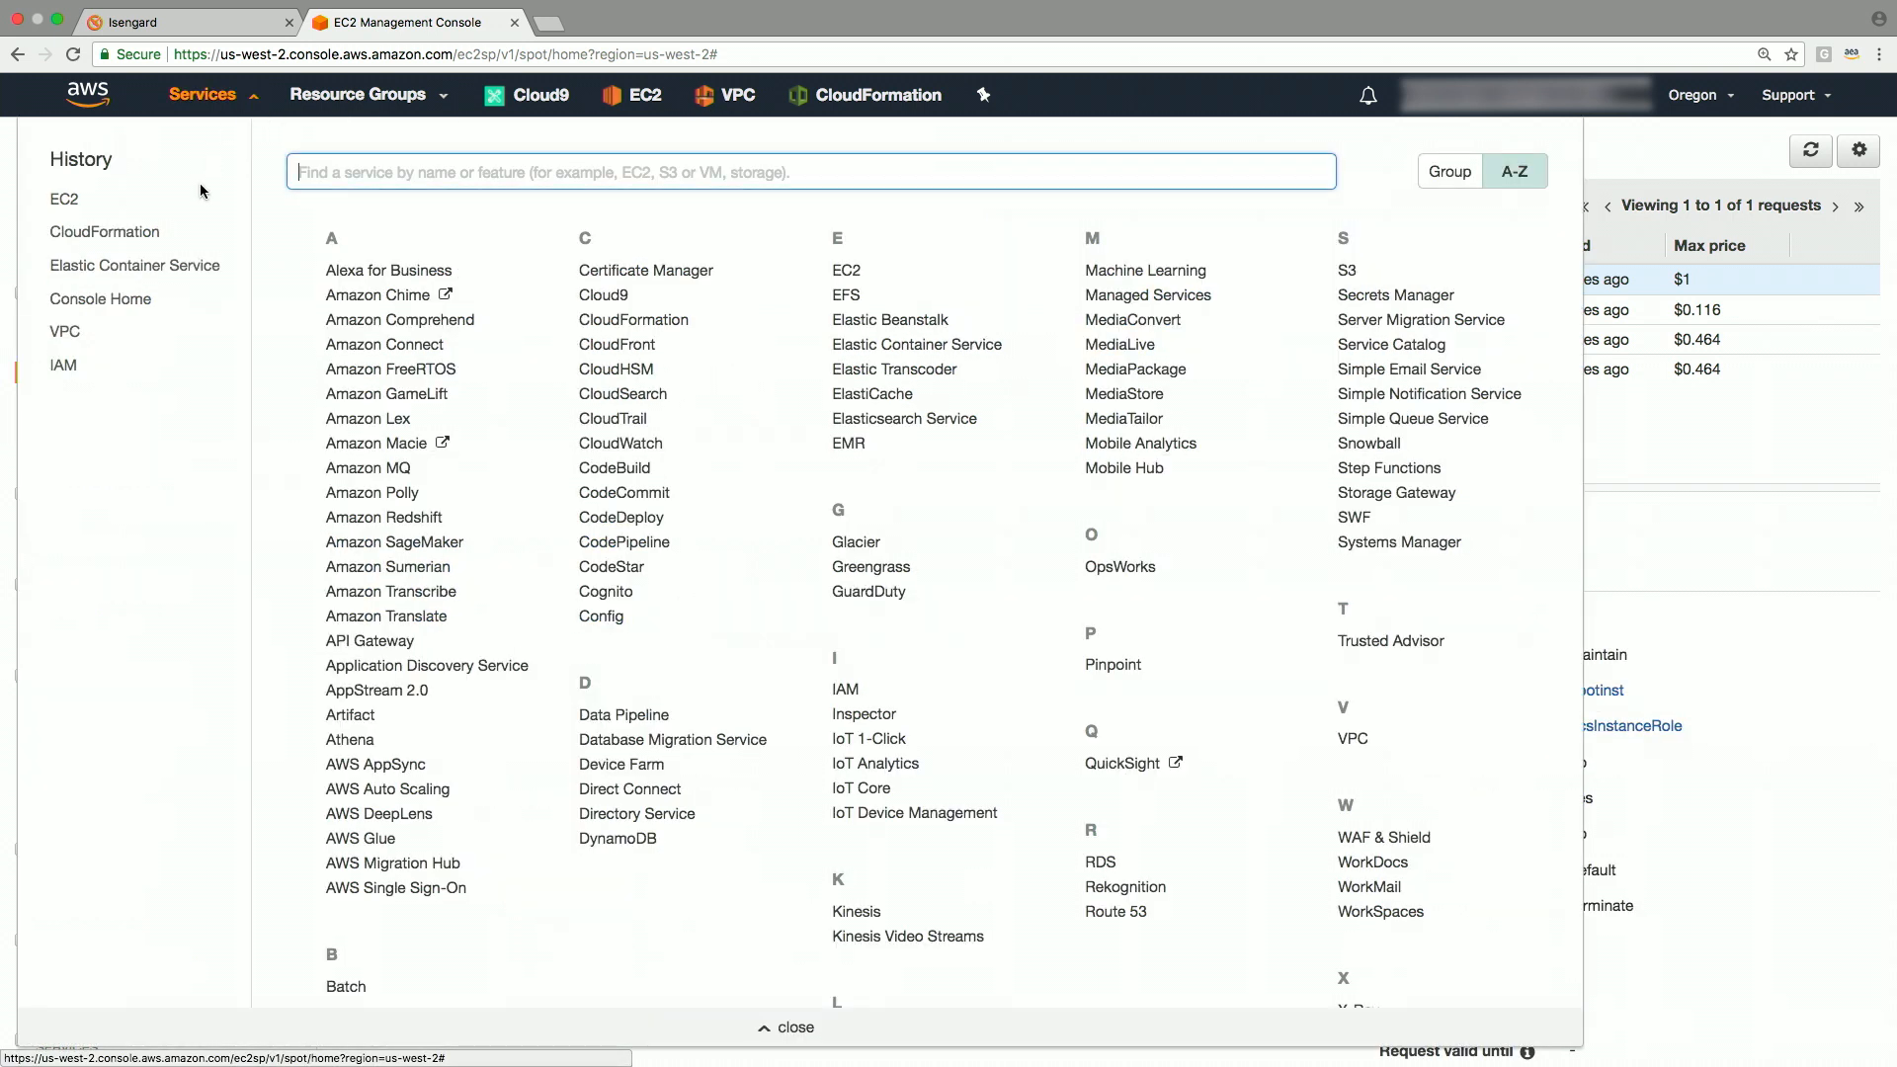
{"action": "left_click", "coordinate": [916, 344]}
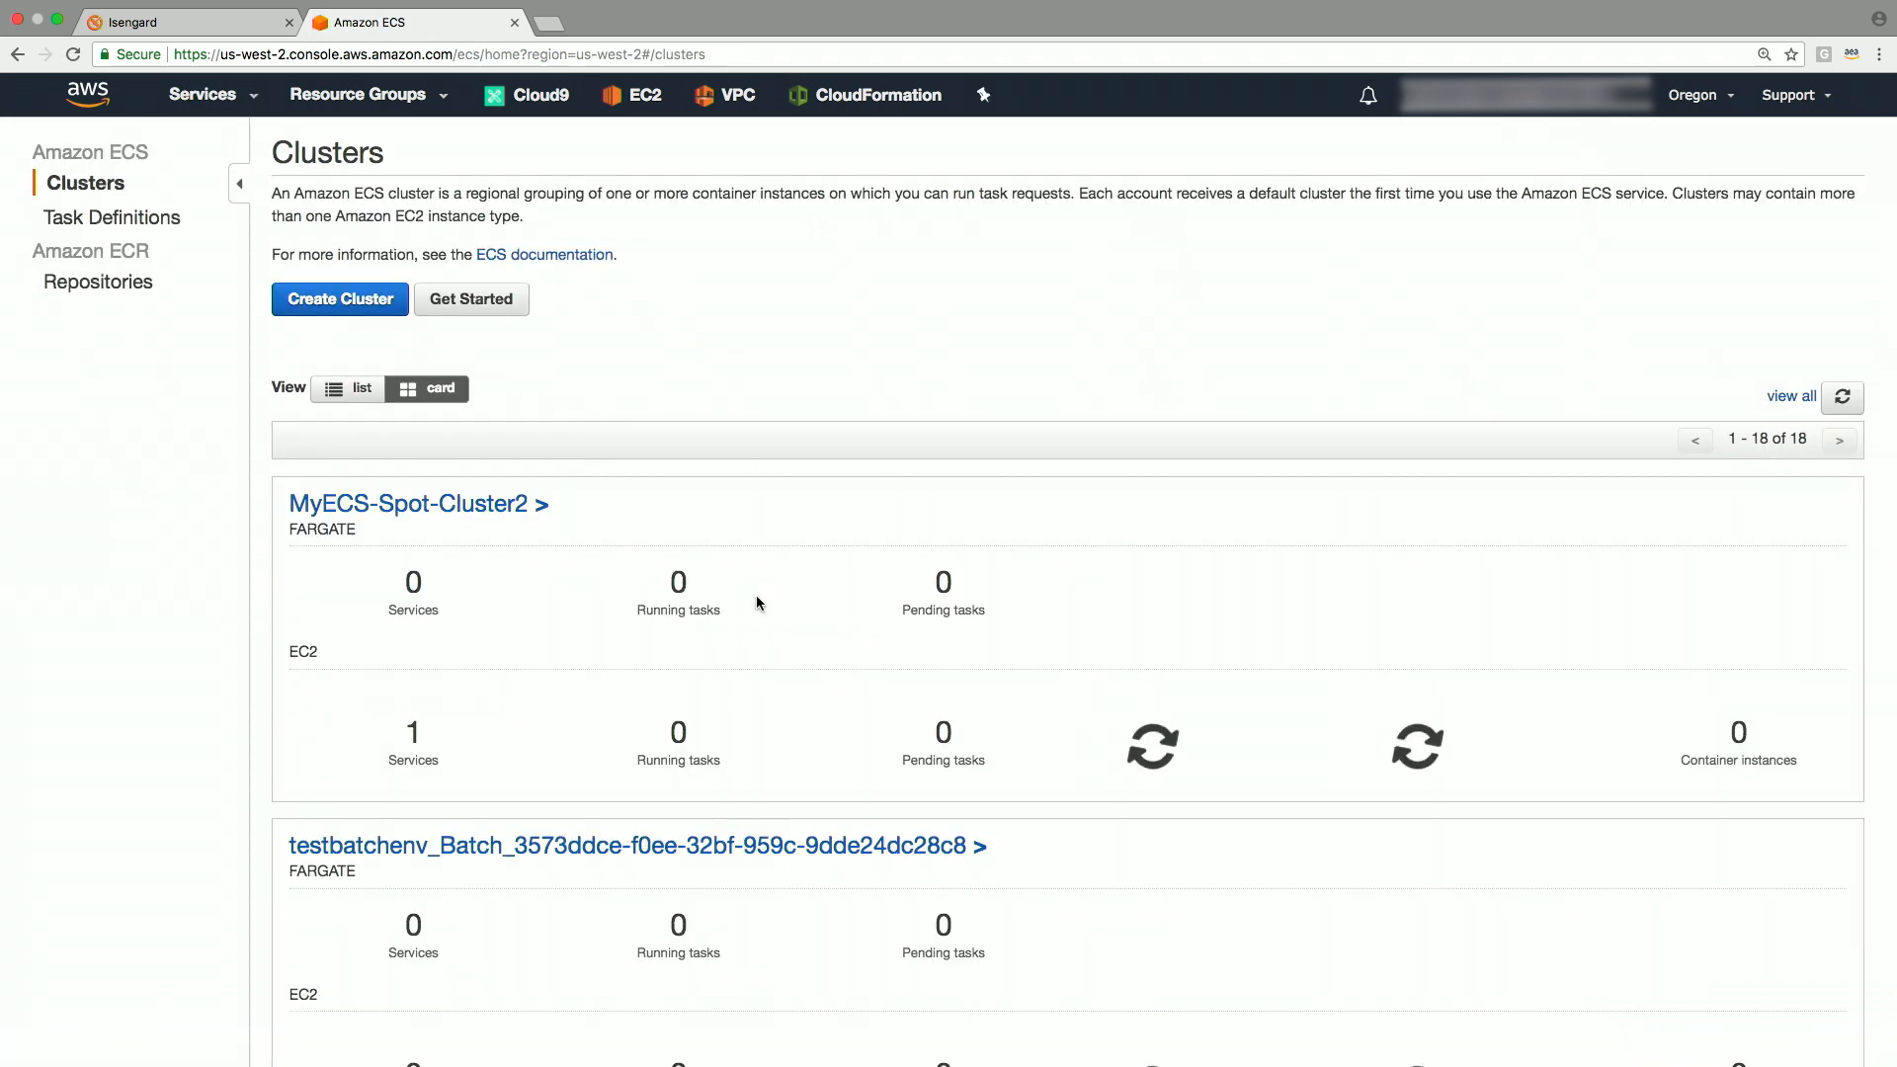
{"action": "left_click", "coordinate": [348, 388]}
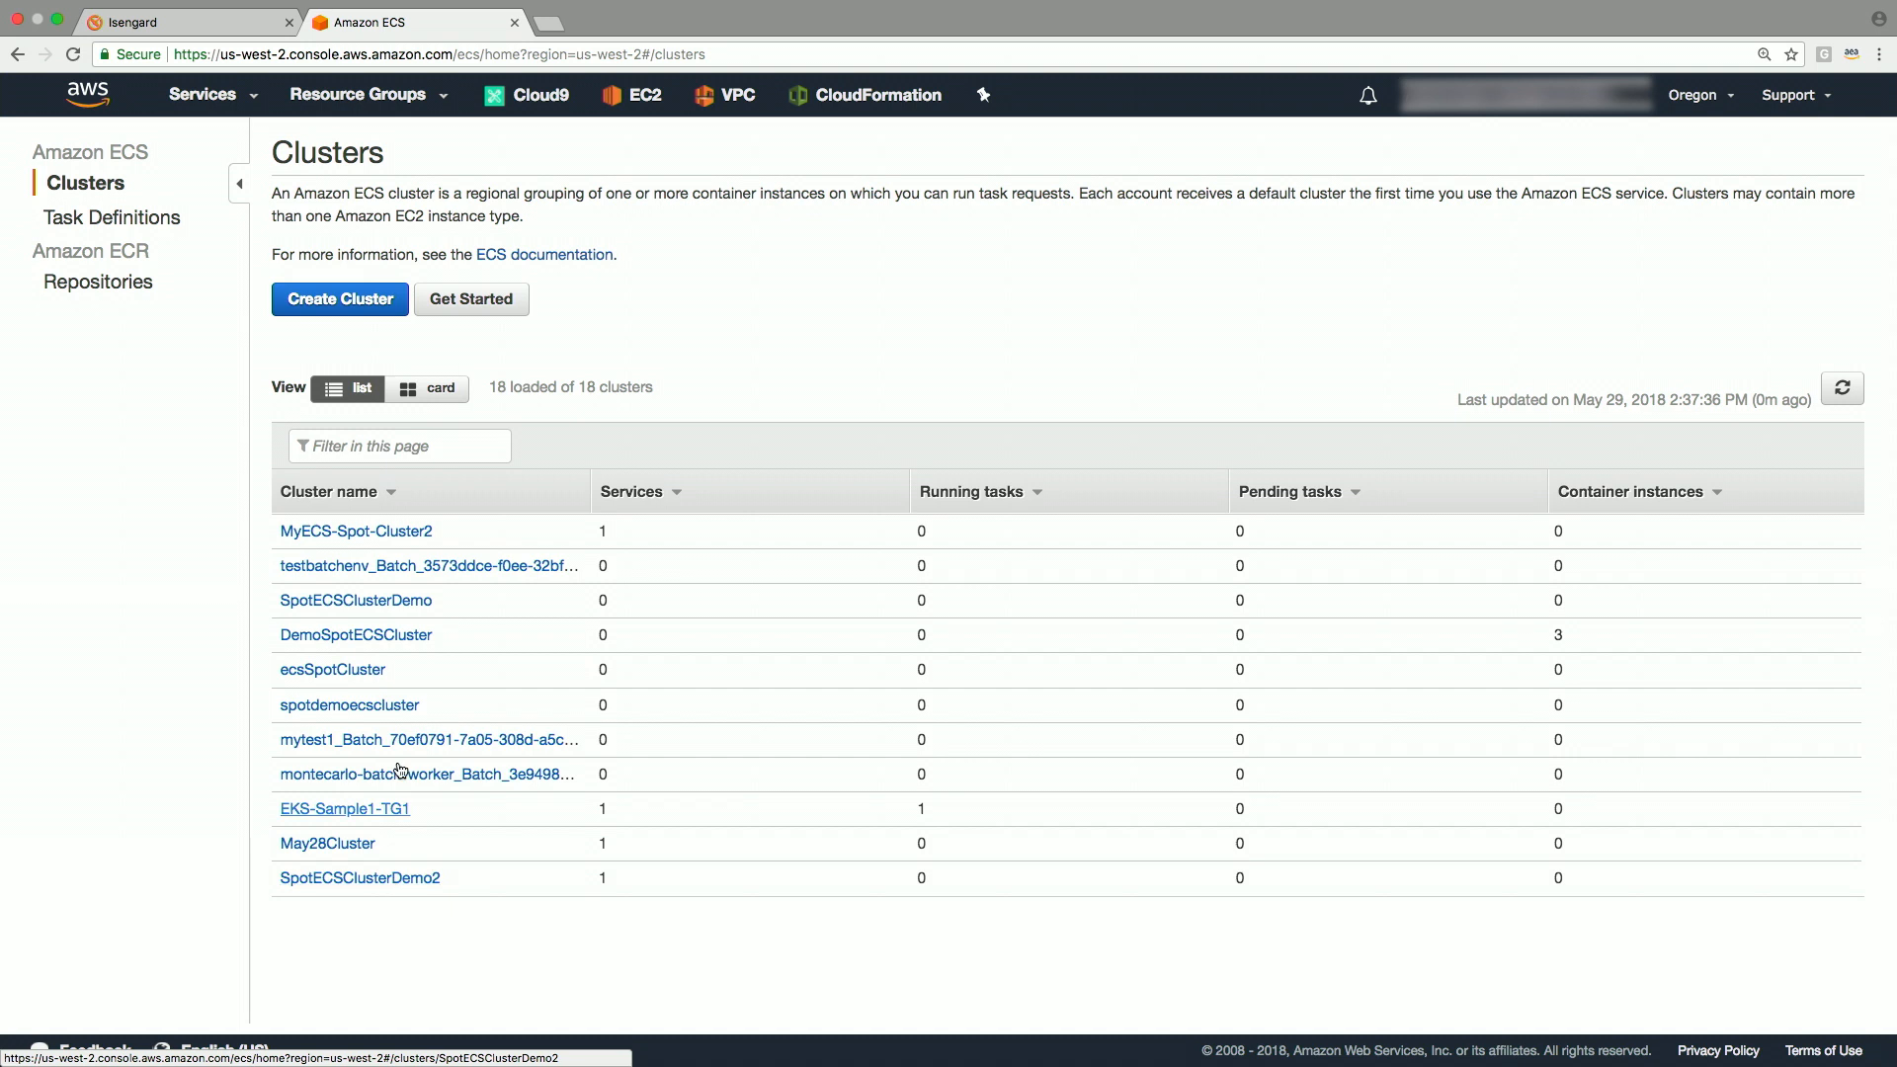
{"action": "left_click", "coordinate": [355, 634]}
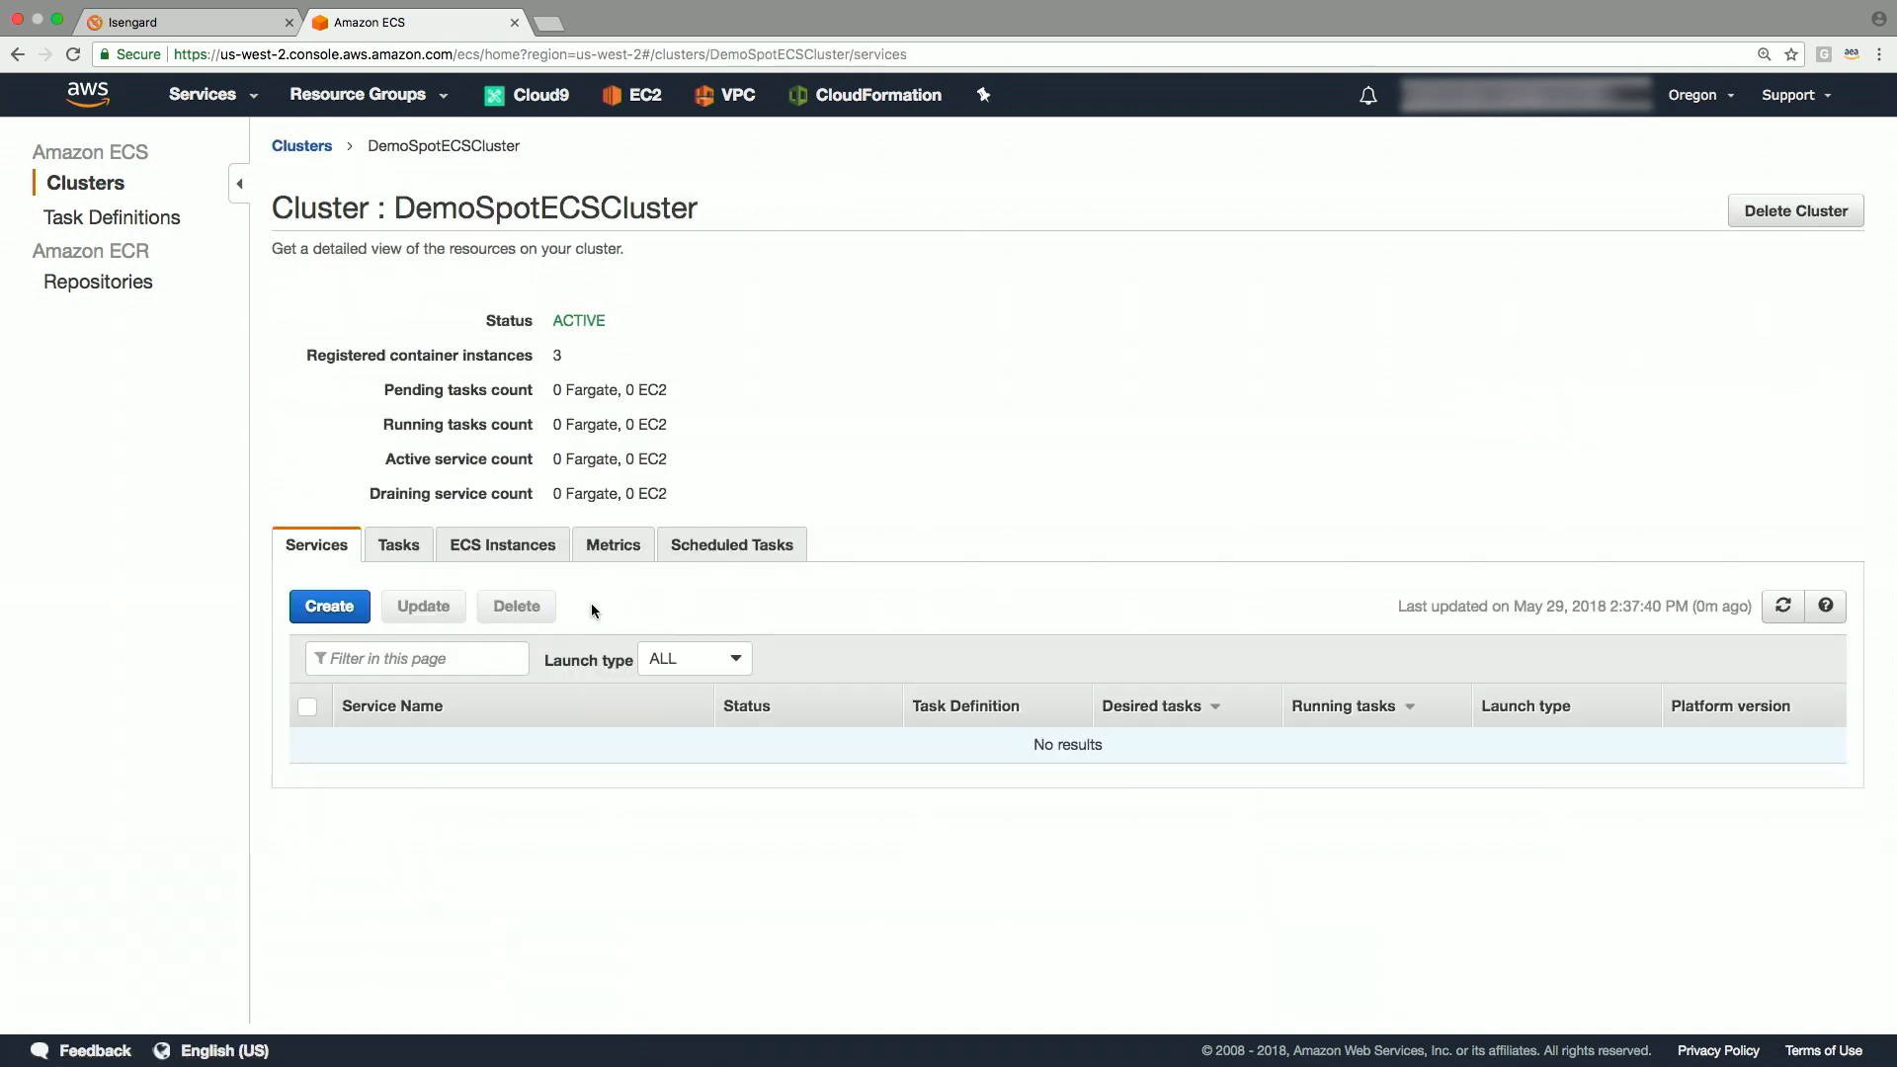
{"action": "left_click", "coordinate": [500, 545]}
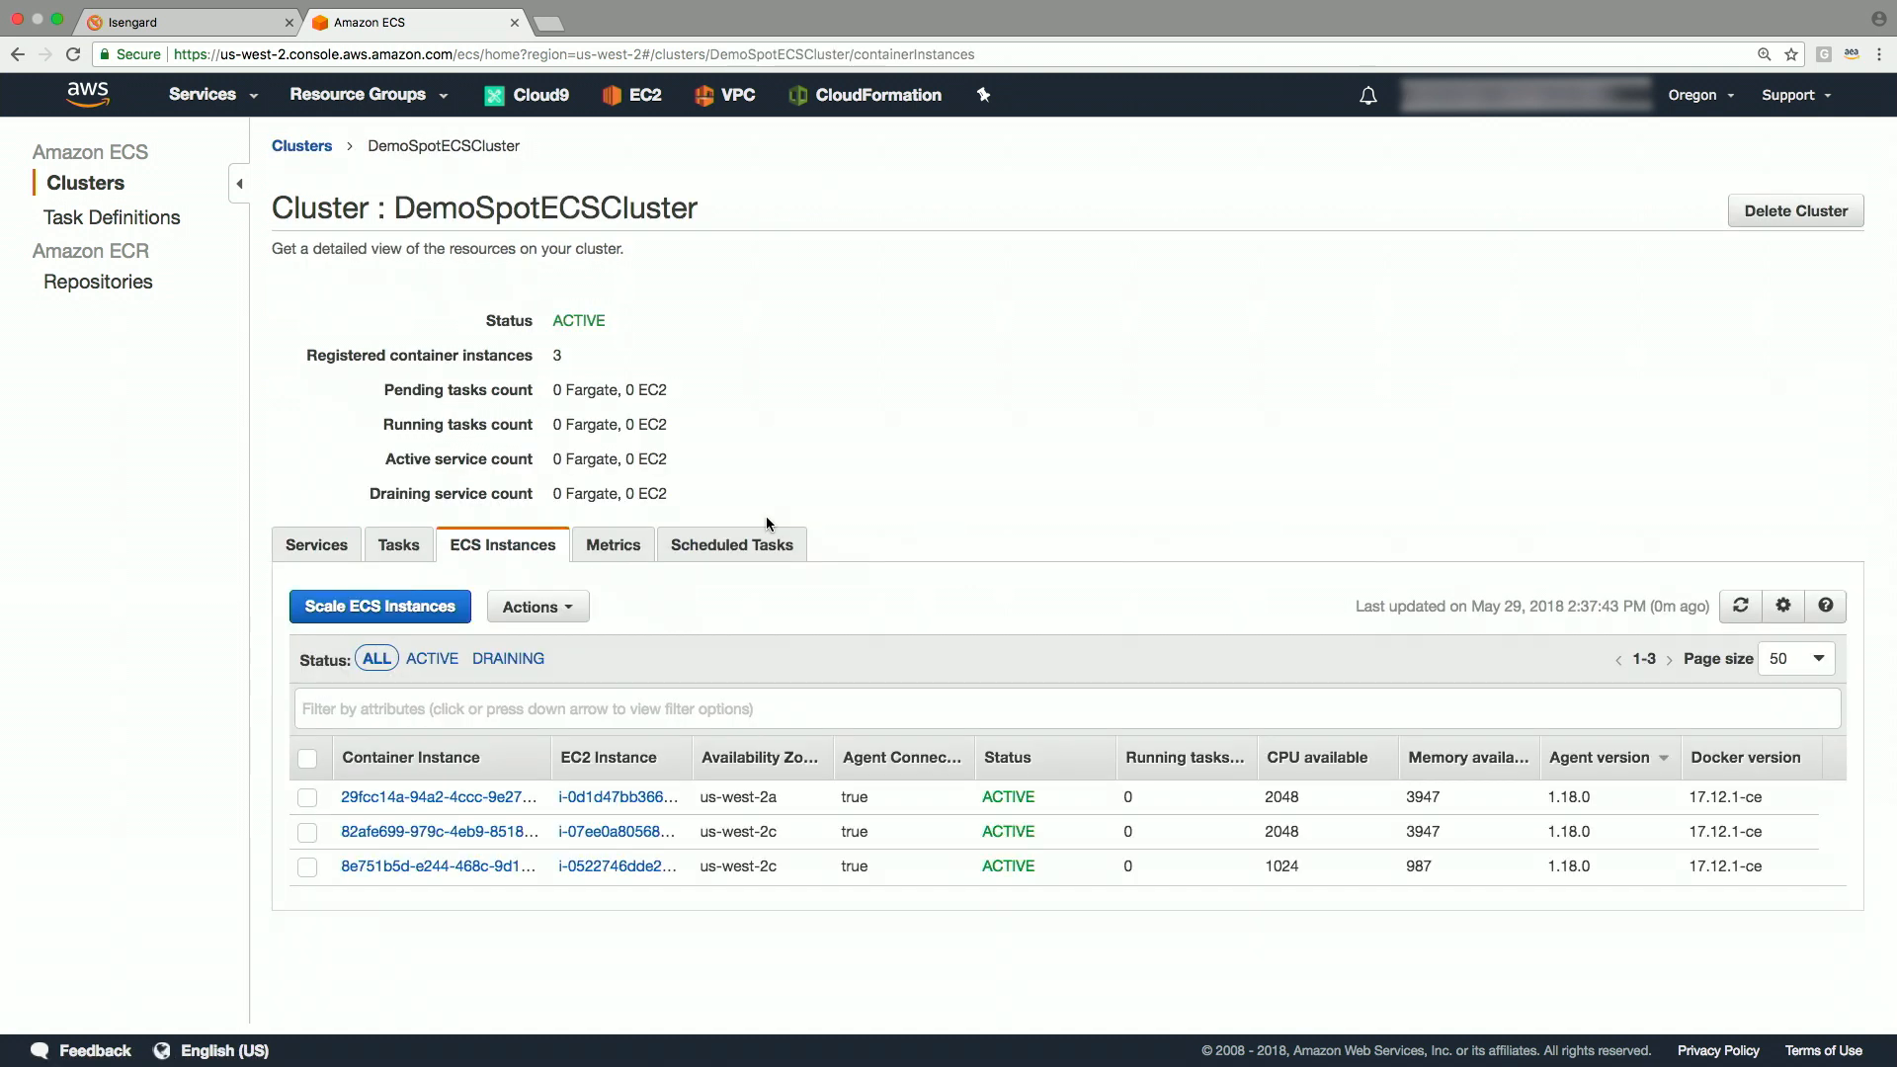
{"action": "left_click", "coordinate": [317, 544]}
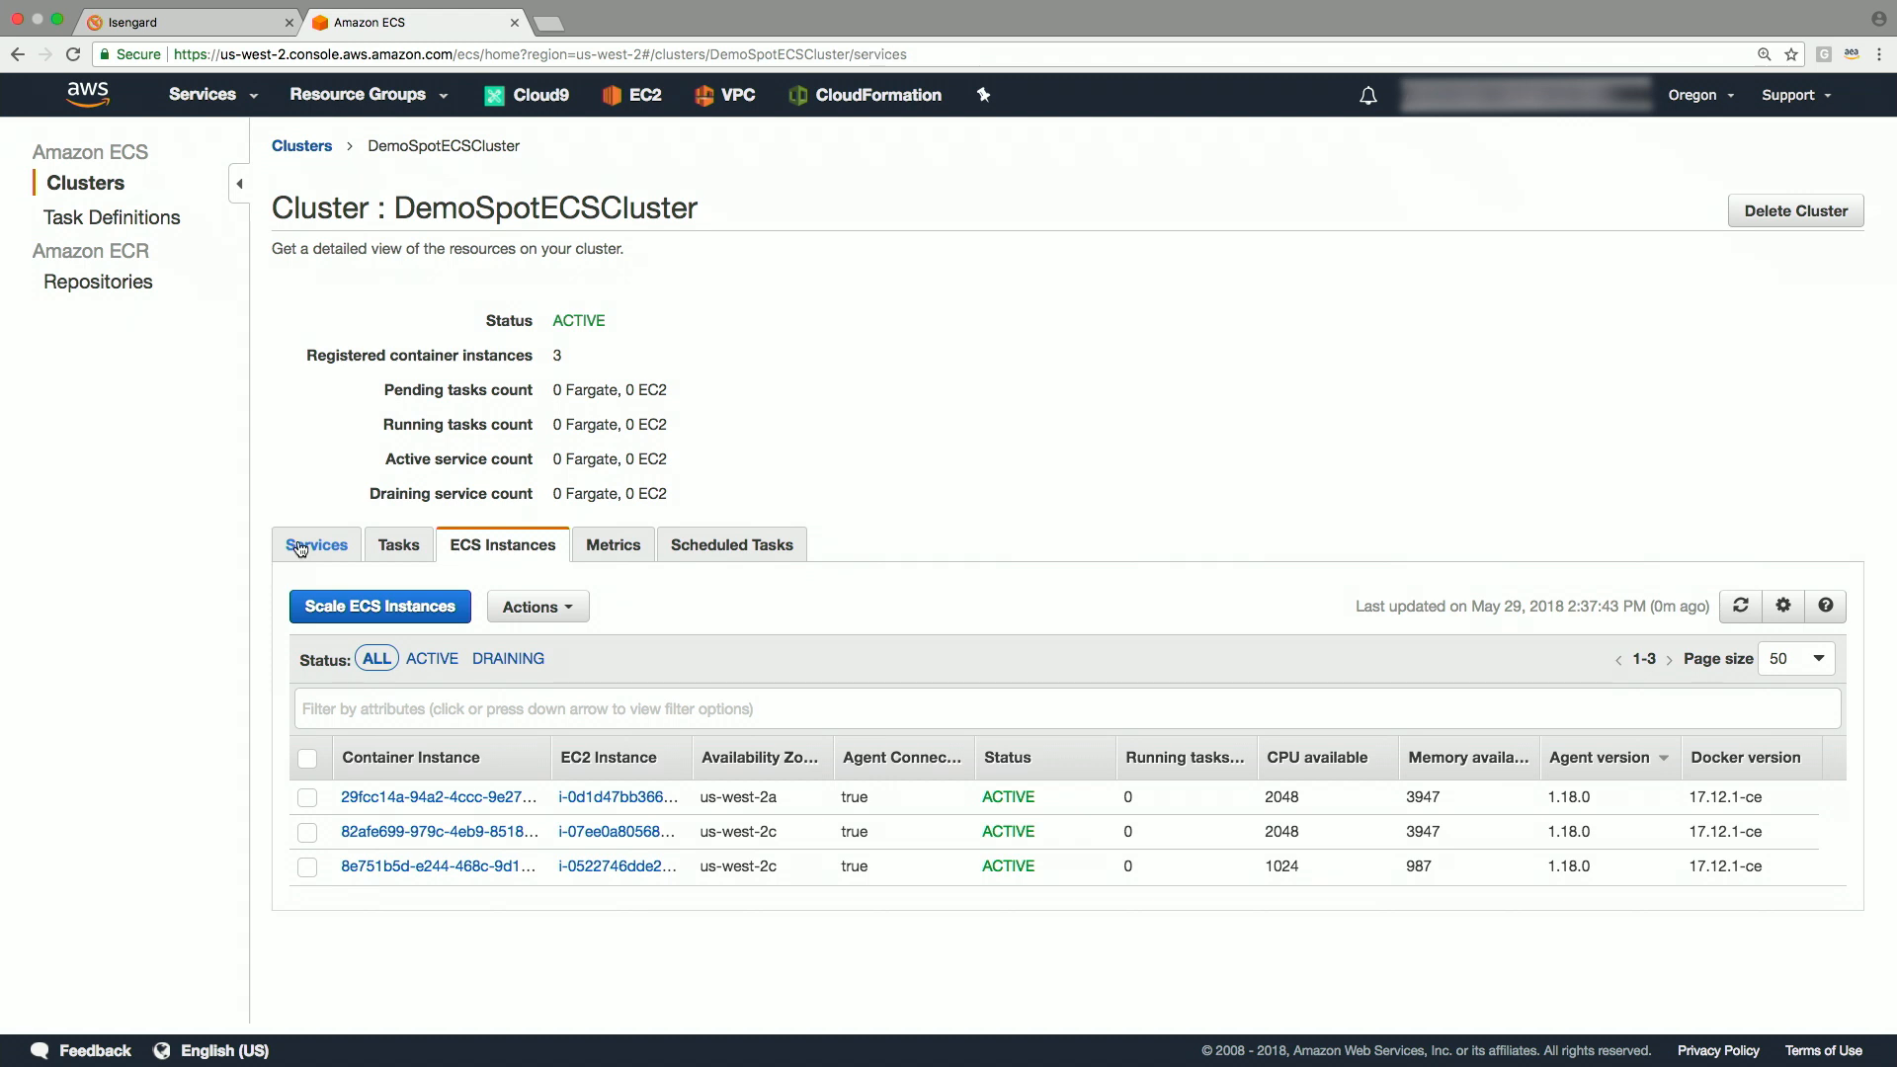
{"action": "left_click", "coordinate": [316, 544]}
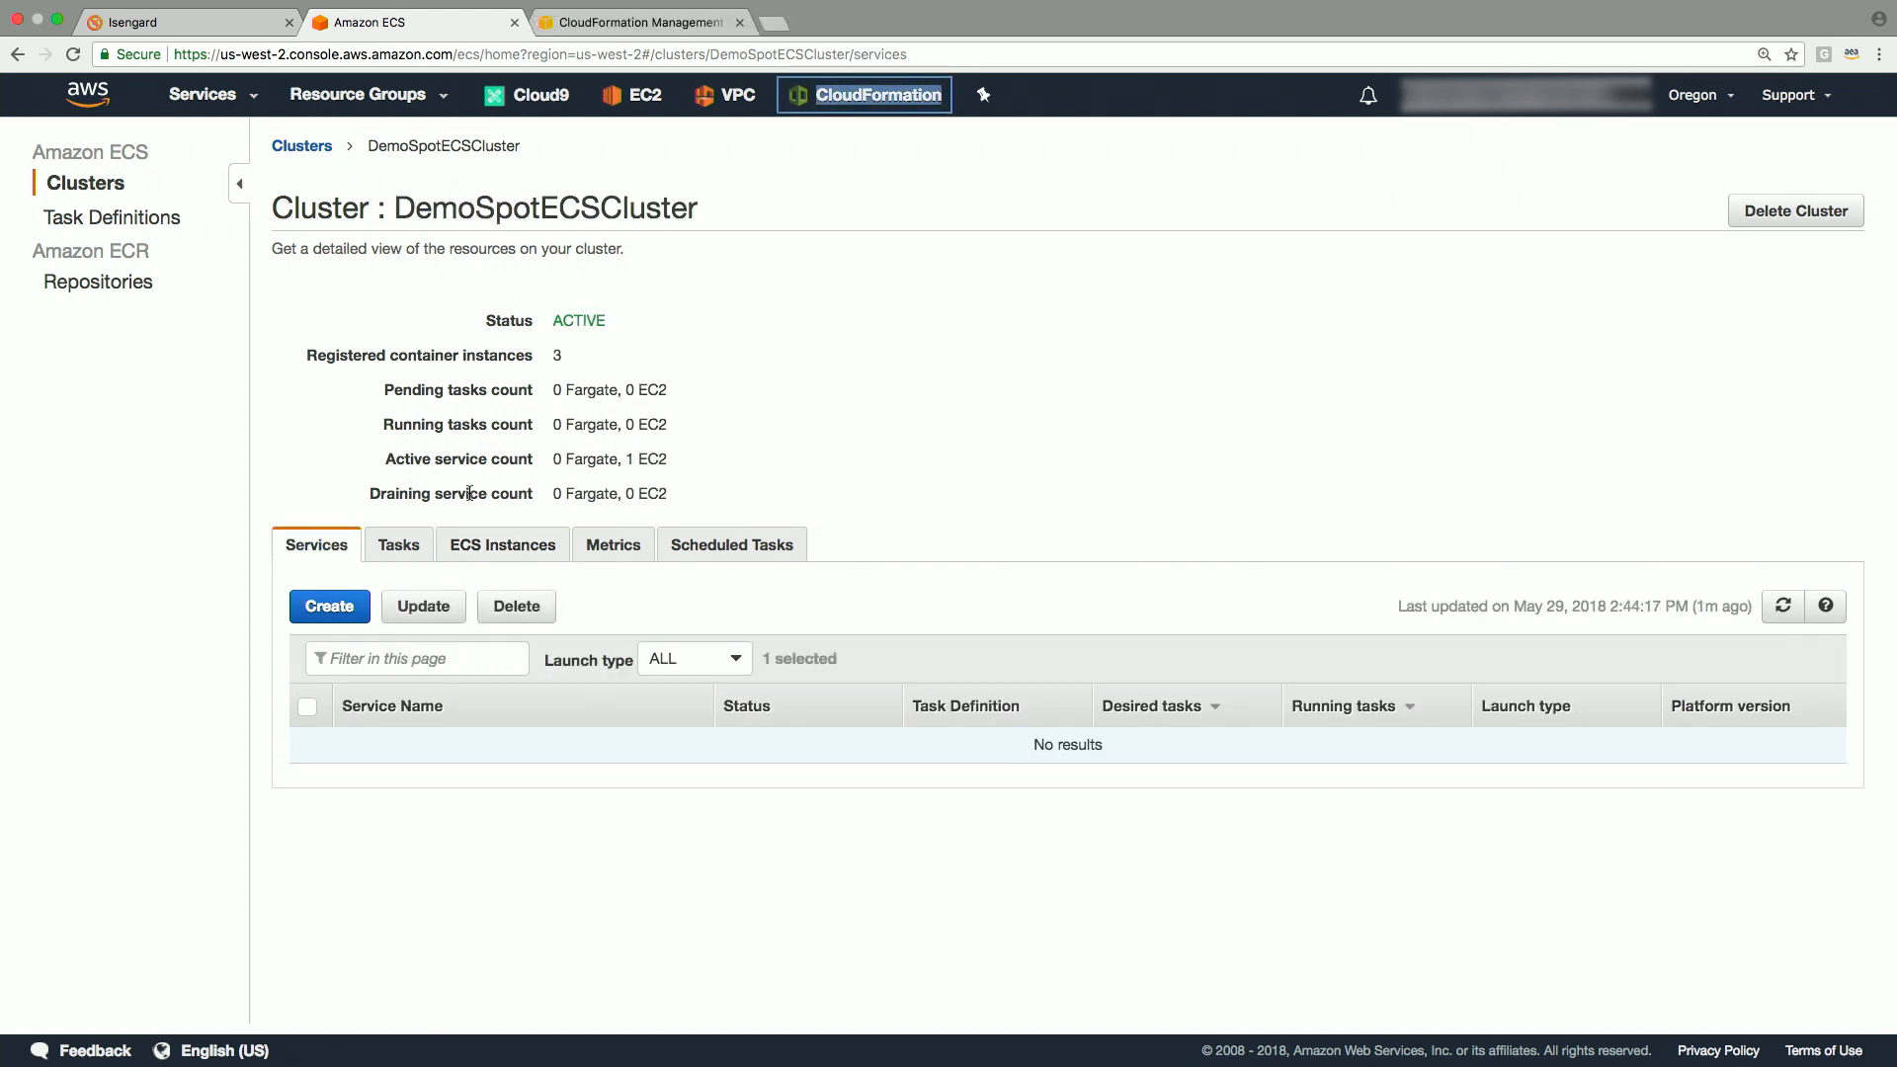
Step: Define EC2 service demotestservice running 2 console-sample-app tasks
{"action": "left_click", "coordinate": [328, 606]}
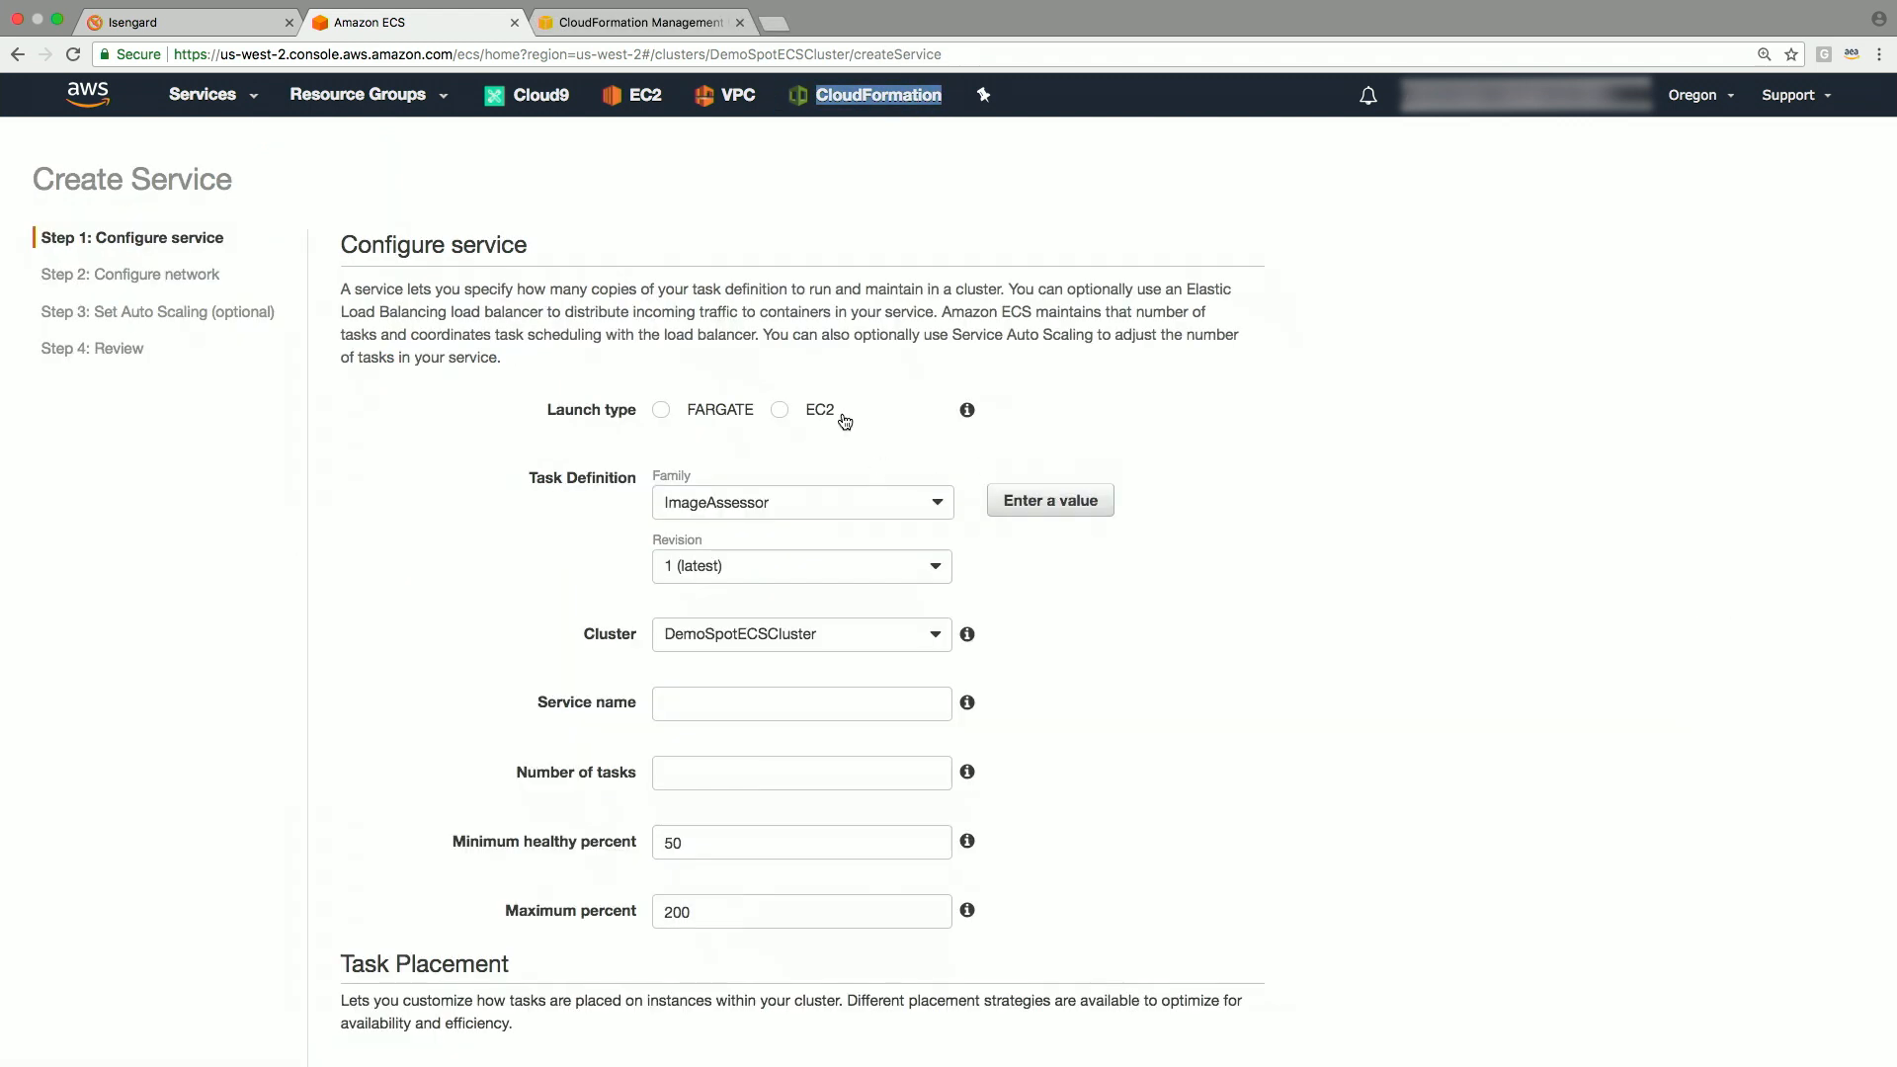
{"action": "left_click", "coordinate": [780, 409]}
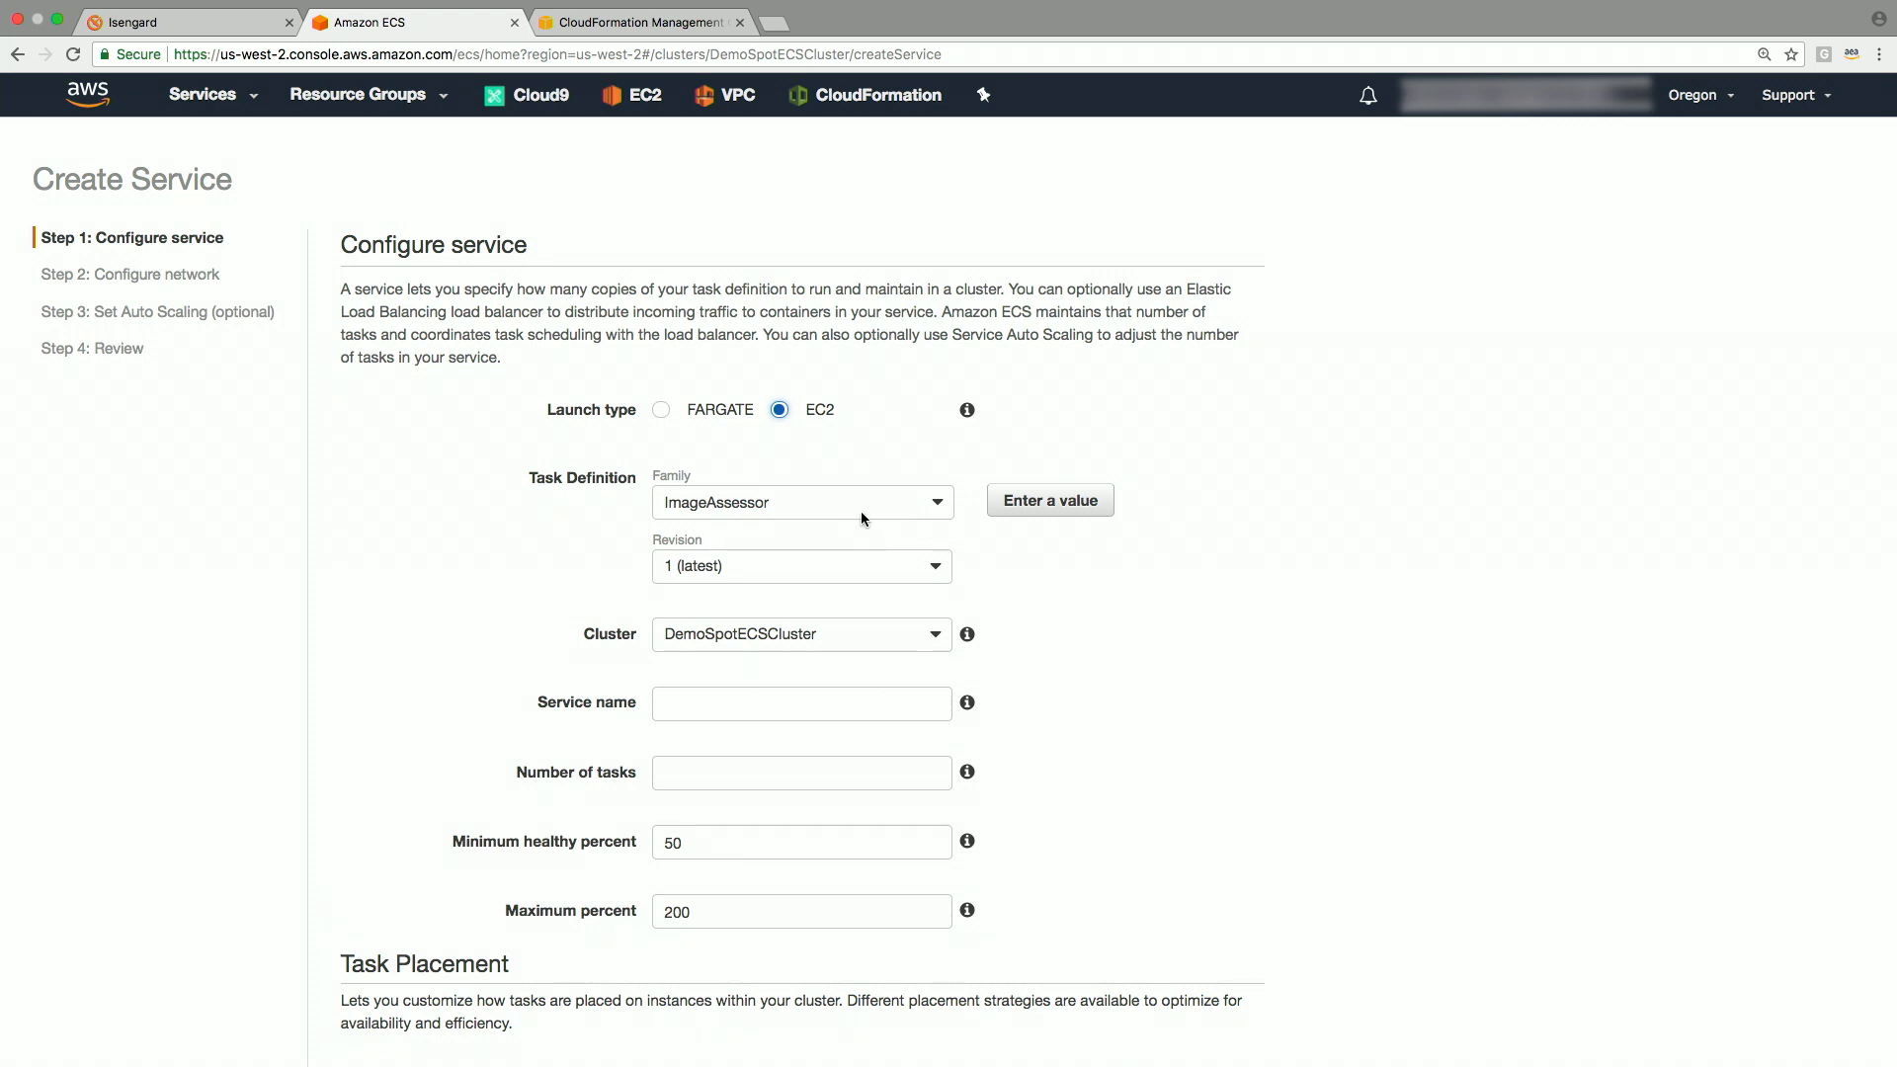
{"action": "left_click", "coordinate": [799, 502]}
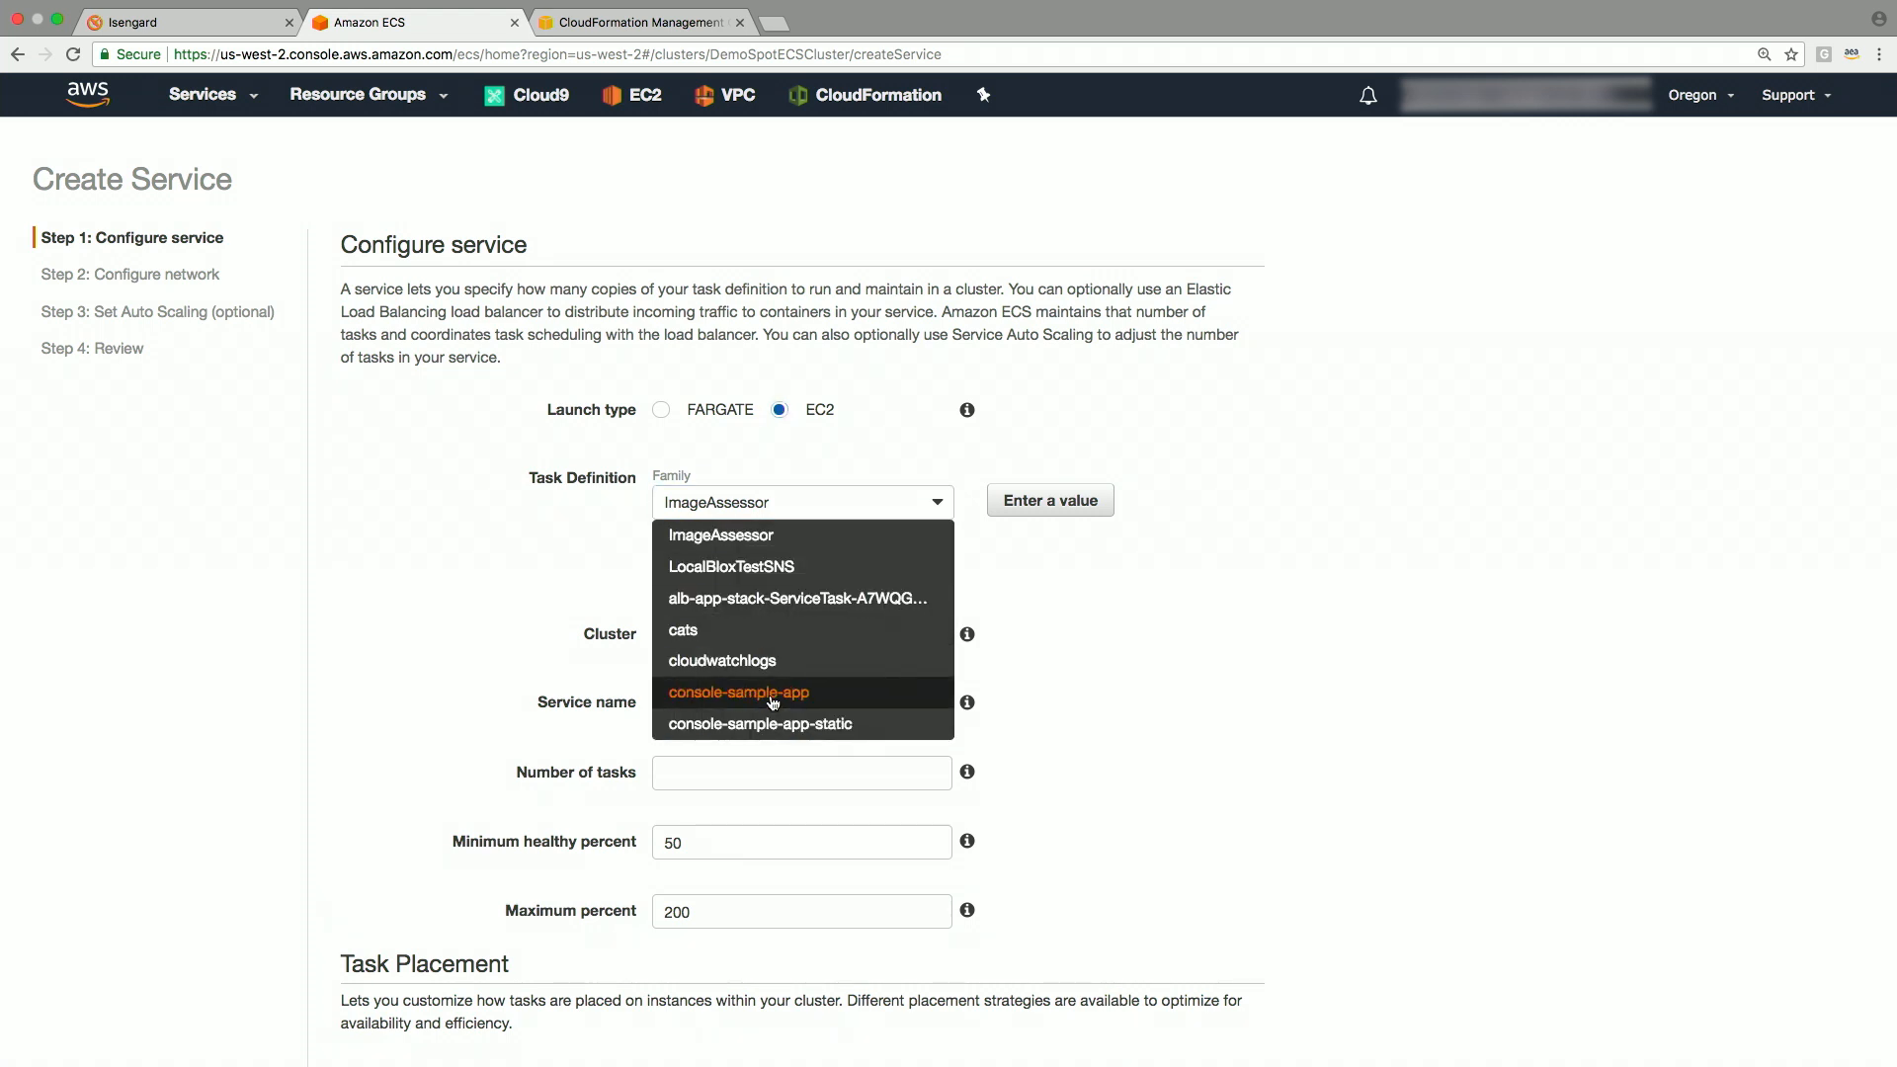
{"action": "left_click", "coordinate": [738, 692]}
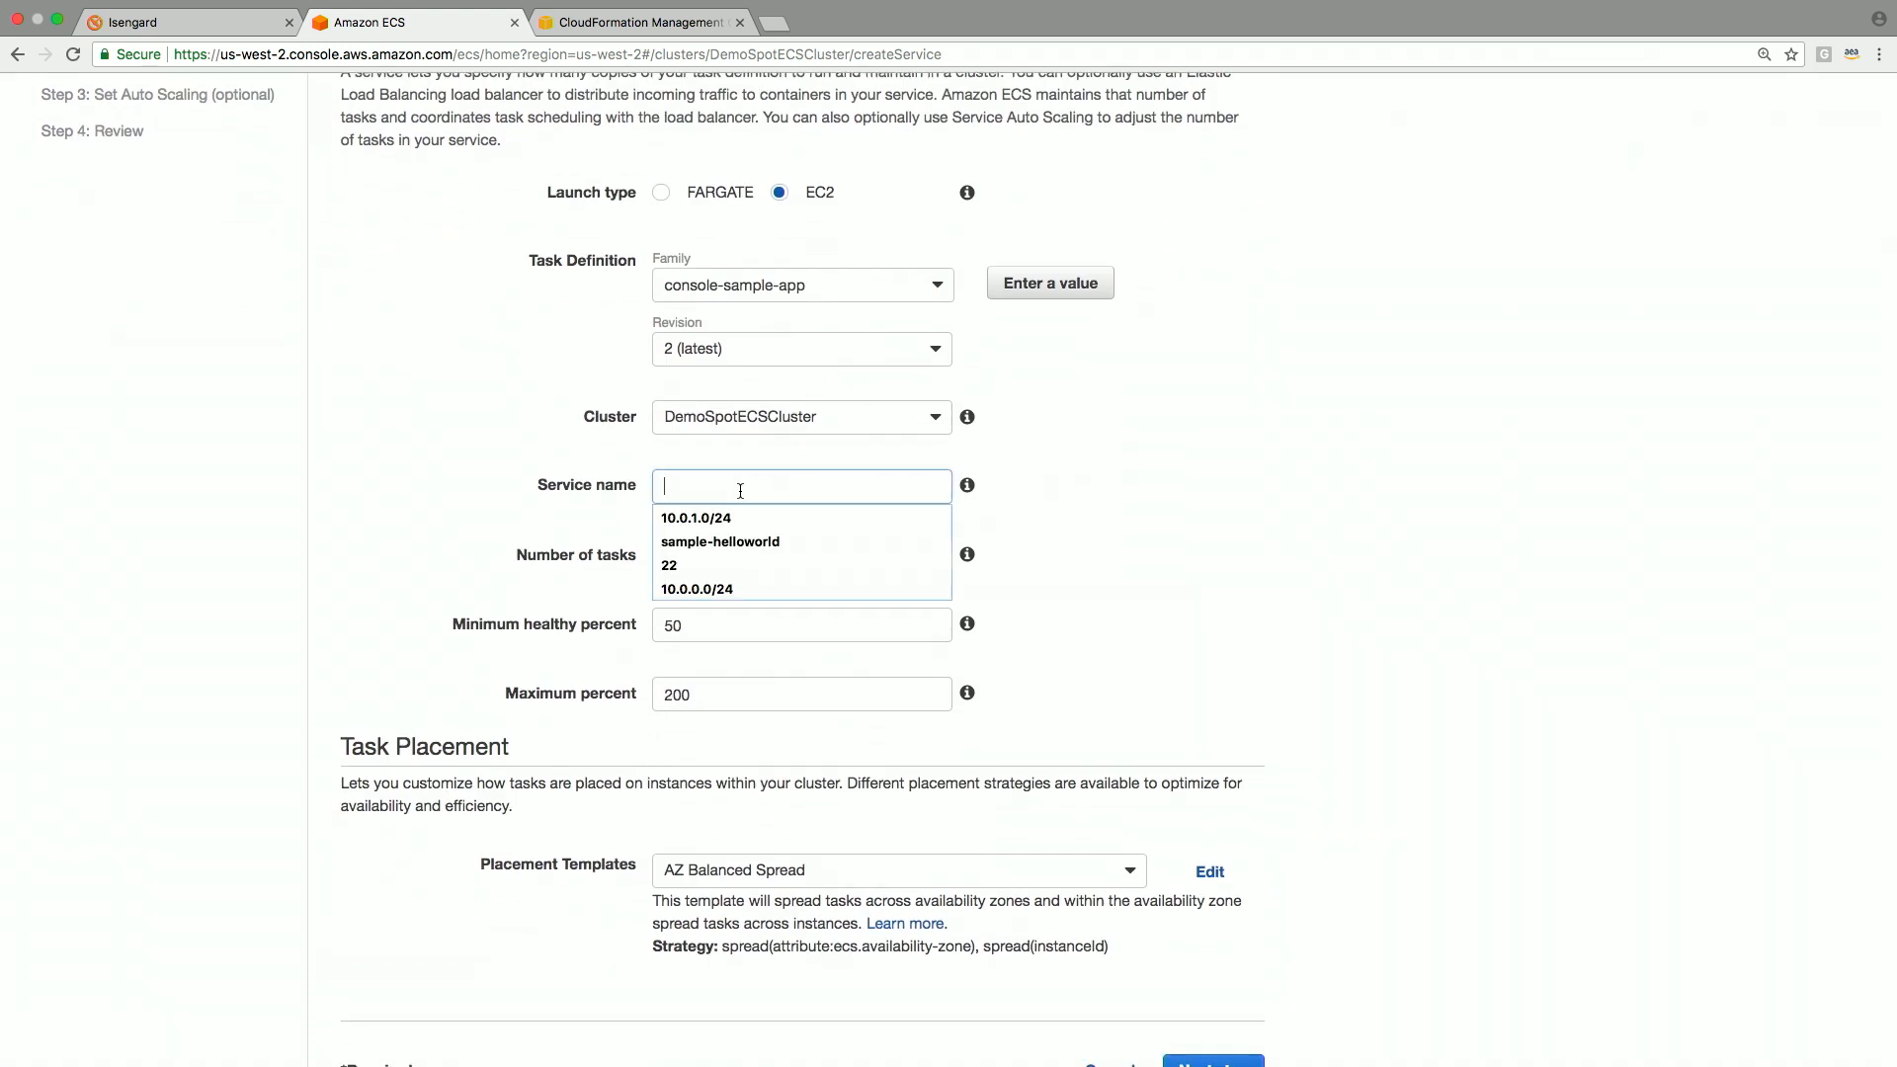
{"action": "type", "text": "demotestser"}
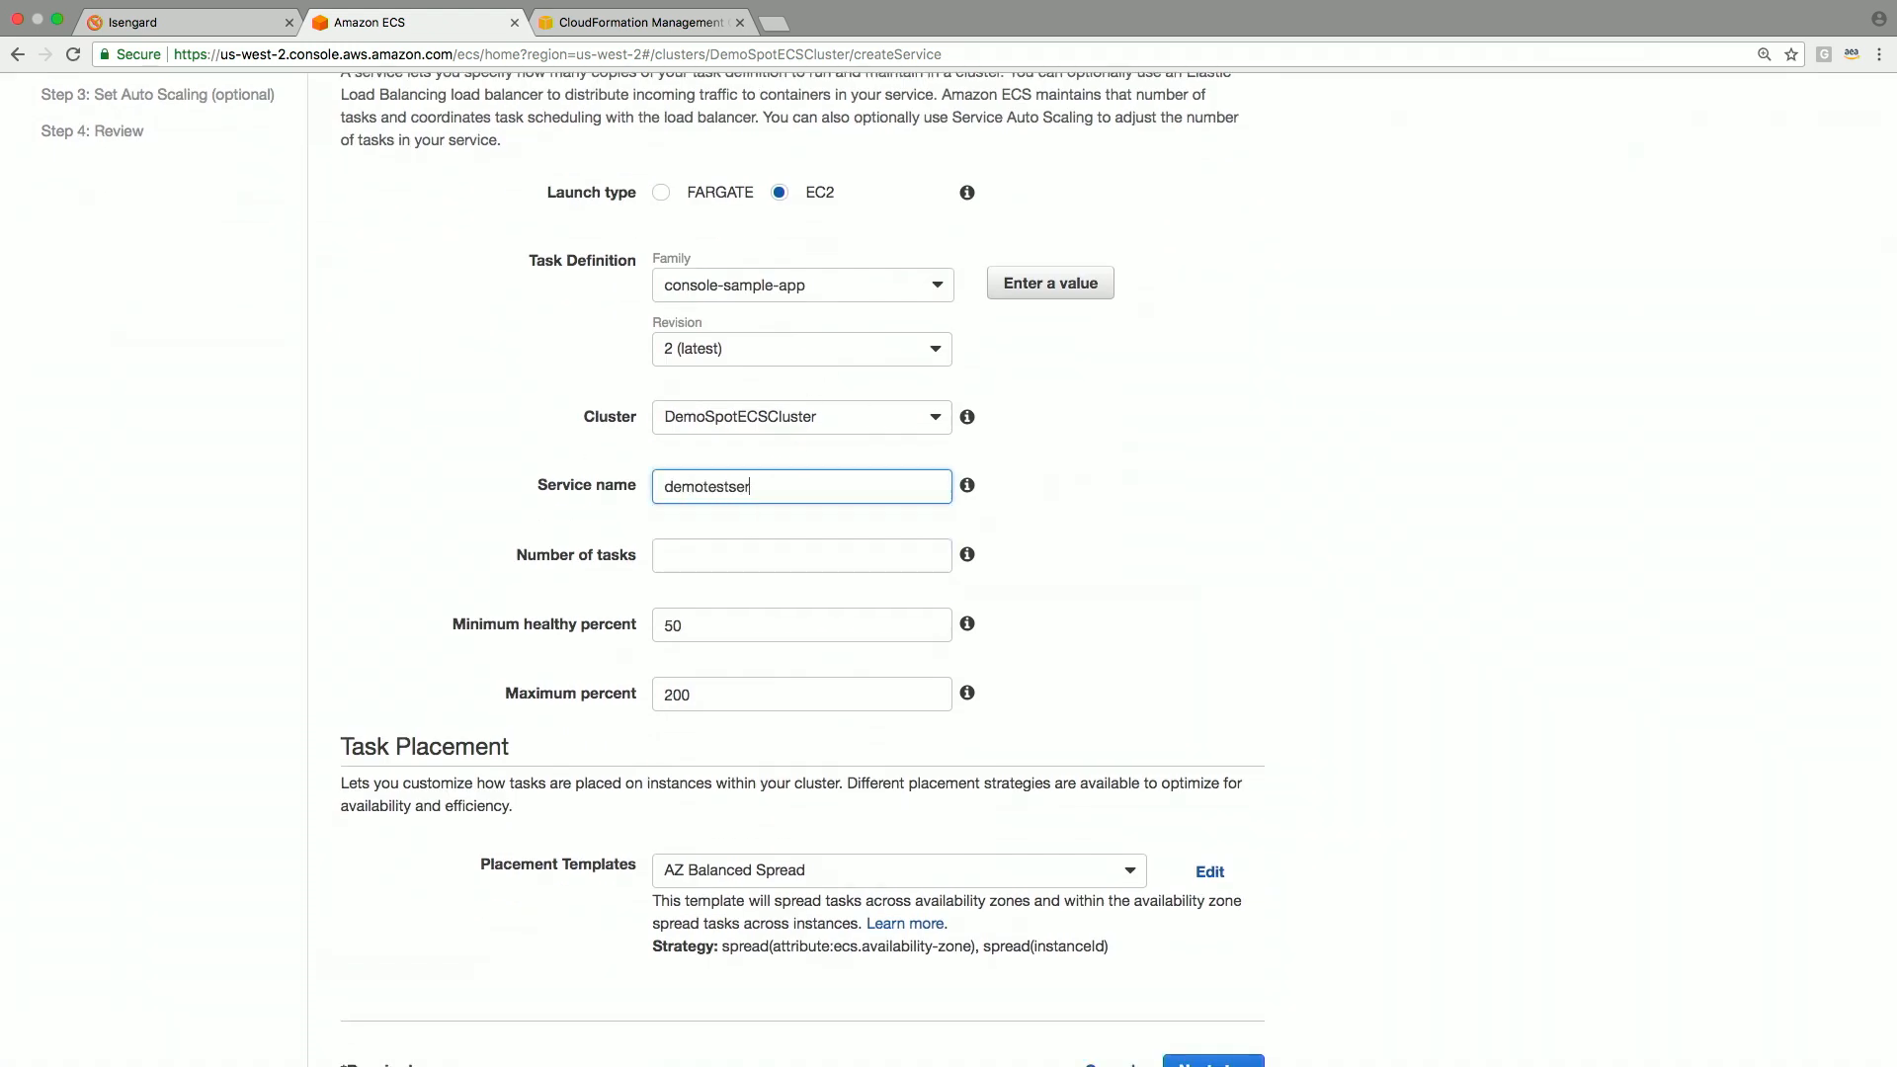
{"action": "type", "text": "2"}
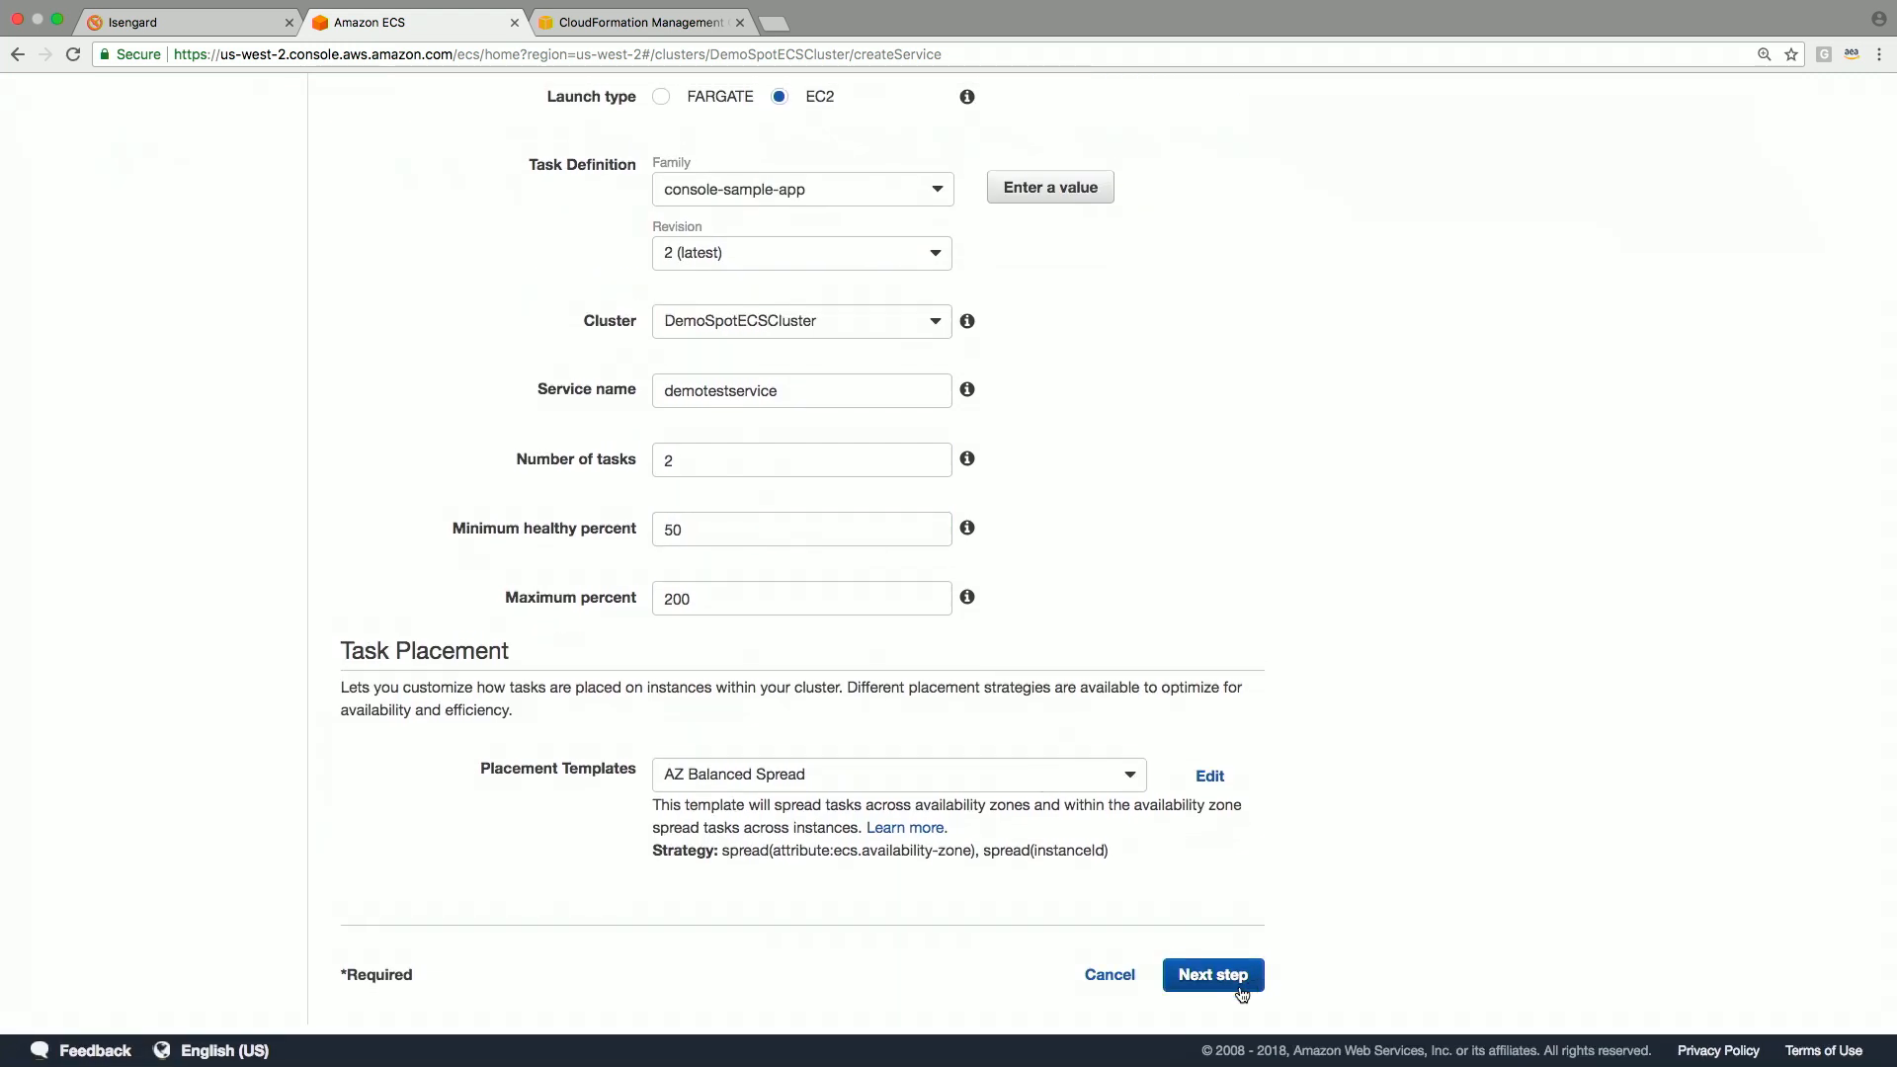
Step: Advance past network and auto scaling settings to the service review
{"action": "left_click", "coordinate": [1212, 975]}
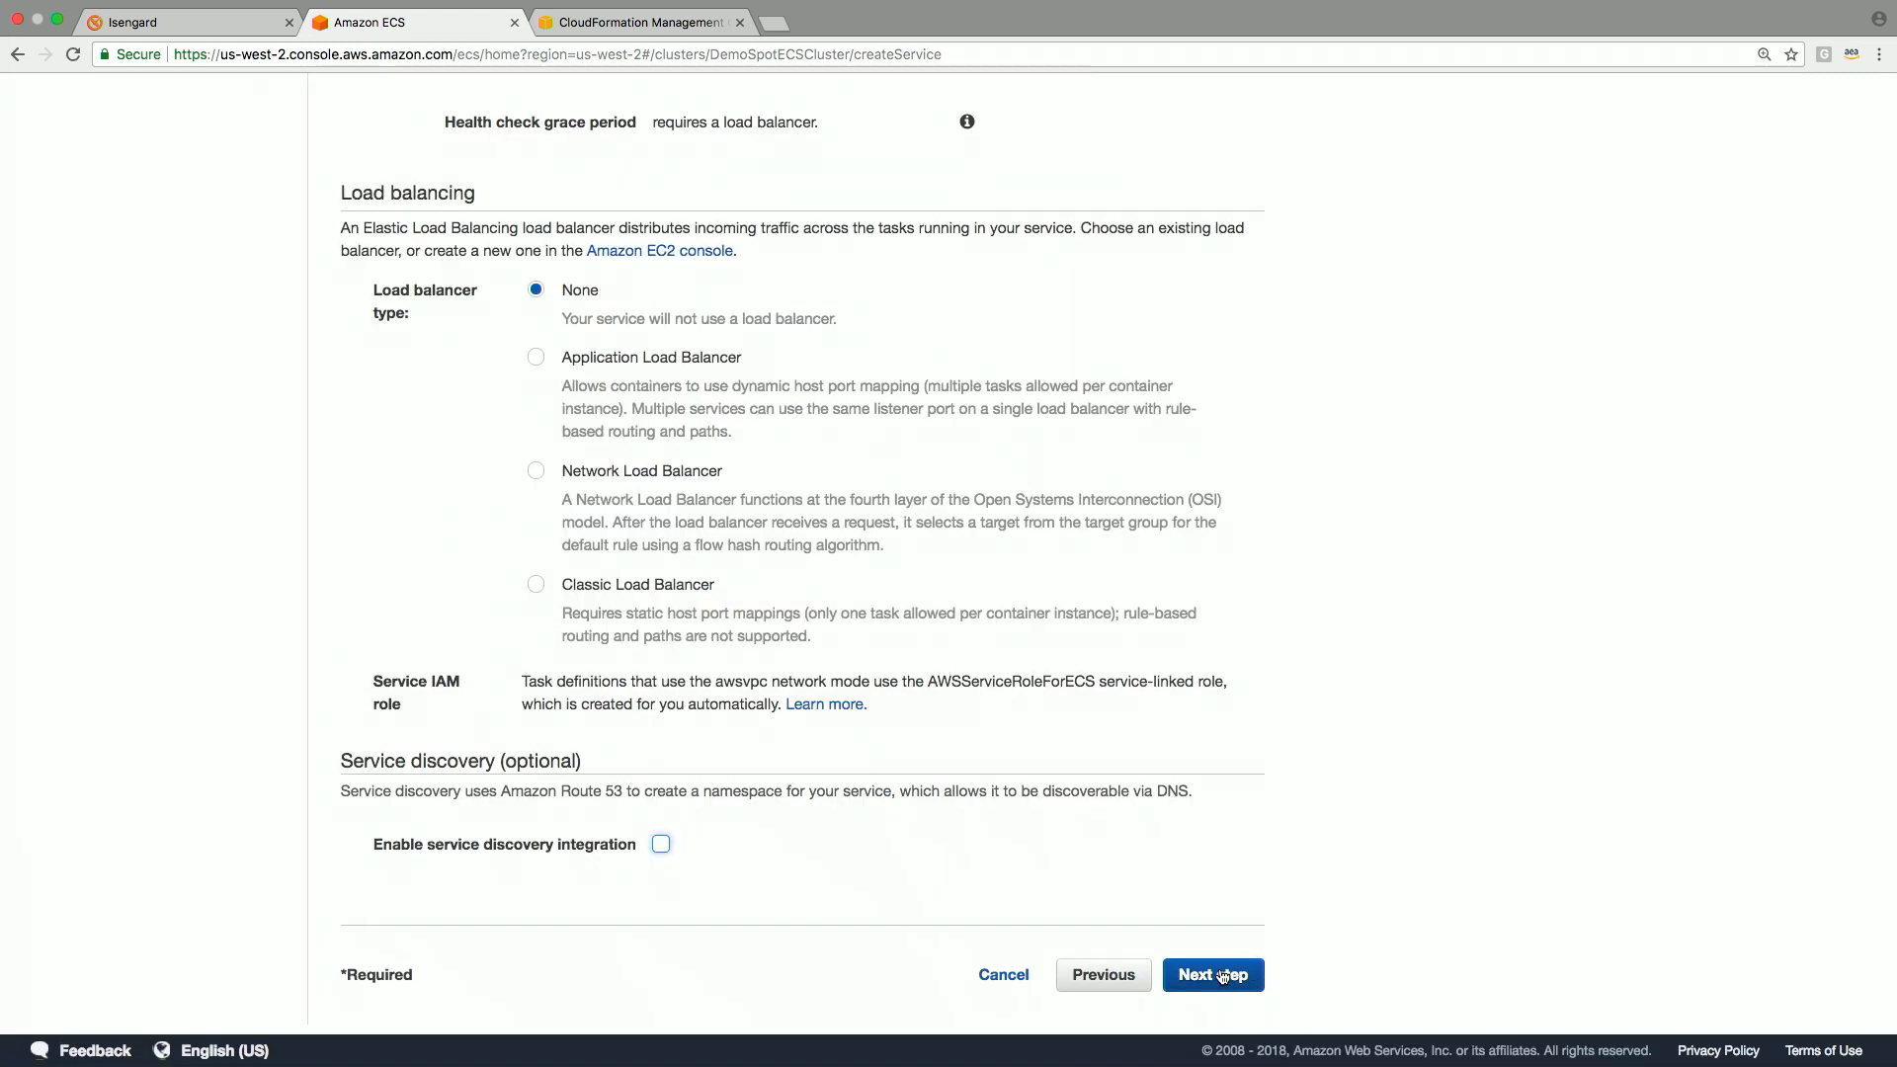
{"action": "left_click", "coordinate": [1212, 975]}
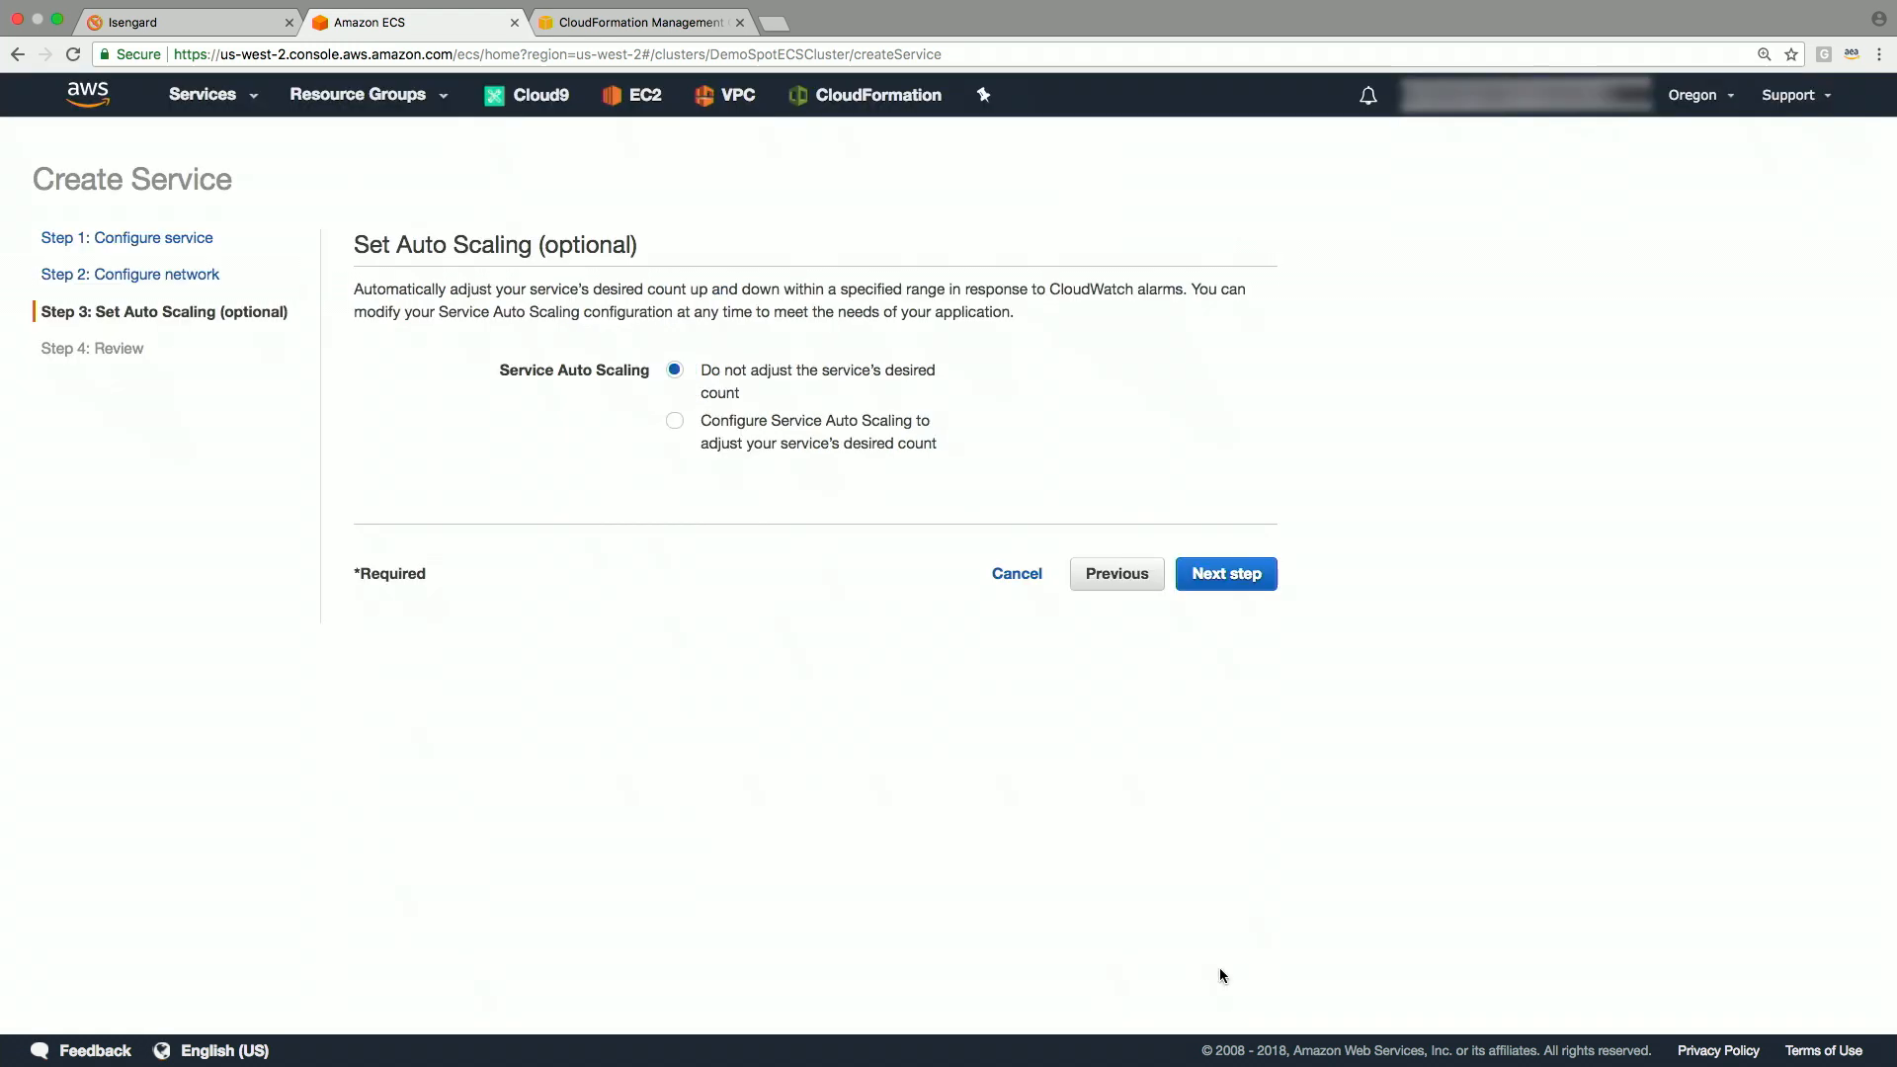
{"action": "left_click", "coordinate": [1224, 573]}
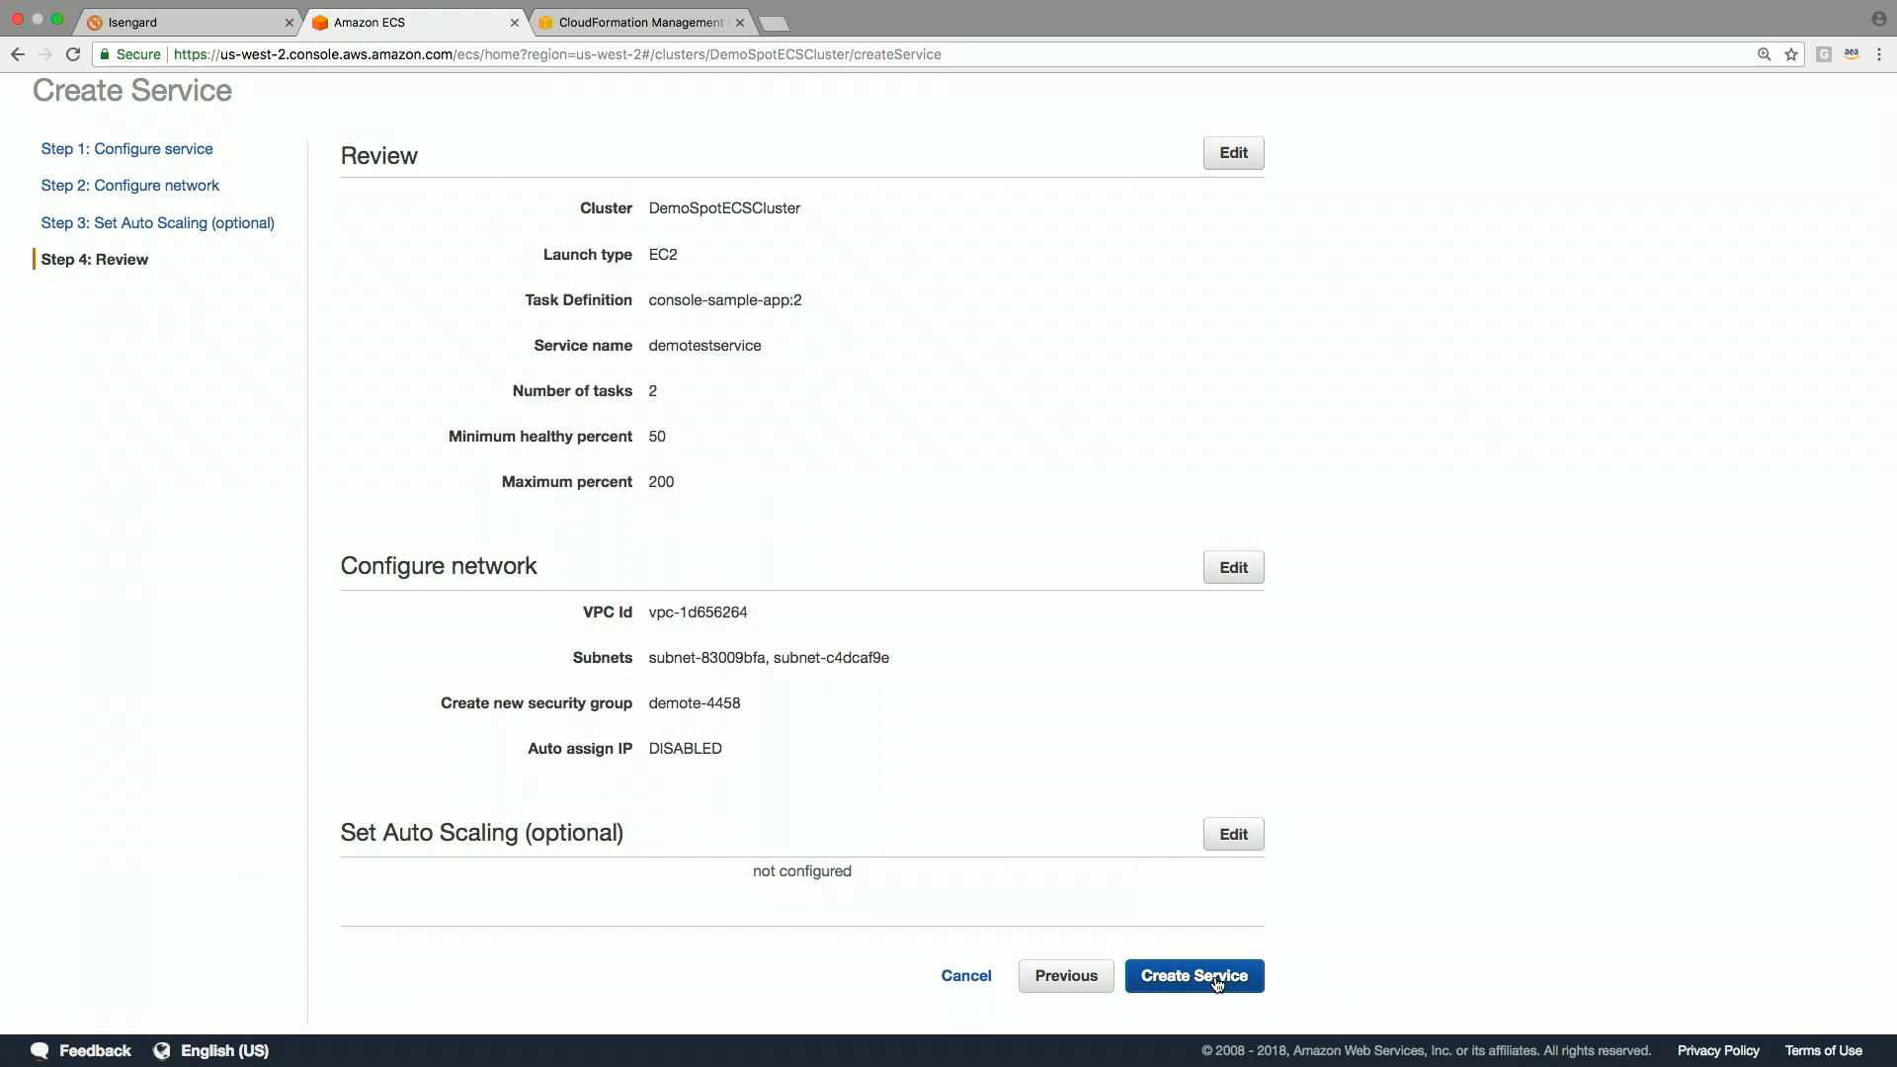
Step: Create demotestservice, open it, and refresh to see its two pending tasks
{"action": "left_click", "coordinate": [1195, 976]}
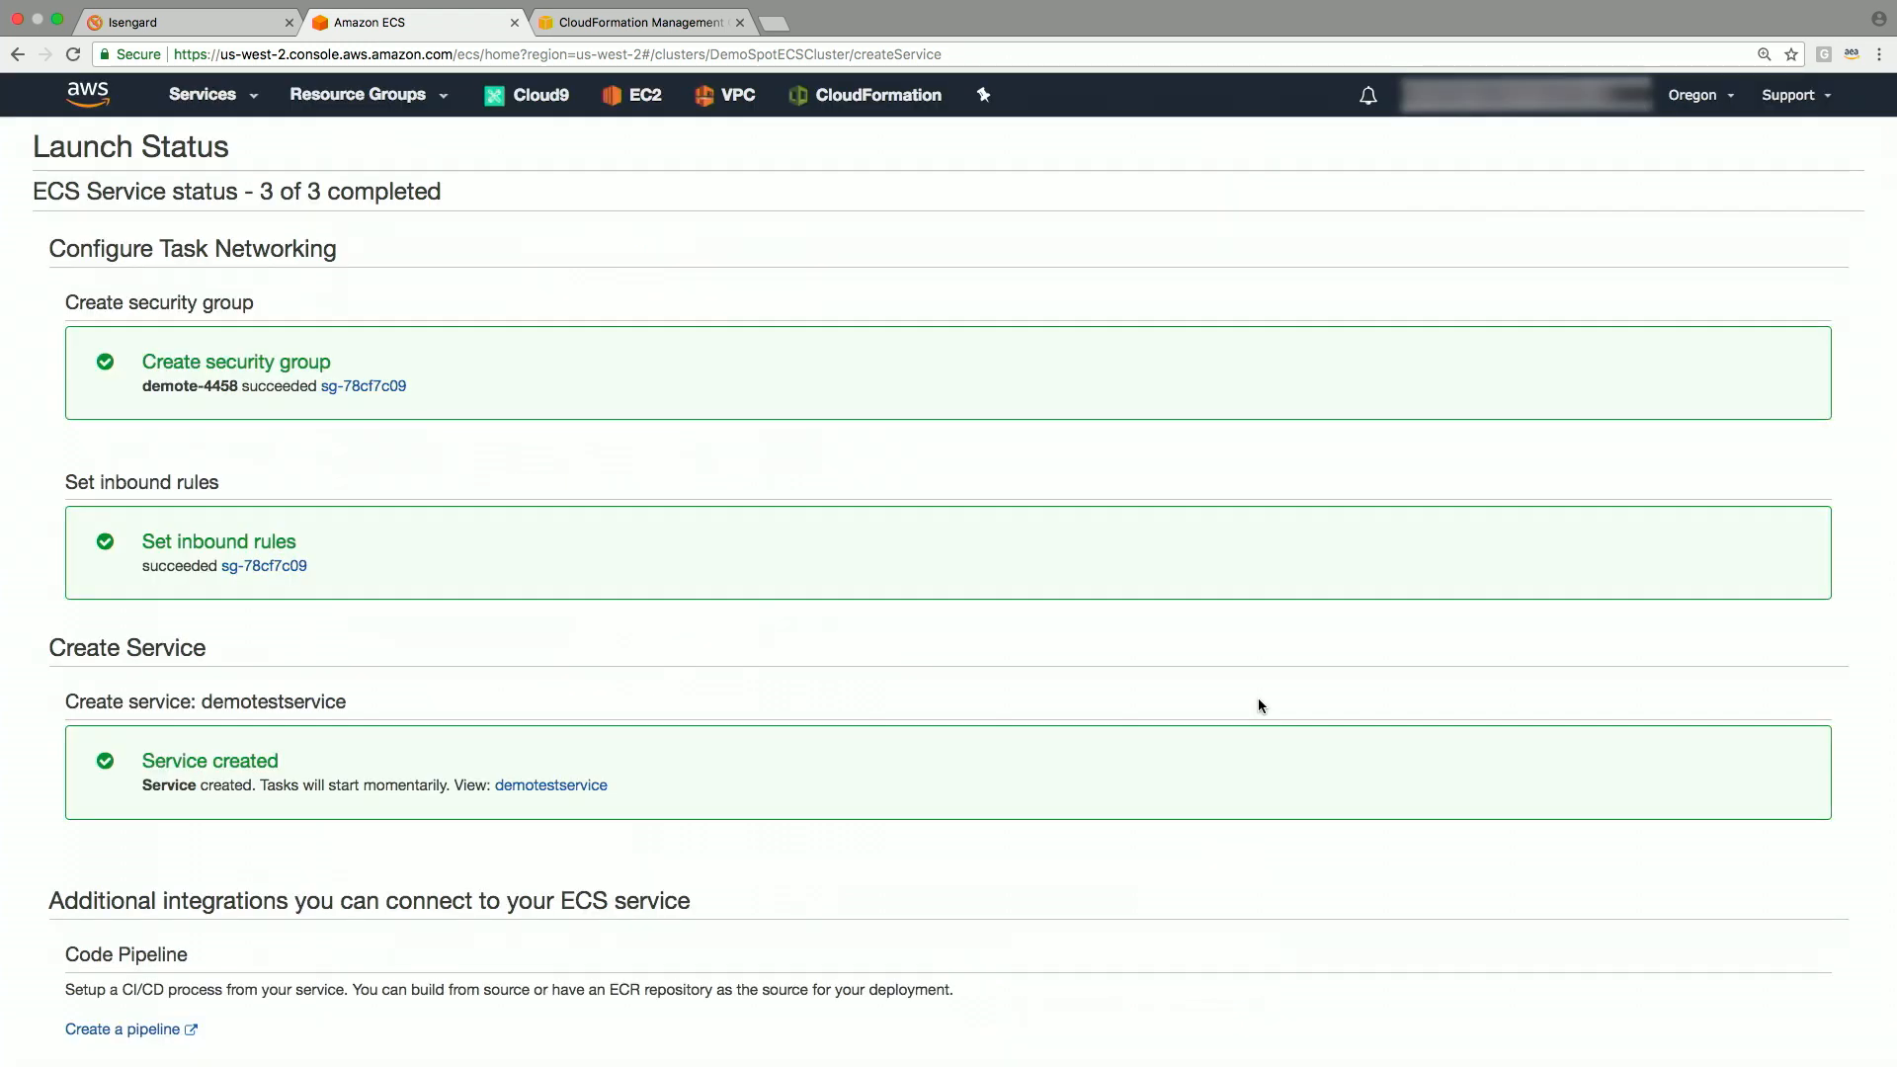
{"action": "scroll", "scroll_direction": "down", "scroll_amount": 3}
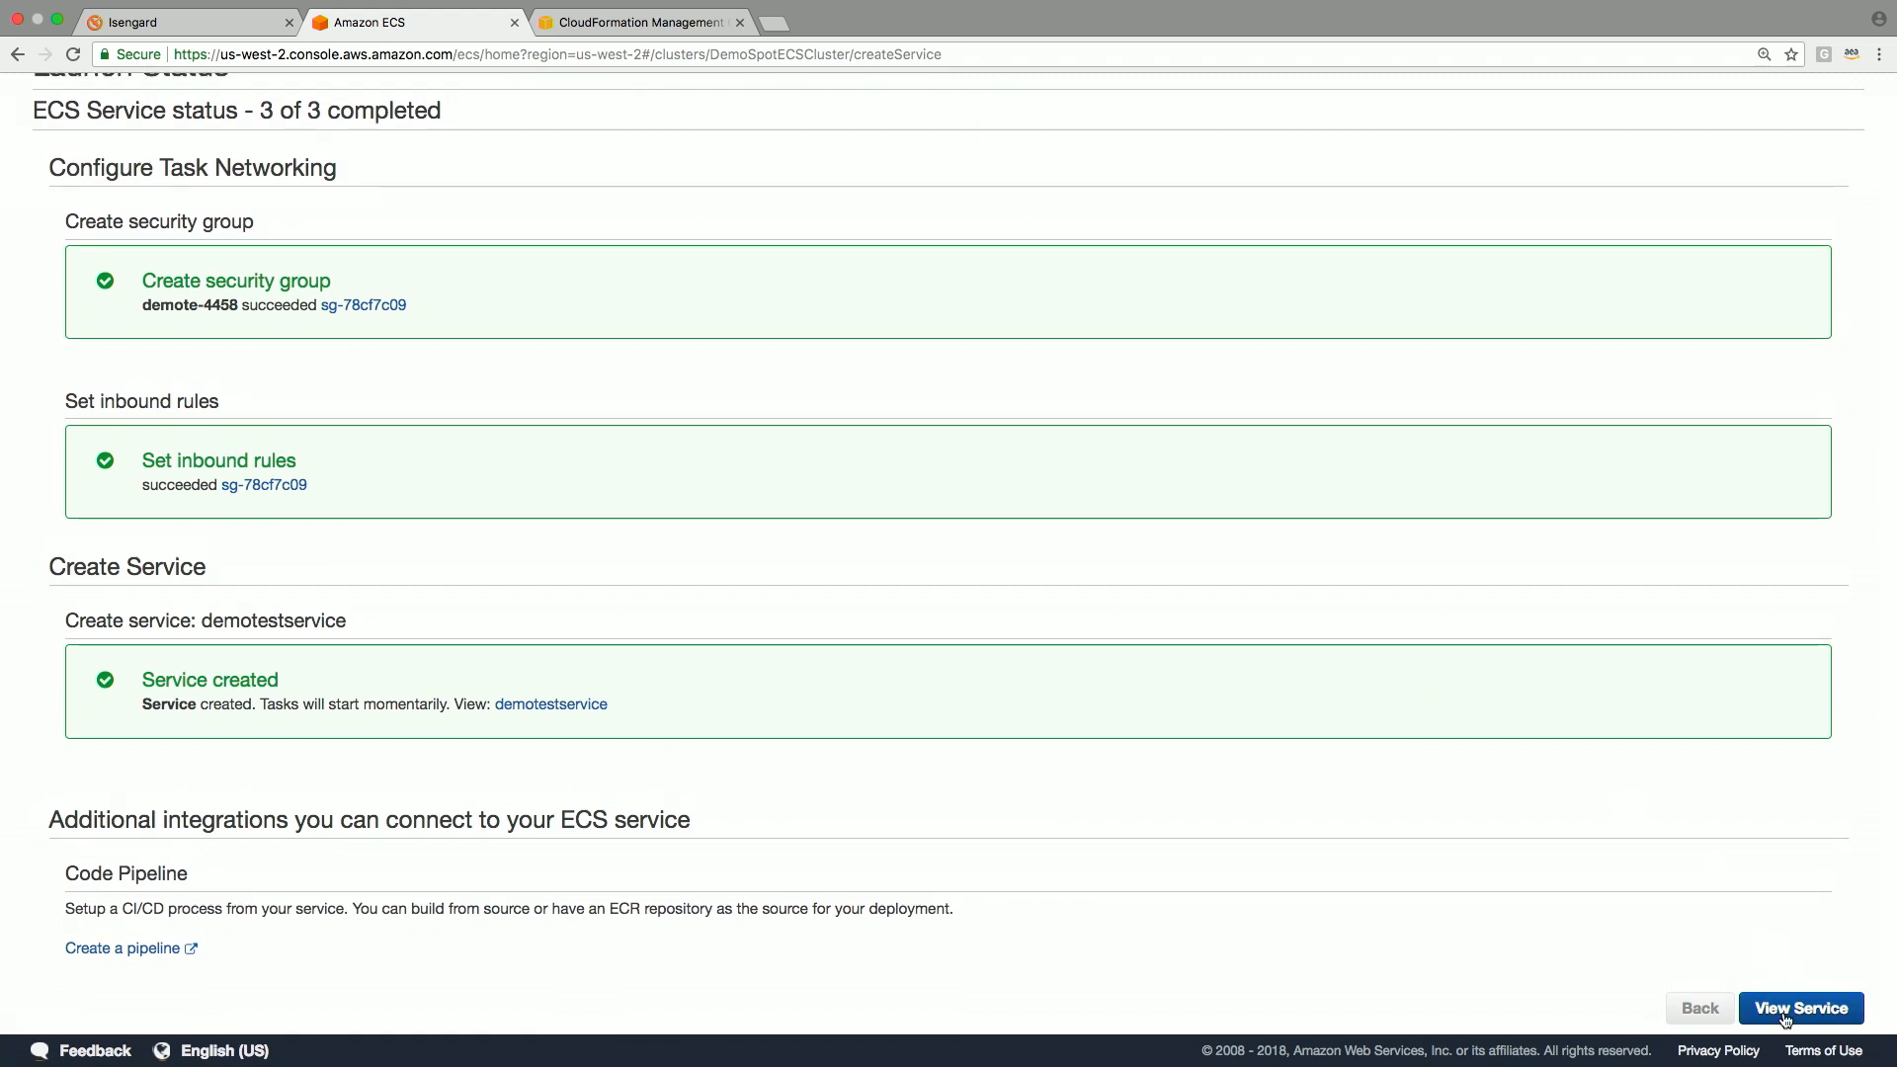
{"action": "left_click", "coordinate": [1799, 1008]}
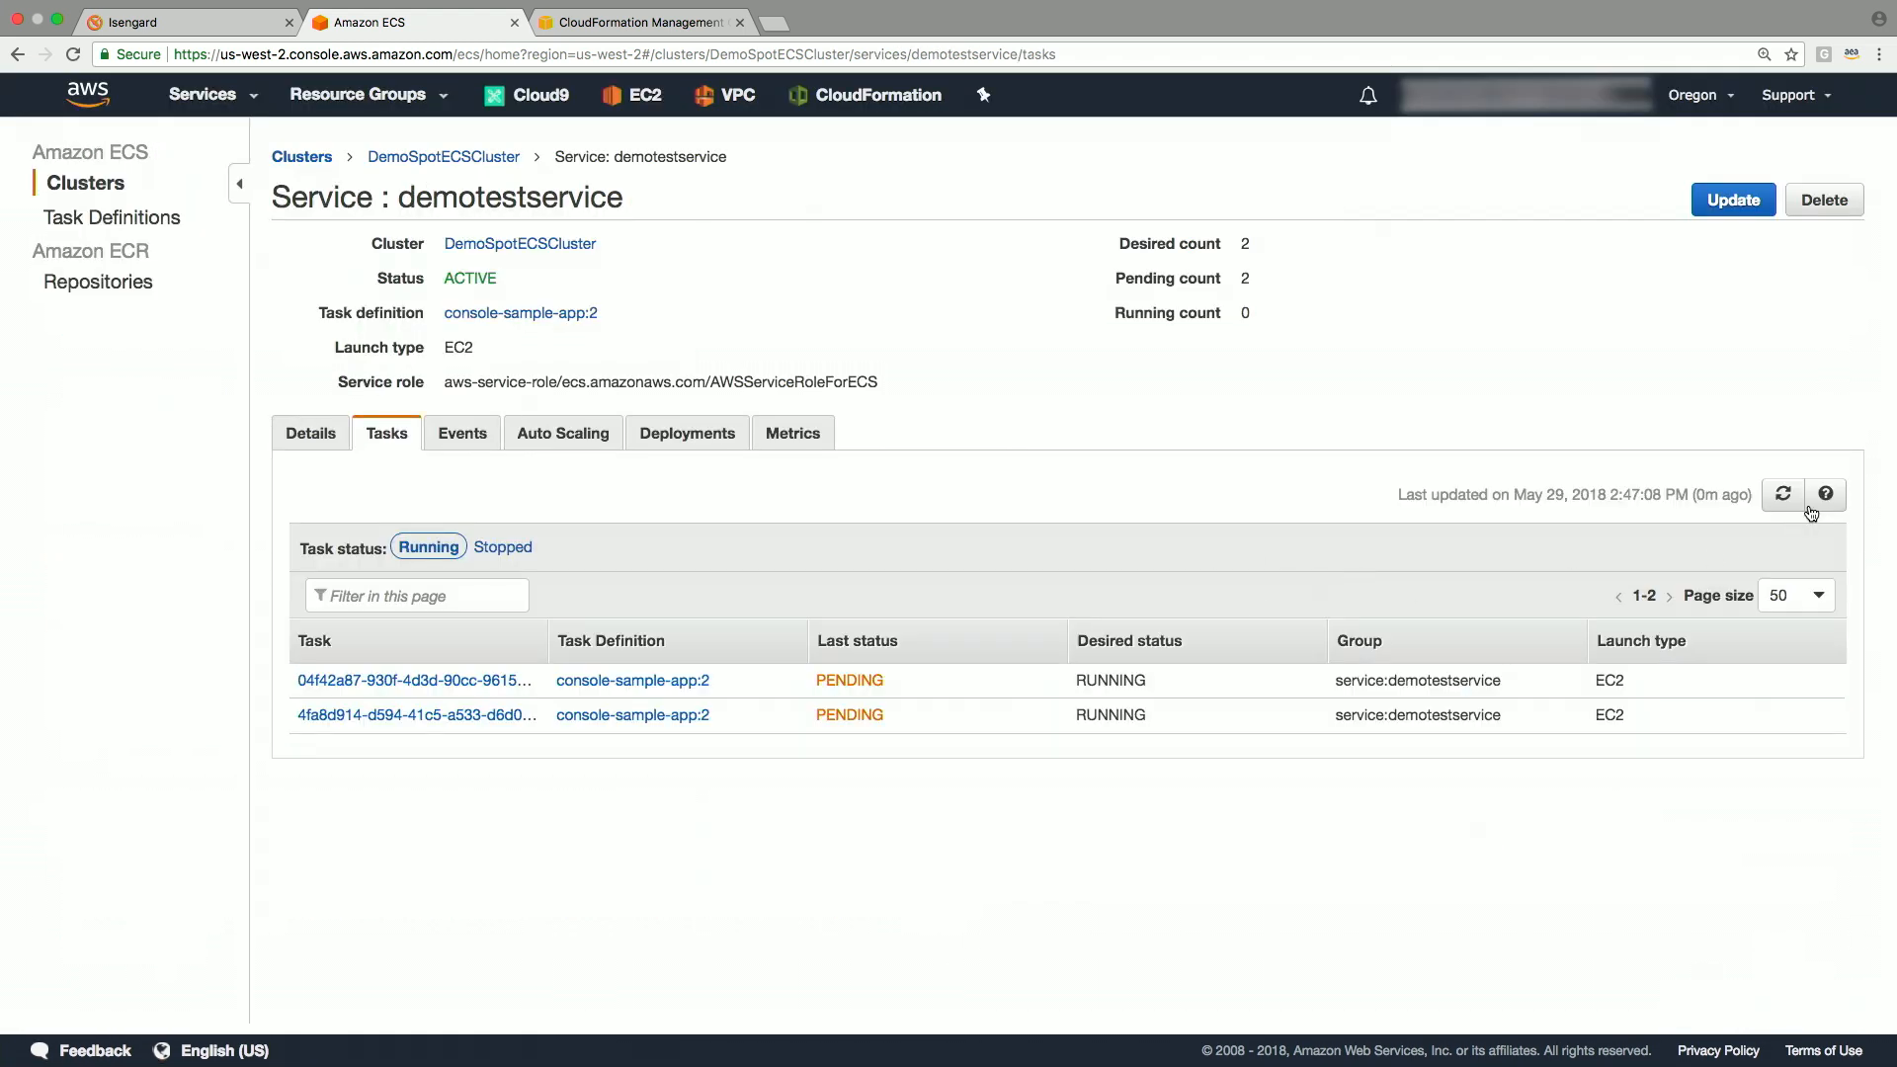
{"action": "left_click", "coordinate": [1782, 493]}
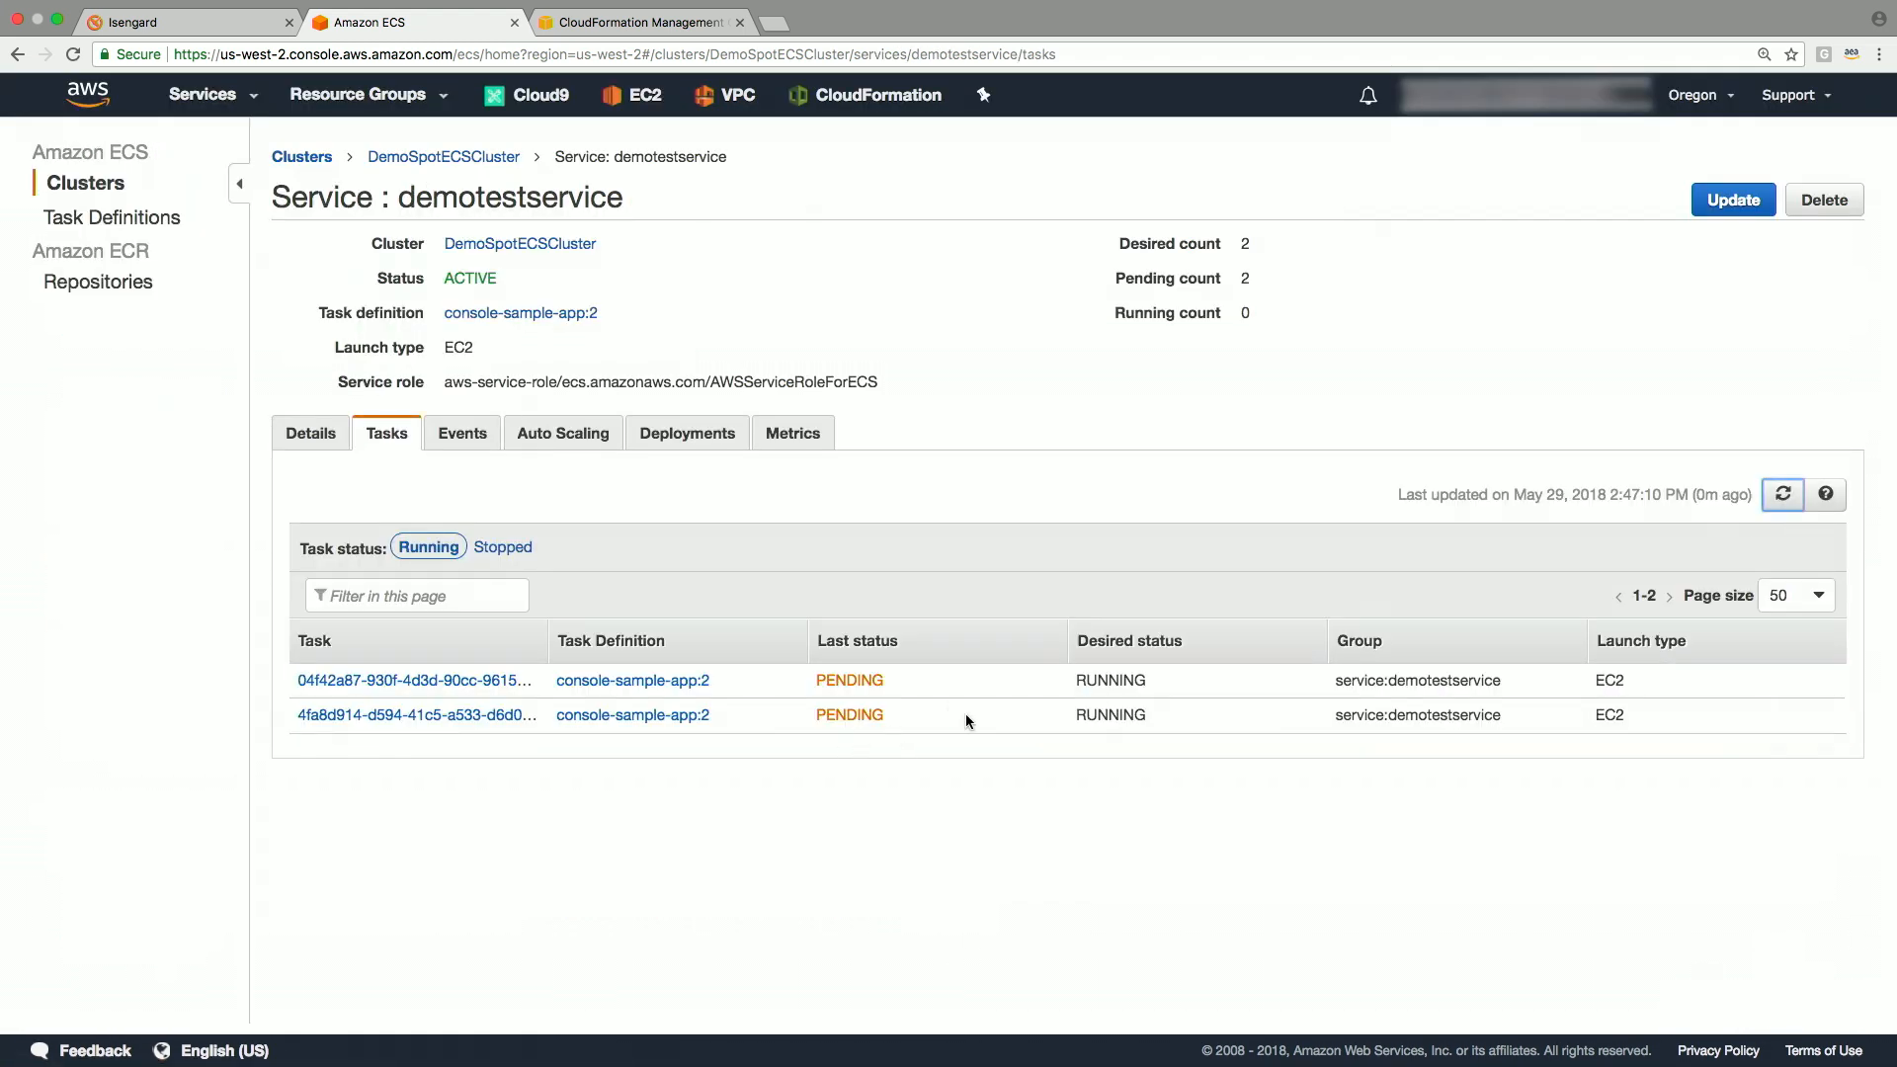
{"action": "left_click", "coordinate": [642, 21]}
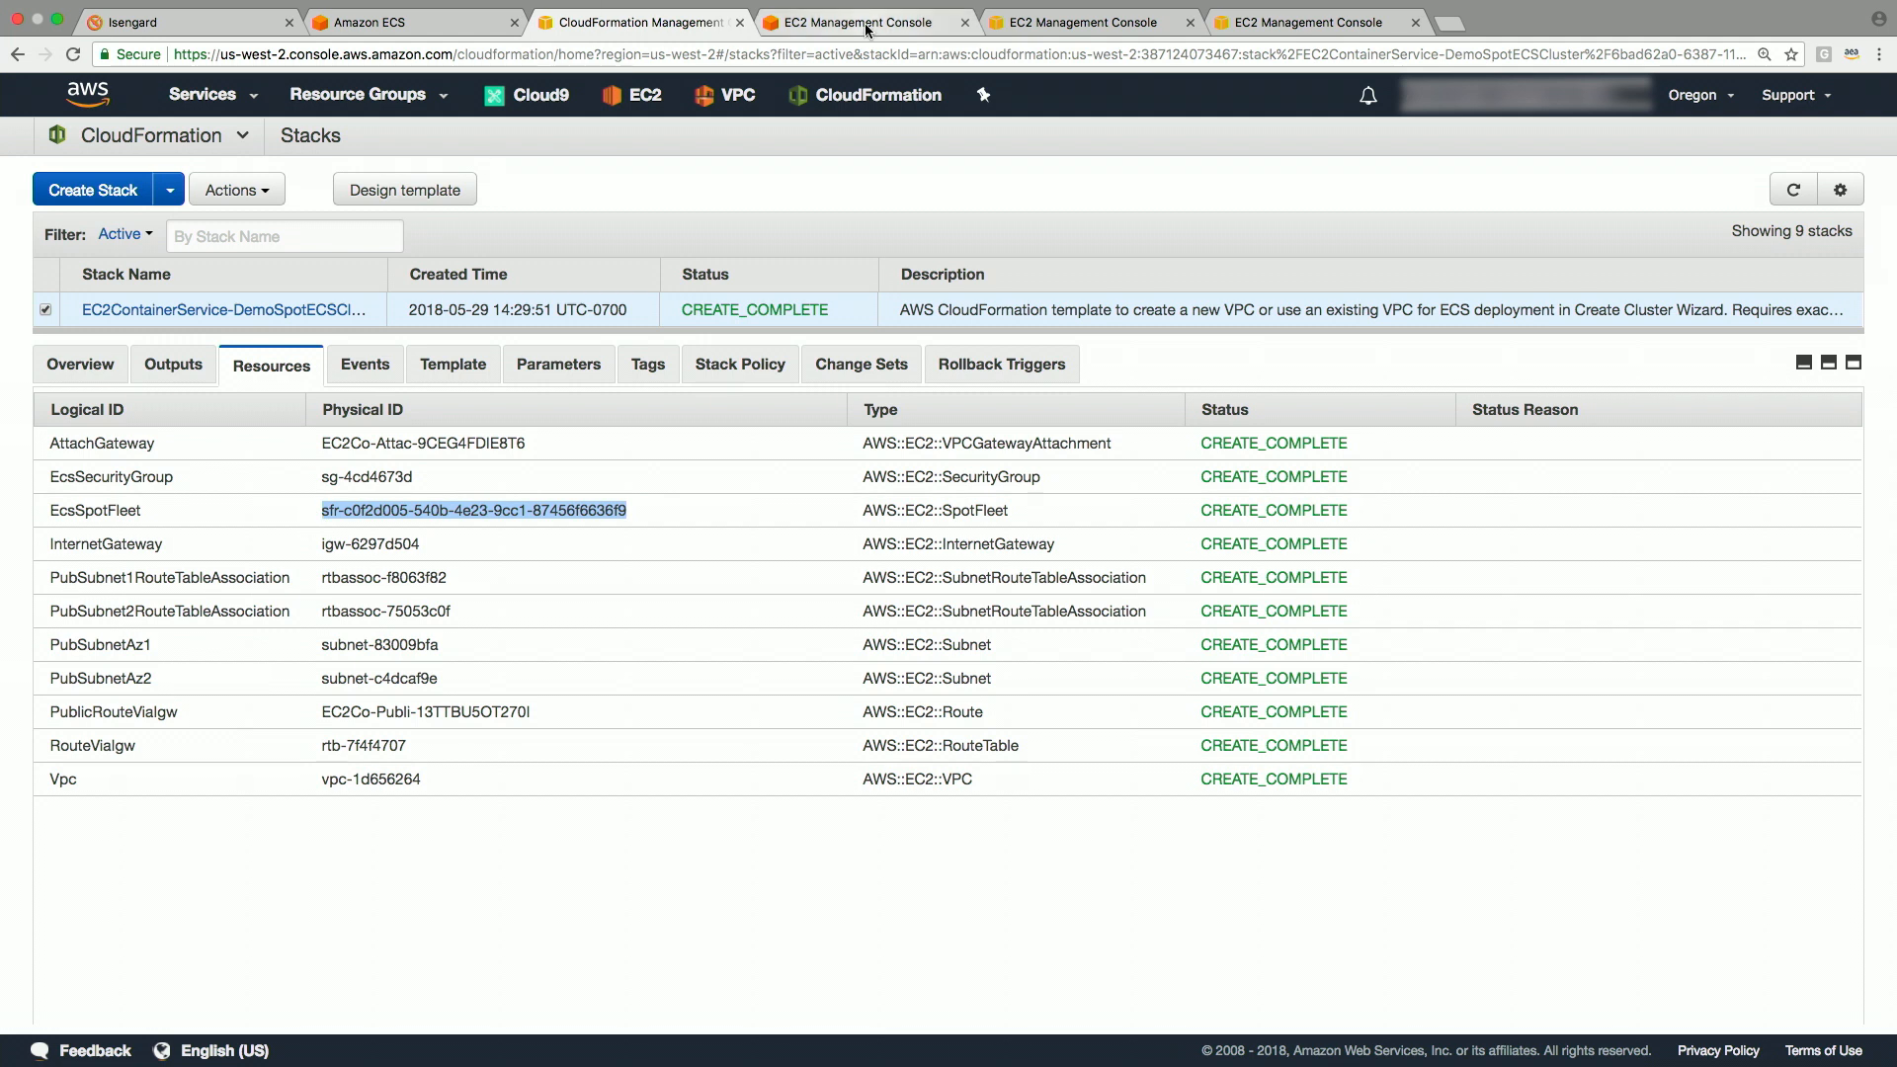
Step: Filter EC2 Spot Requests by the EcsSpotFleet ID to show the 3-of-3 fleet
{"action": "left_click", "coordinate": [862, 21]}
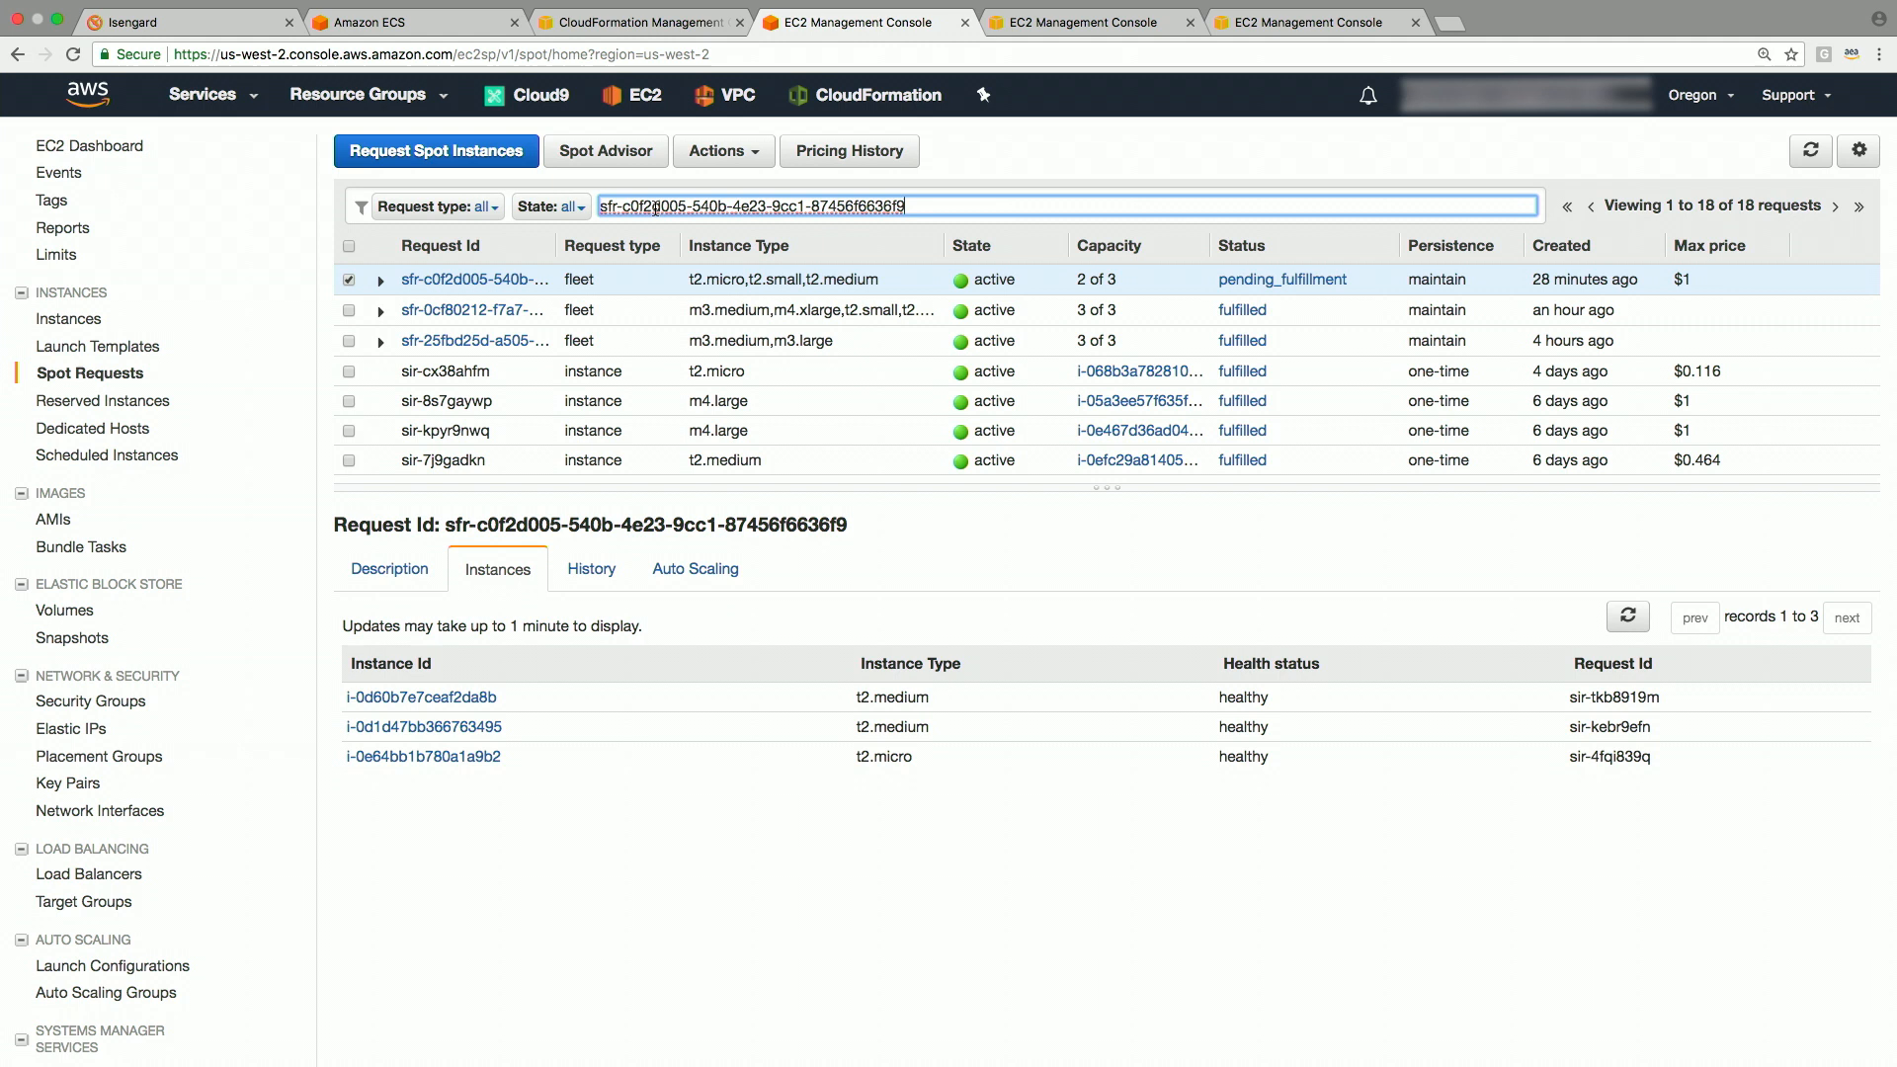
{"action": "key", "text": "Enter"}
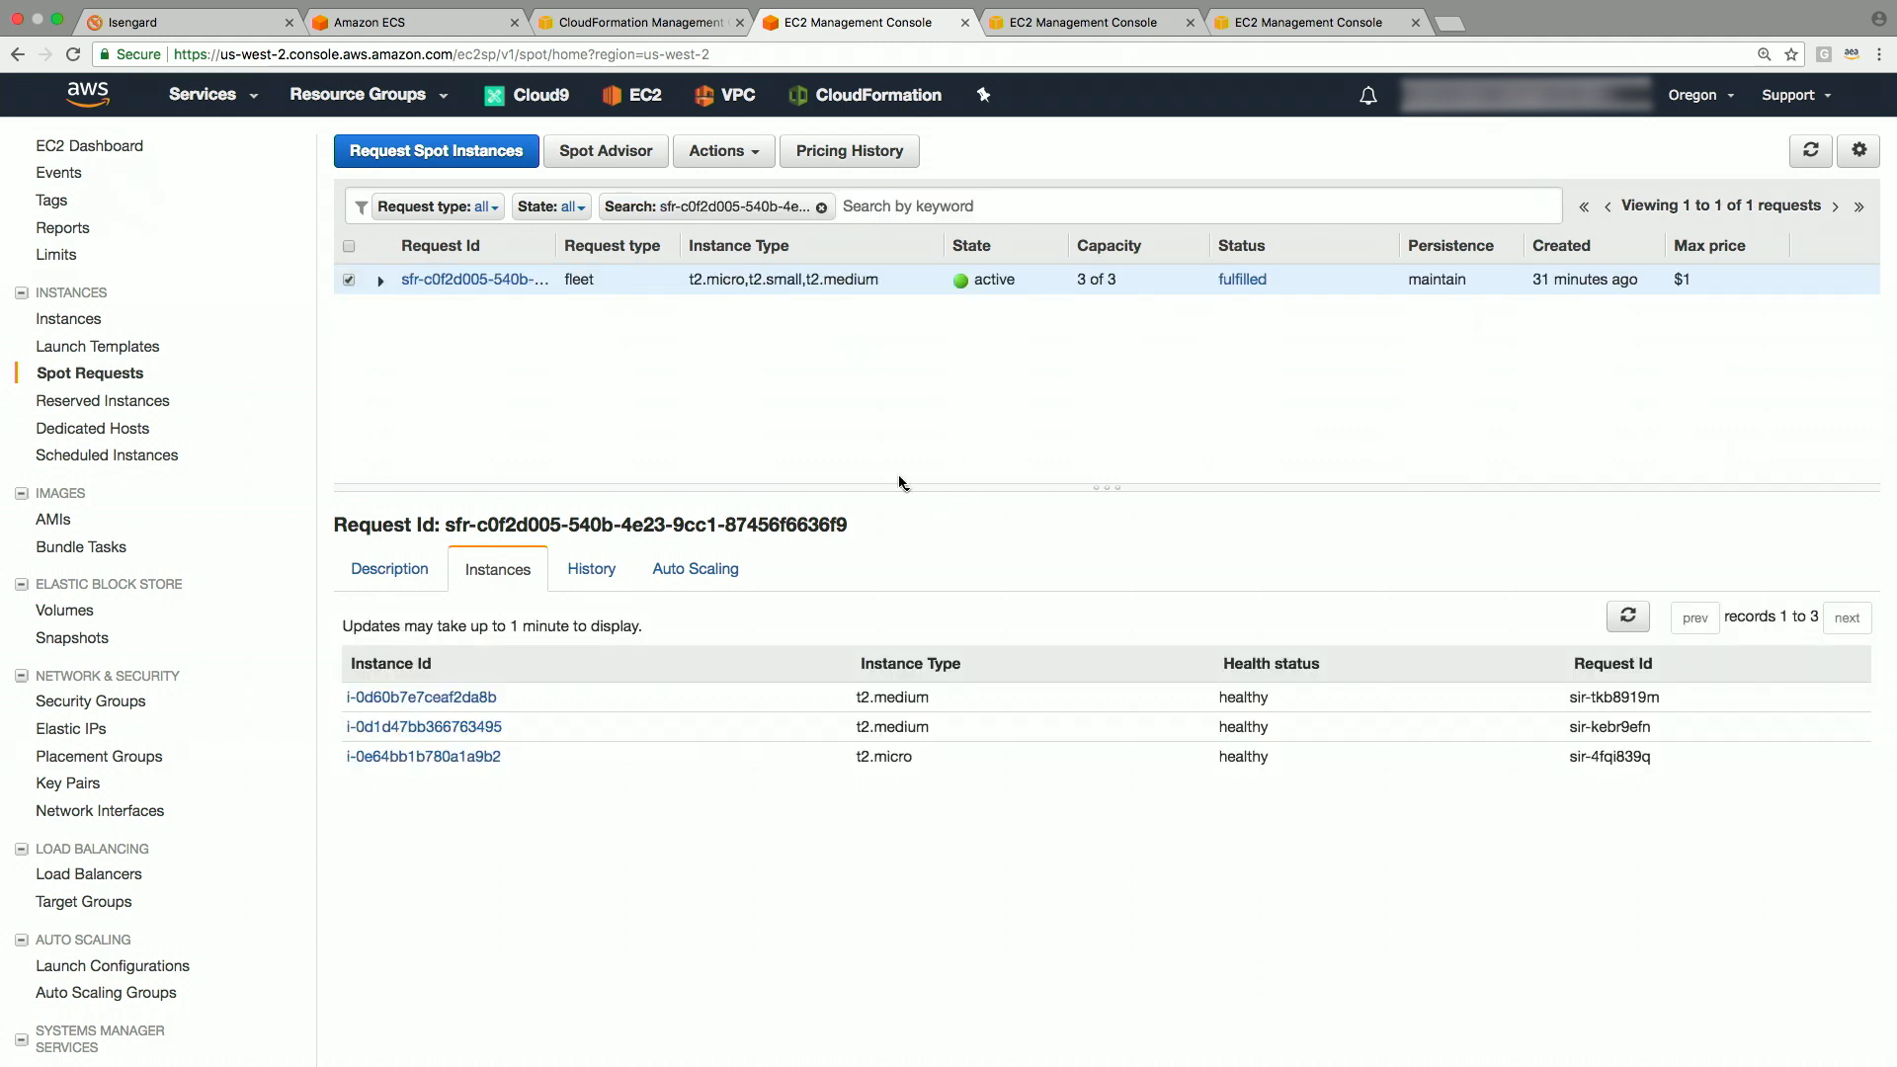
{"action": "mouse_move", "coordinate": [884, 471]}
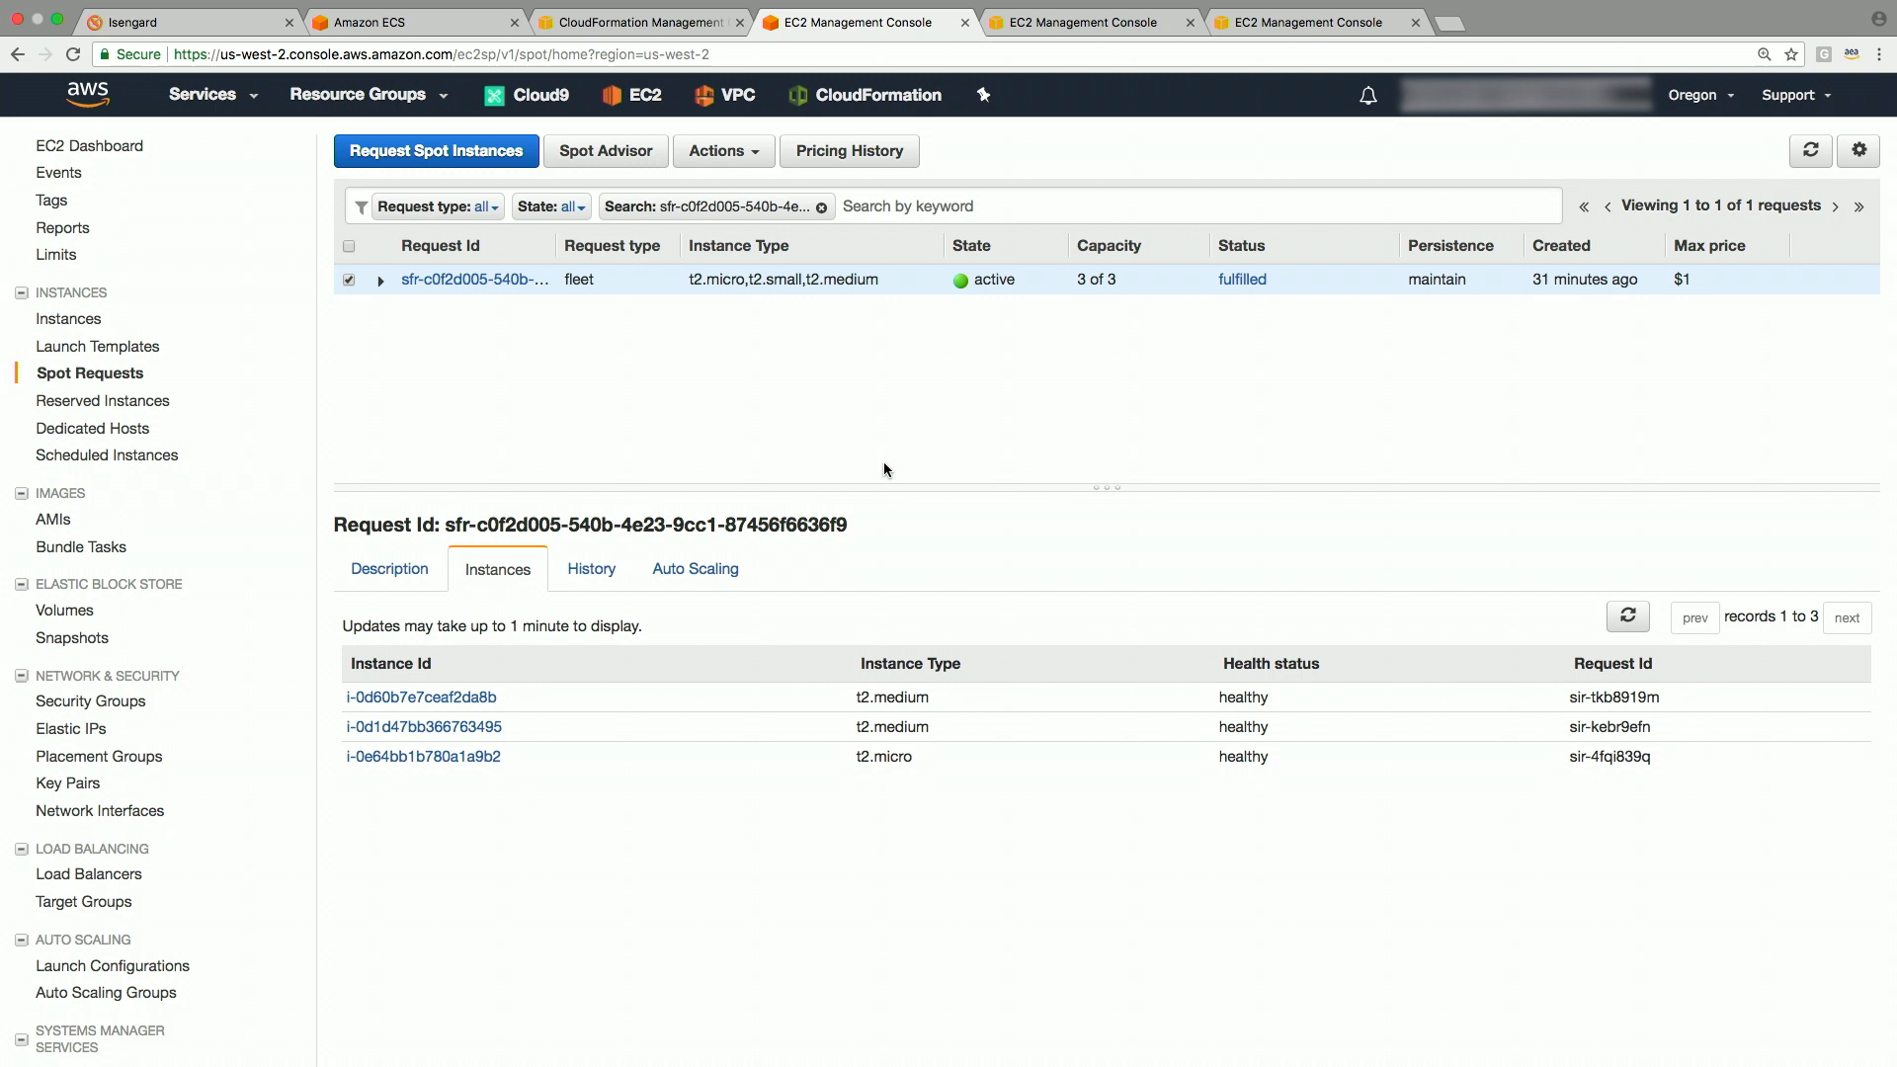
{"action": "mouse_move", "coordinate": [770, 167]}
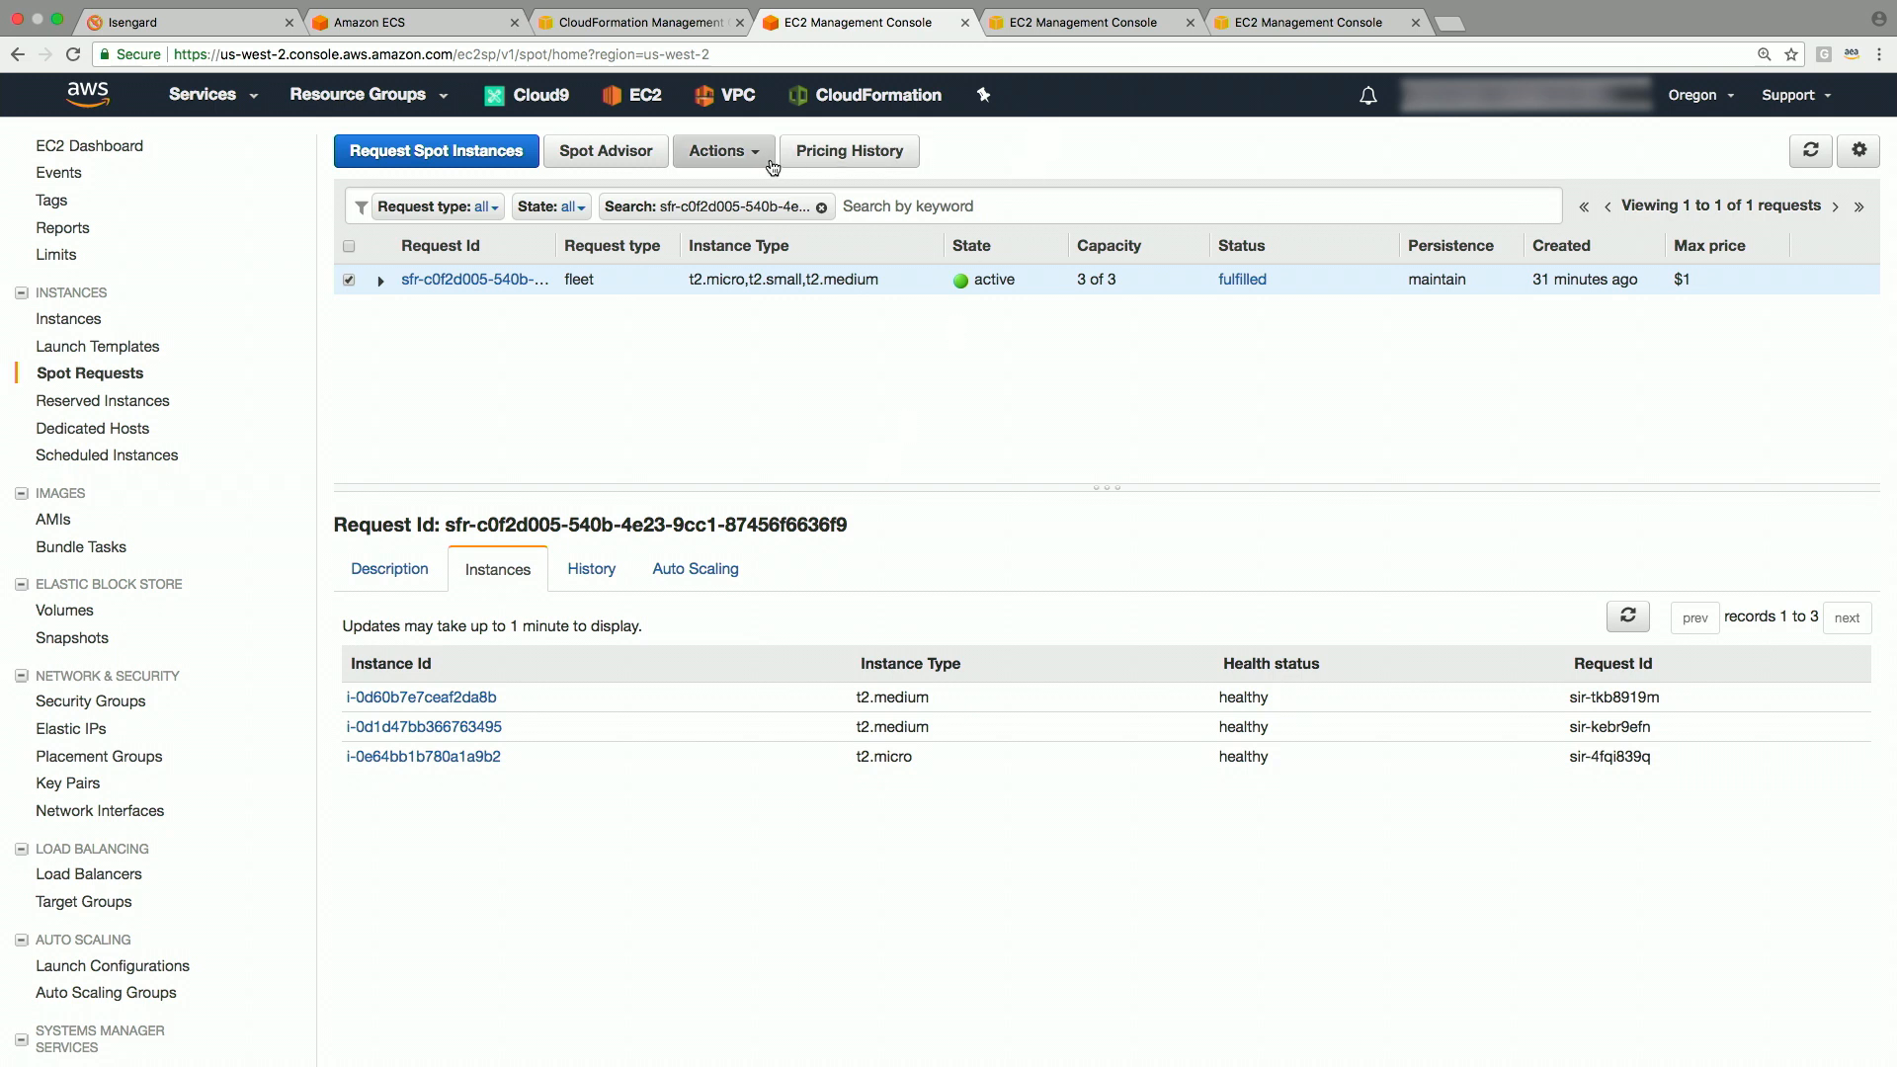
Step: Reduce the Spot Fleet target capacity to 2, then check the draining instance on the ECS cluster
{"action": "left_click", "coordinate": [722, 150]}
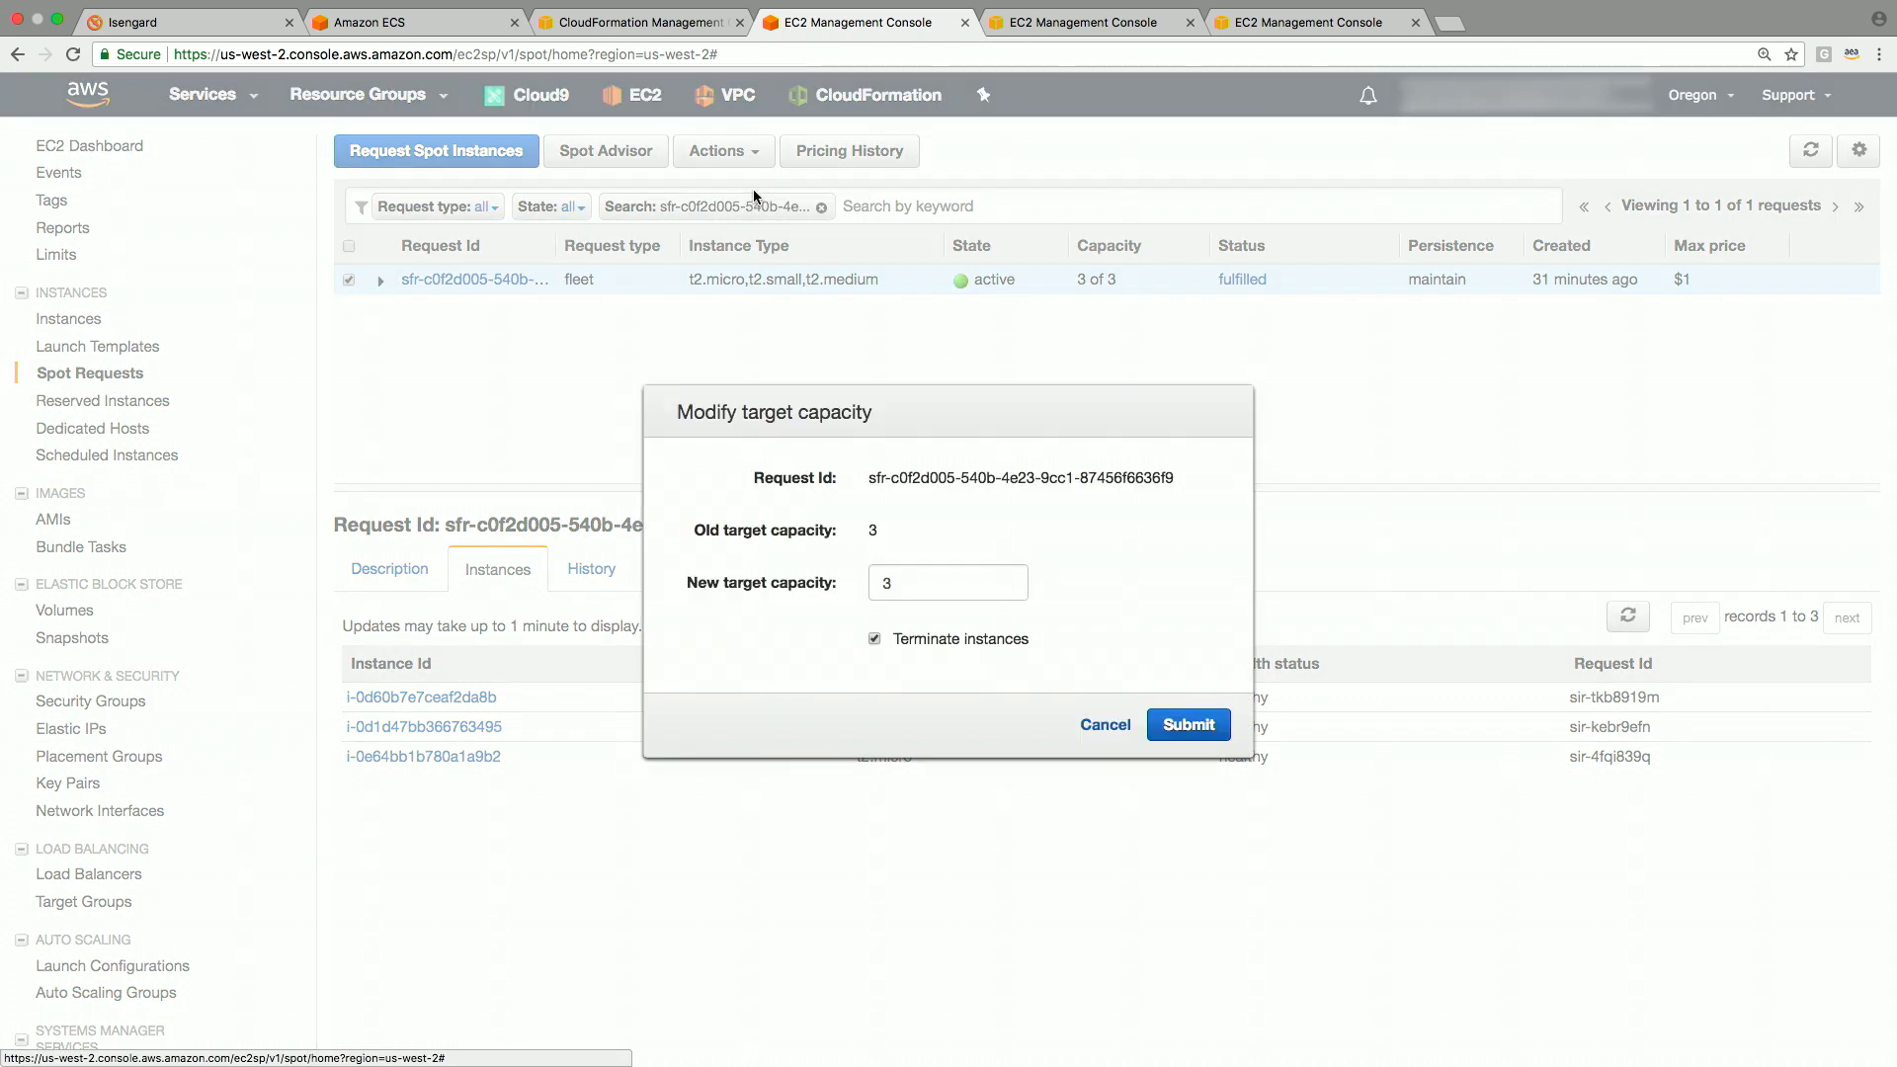
{"action": "left_click", "coordinate": [943, 582]}
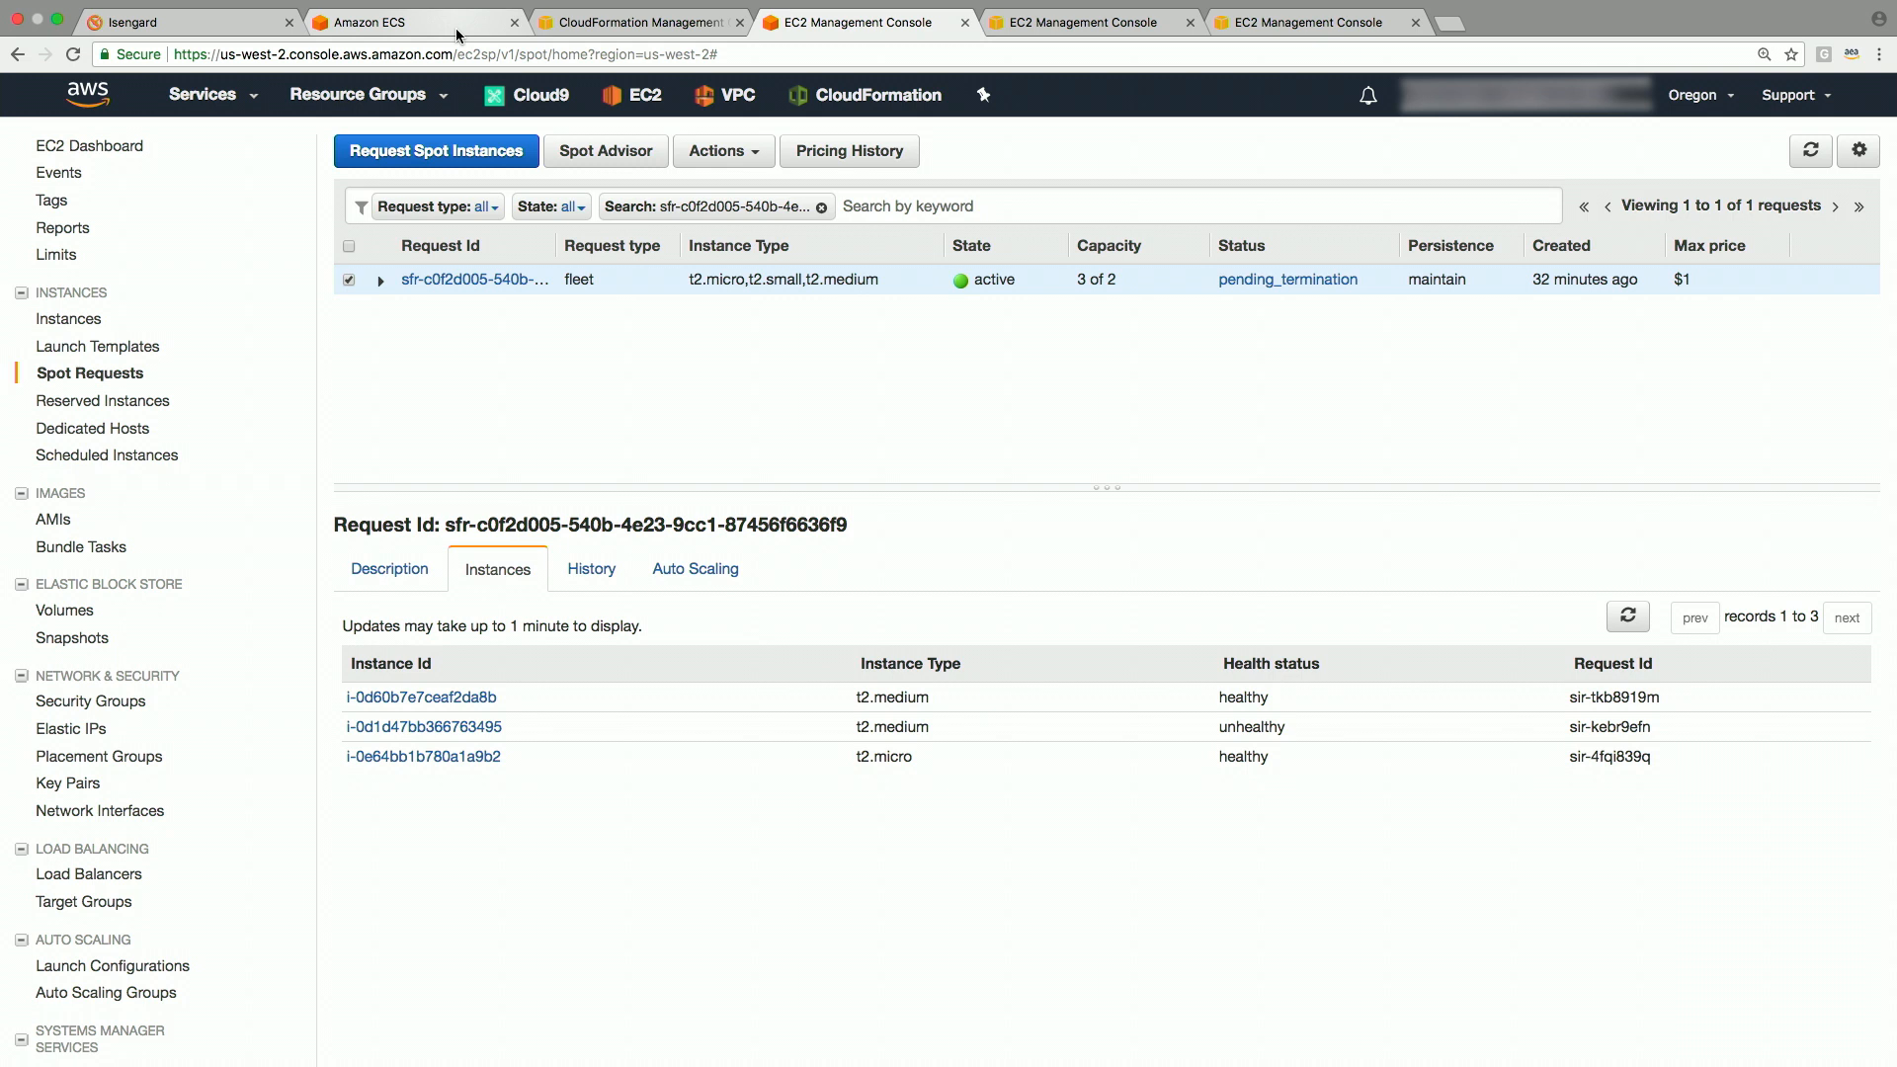
{"action": "left_click", "coordinate": [417, 21]}
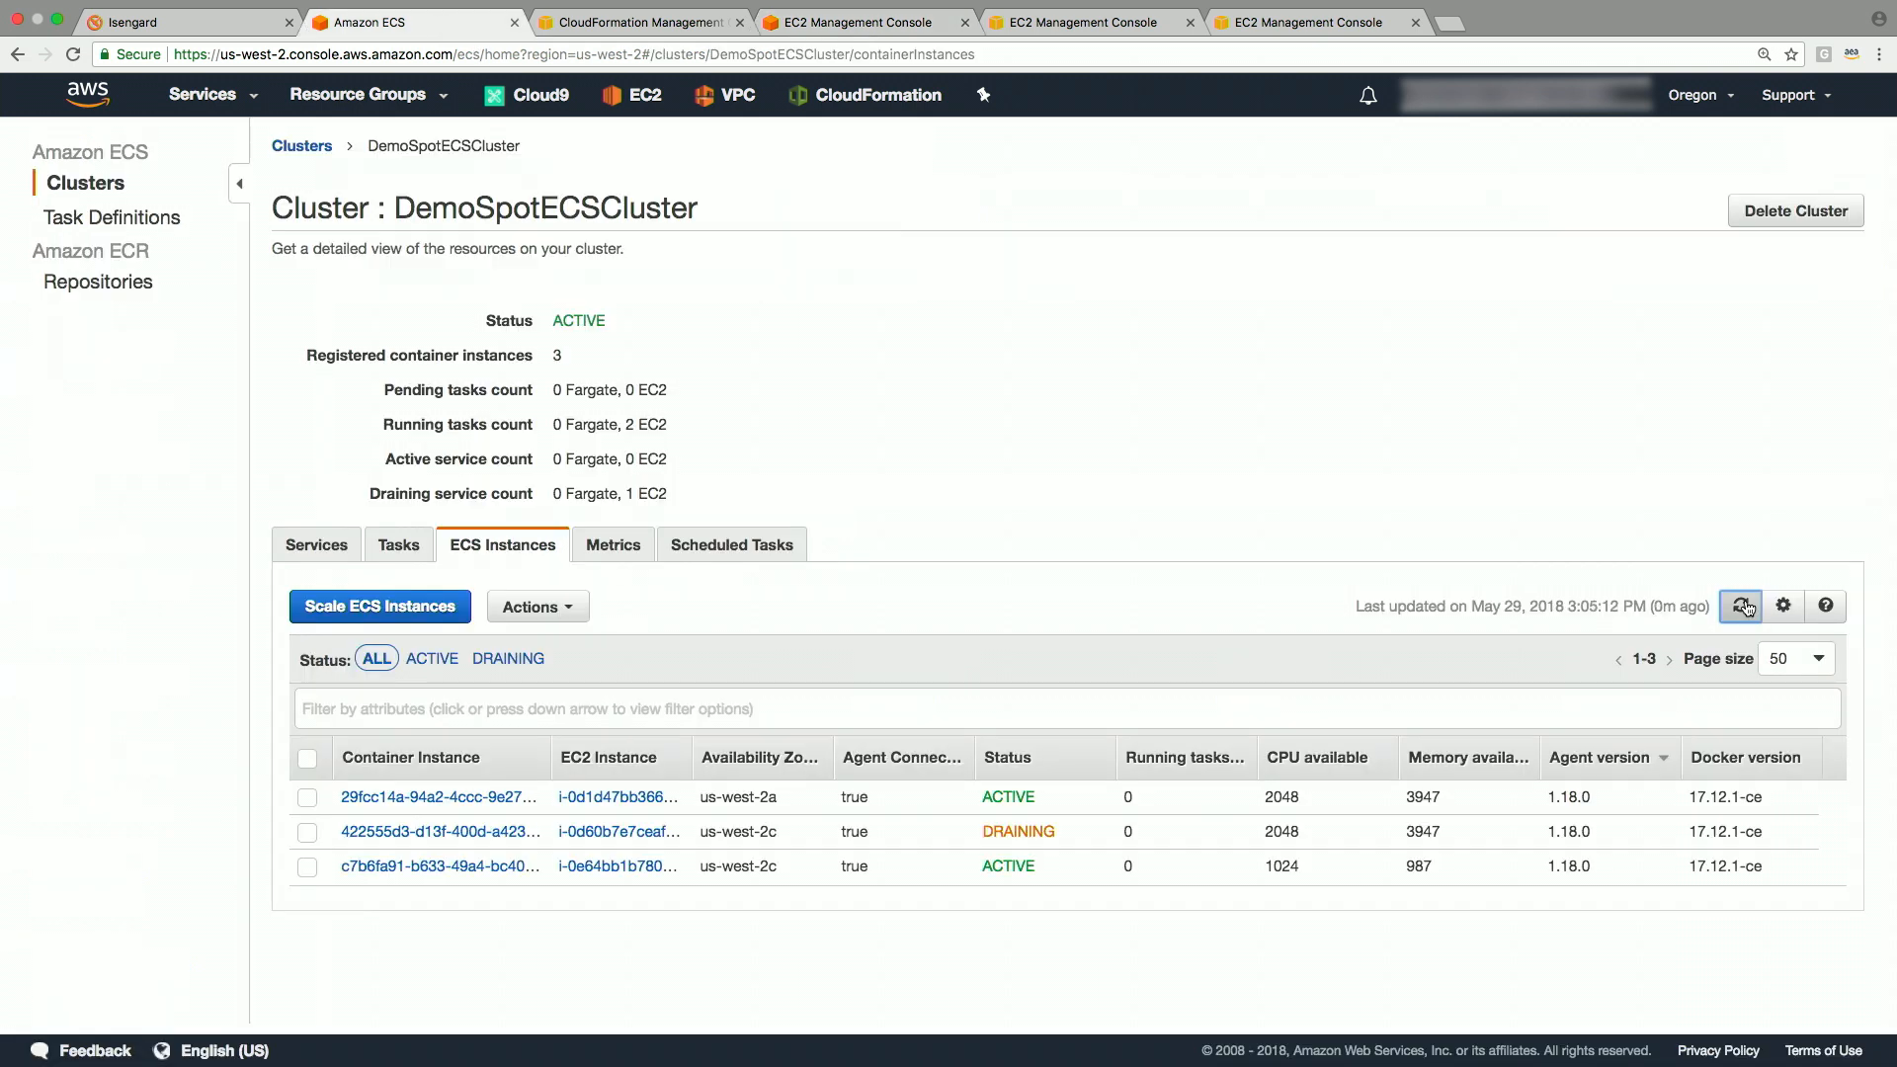